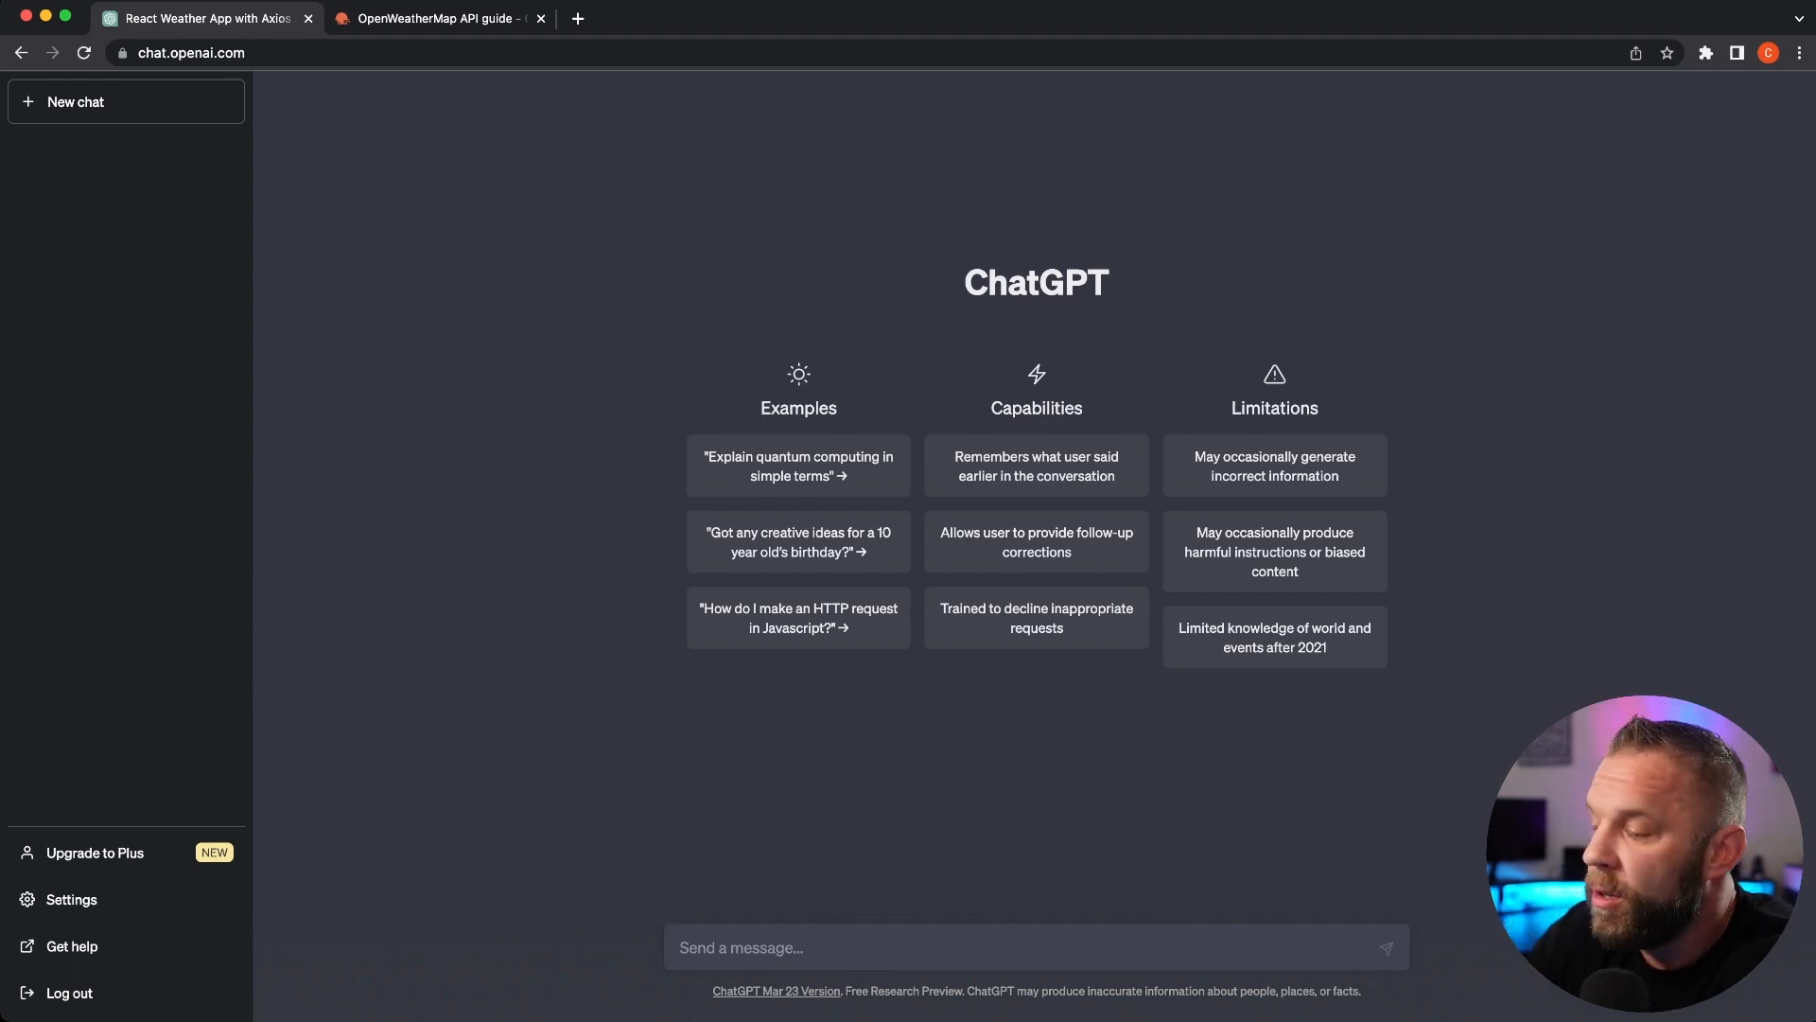
# Write the prompt 'build me a weather app in react using axios and the openweathermap api. please include a css sty...'
pyautogui.write('build')
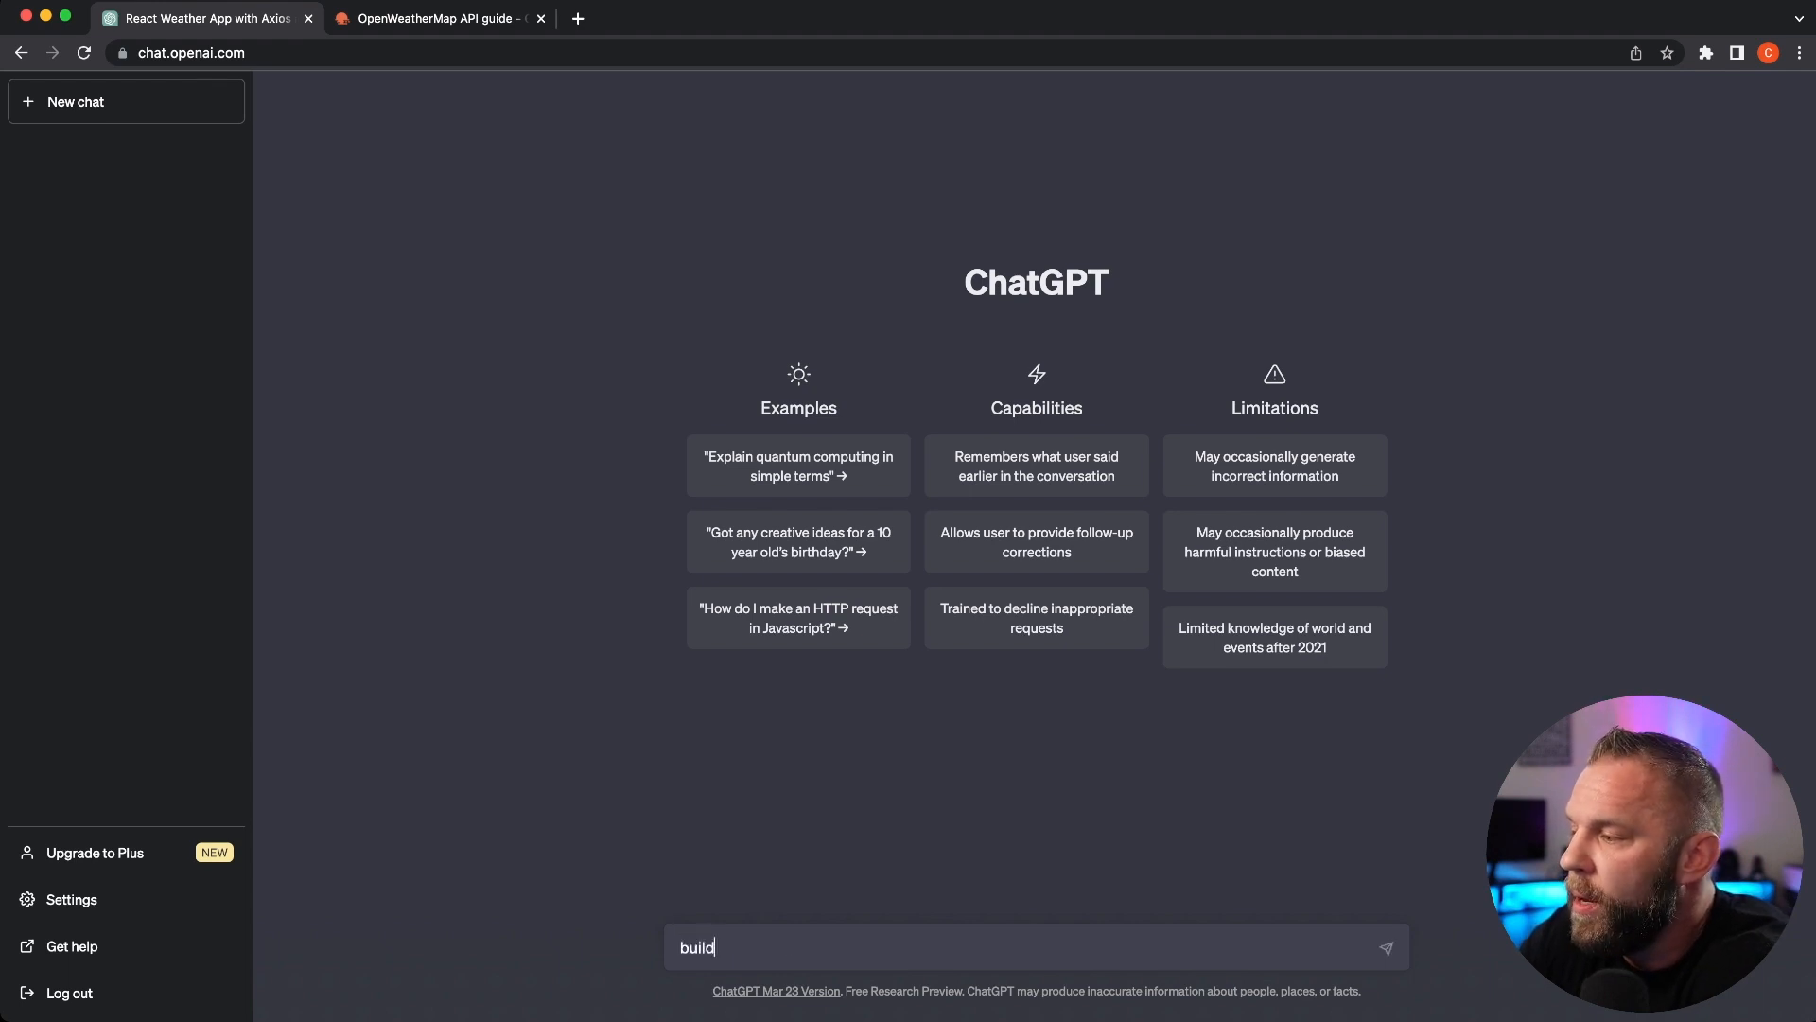
pyautogui.write('me a weathera')
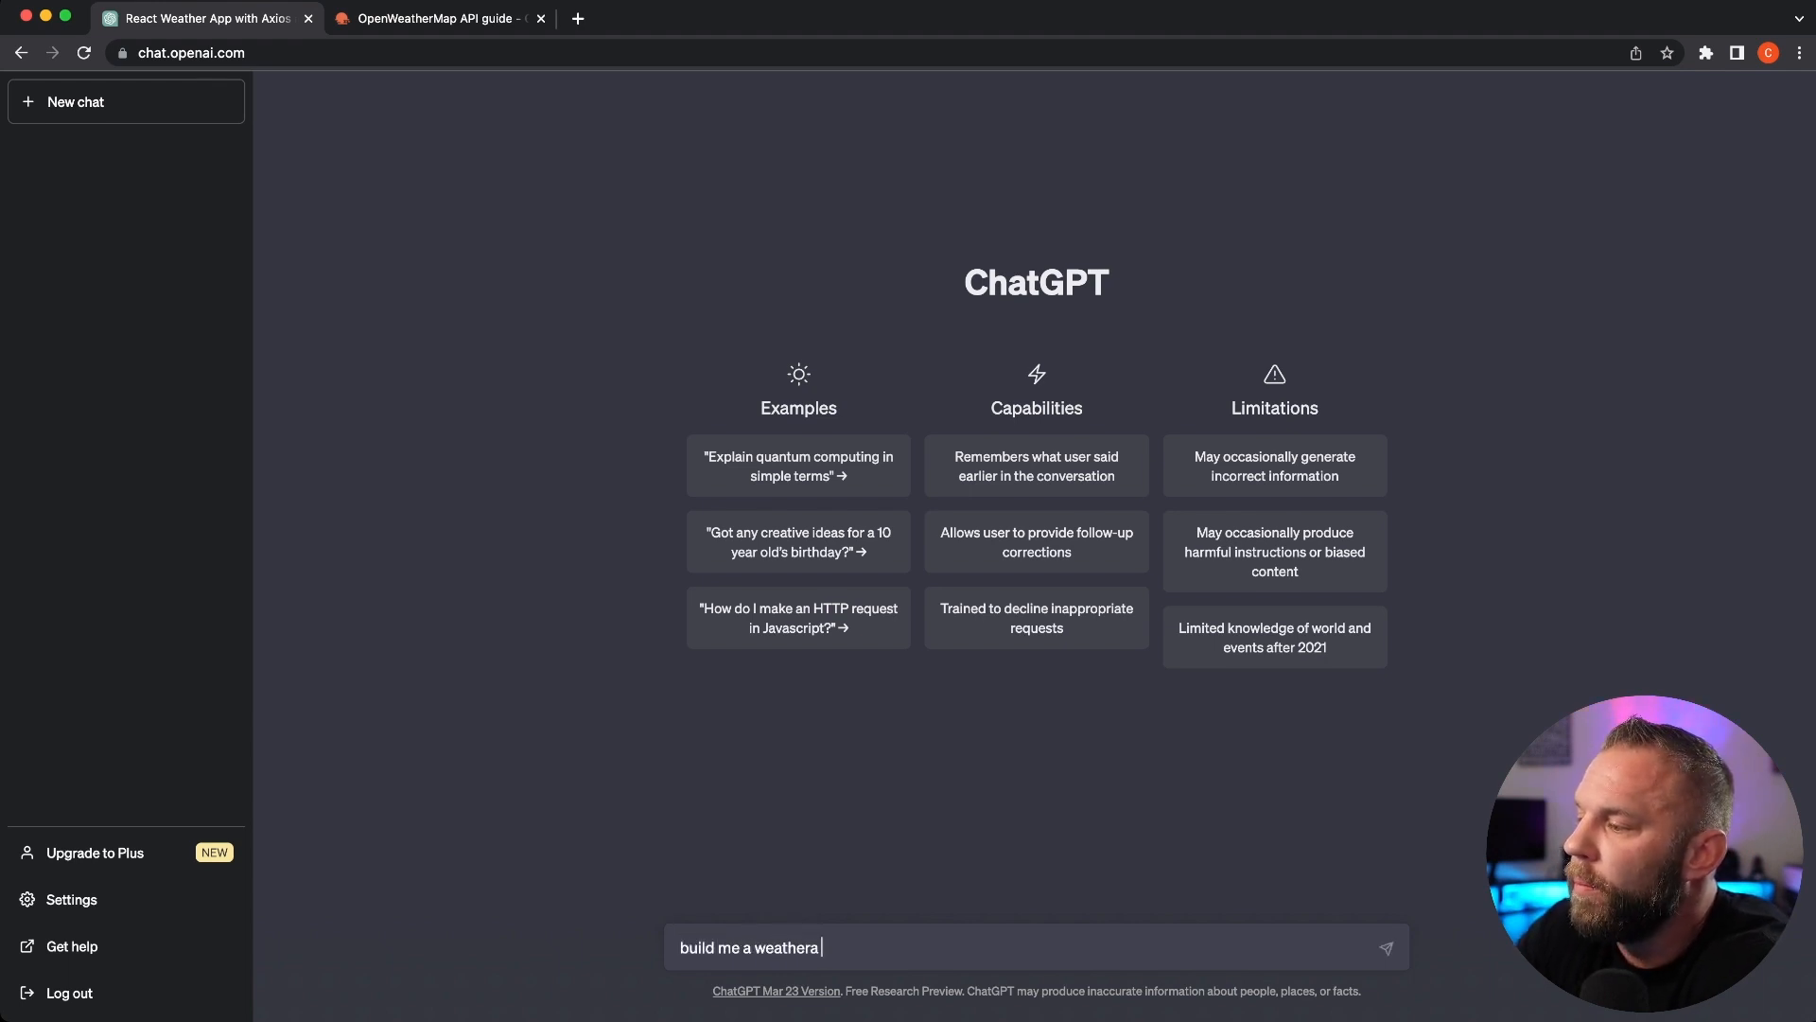
pyautogui.write('app in react u')
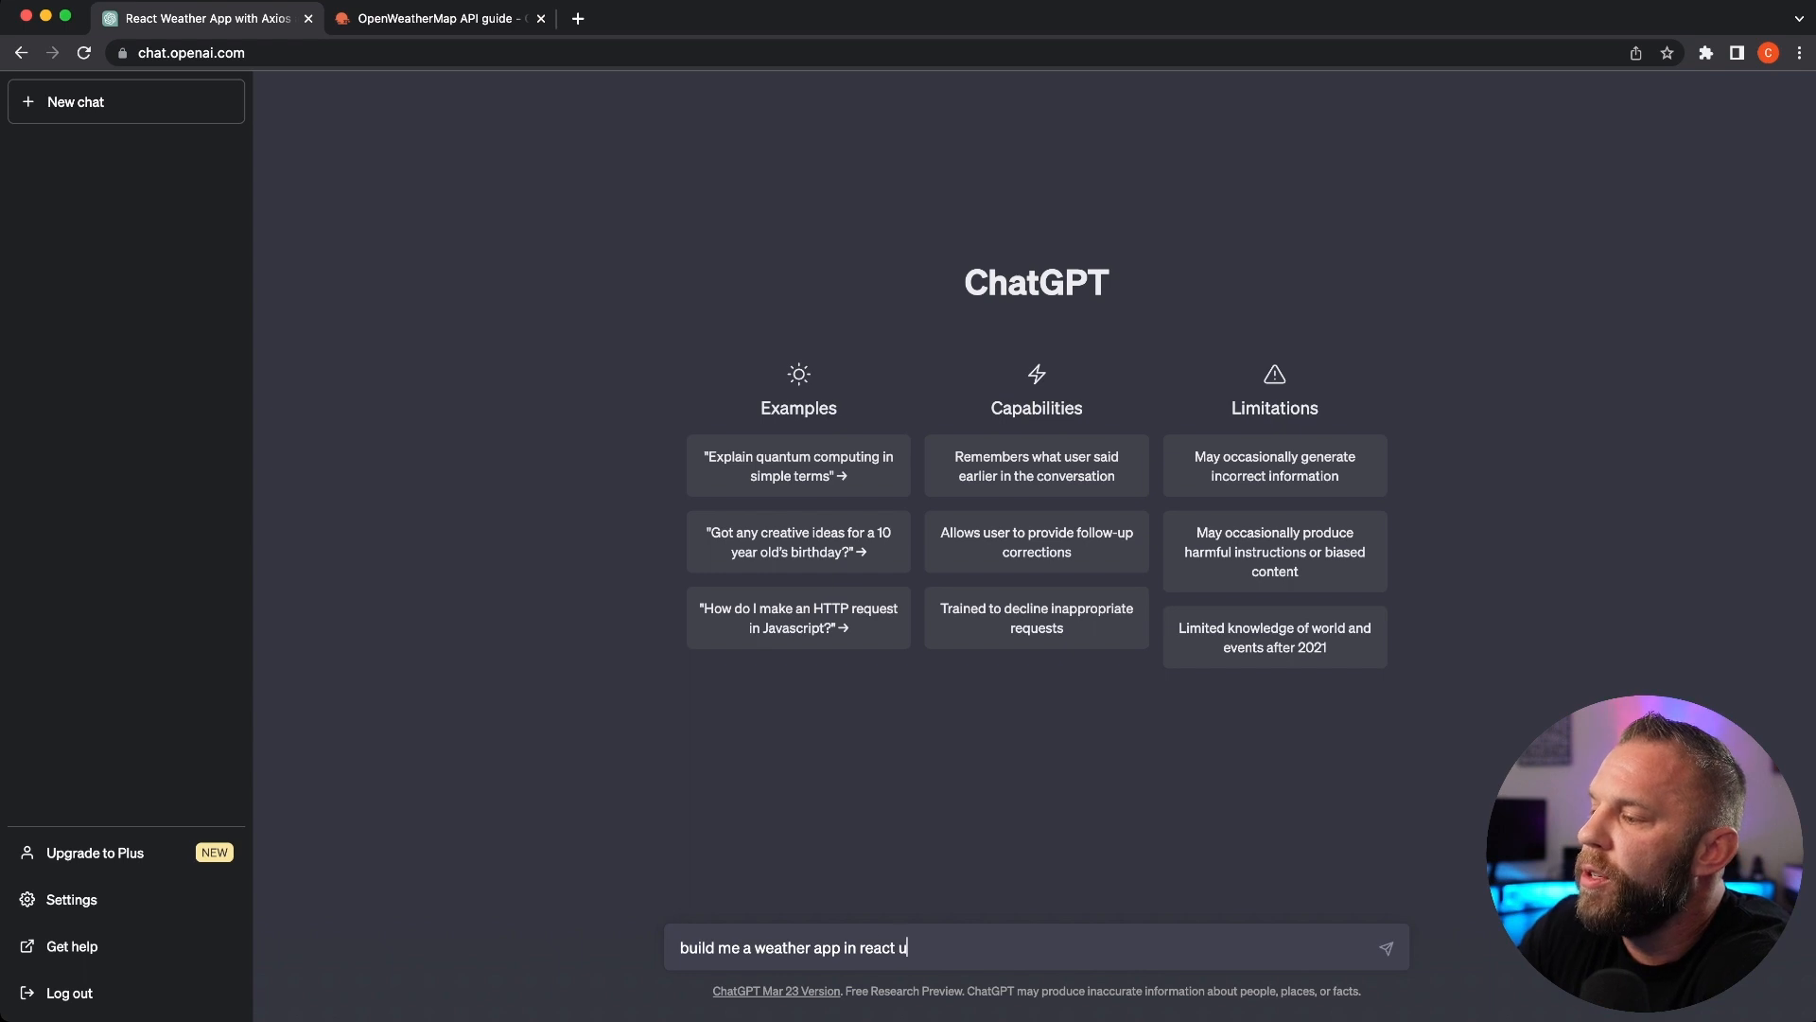
pyautogui.write('sing axios and t')
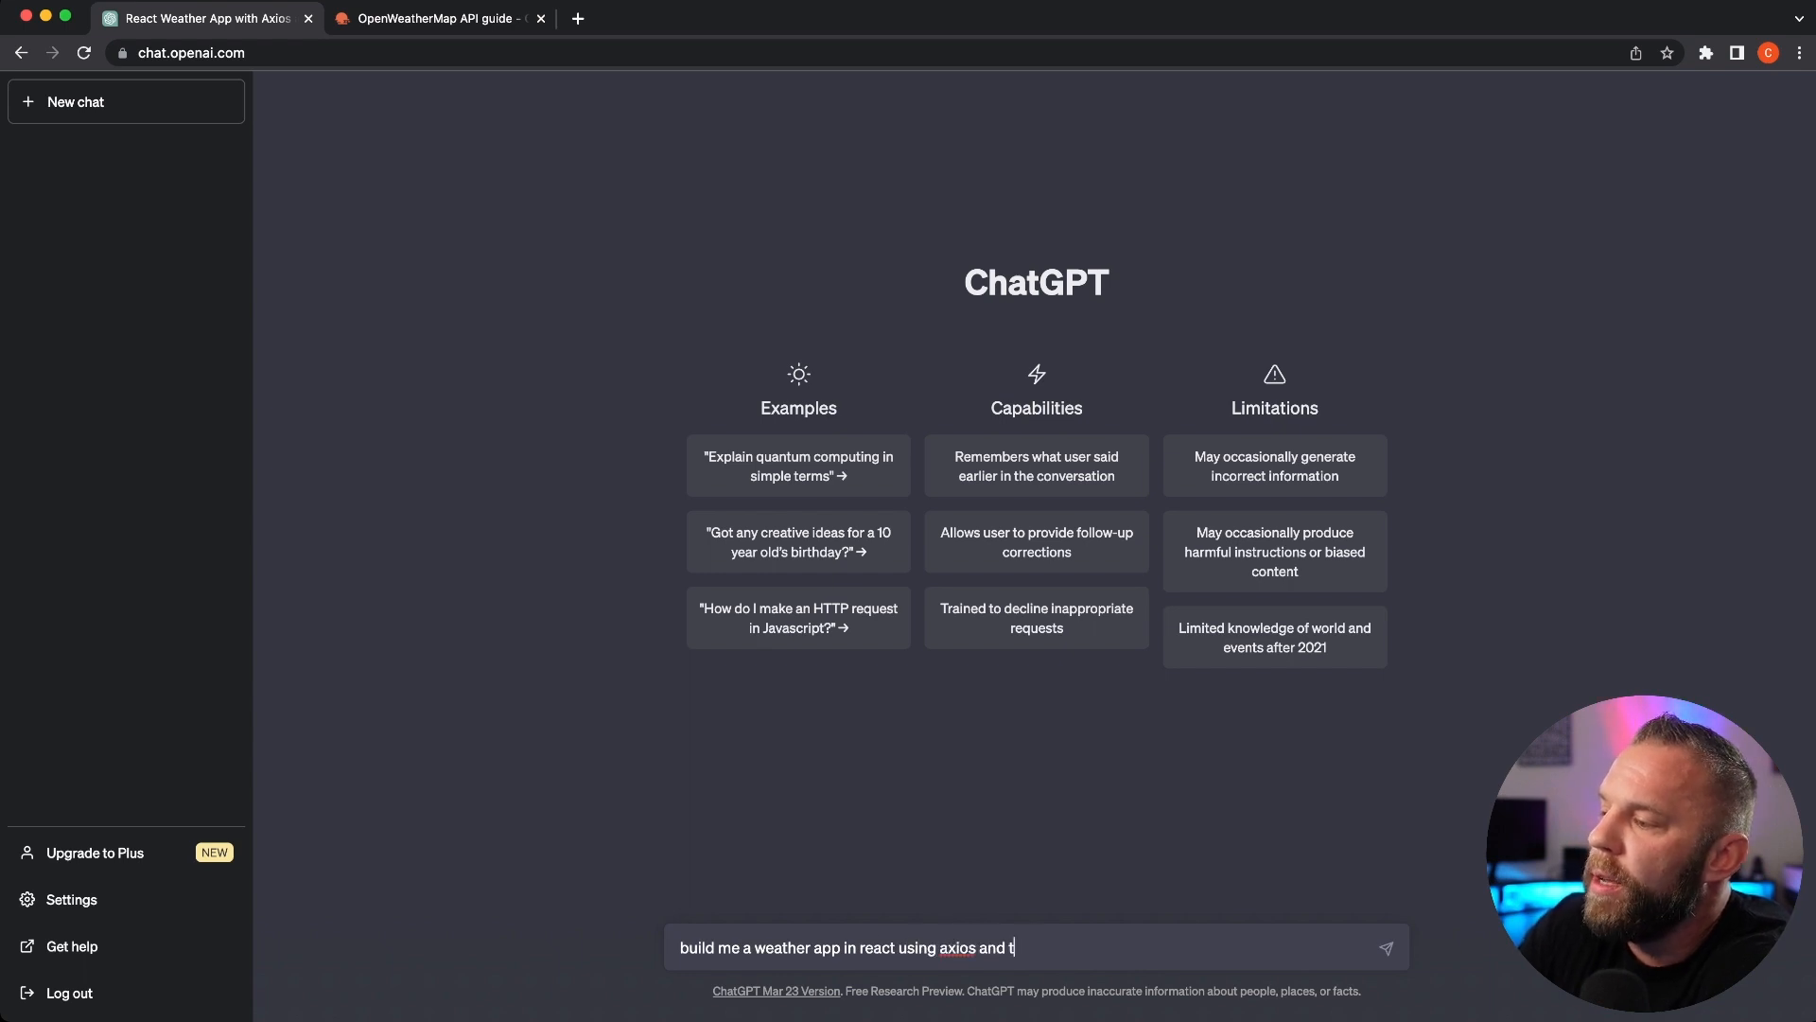
pyautogui.write('he openweathermap')
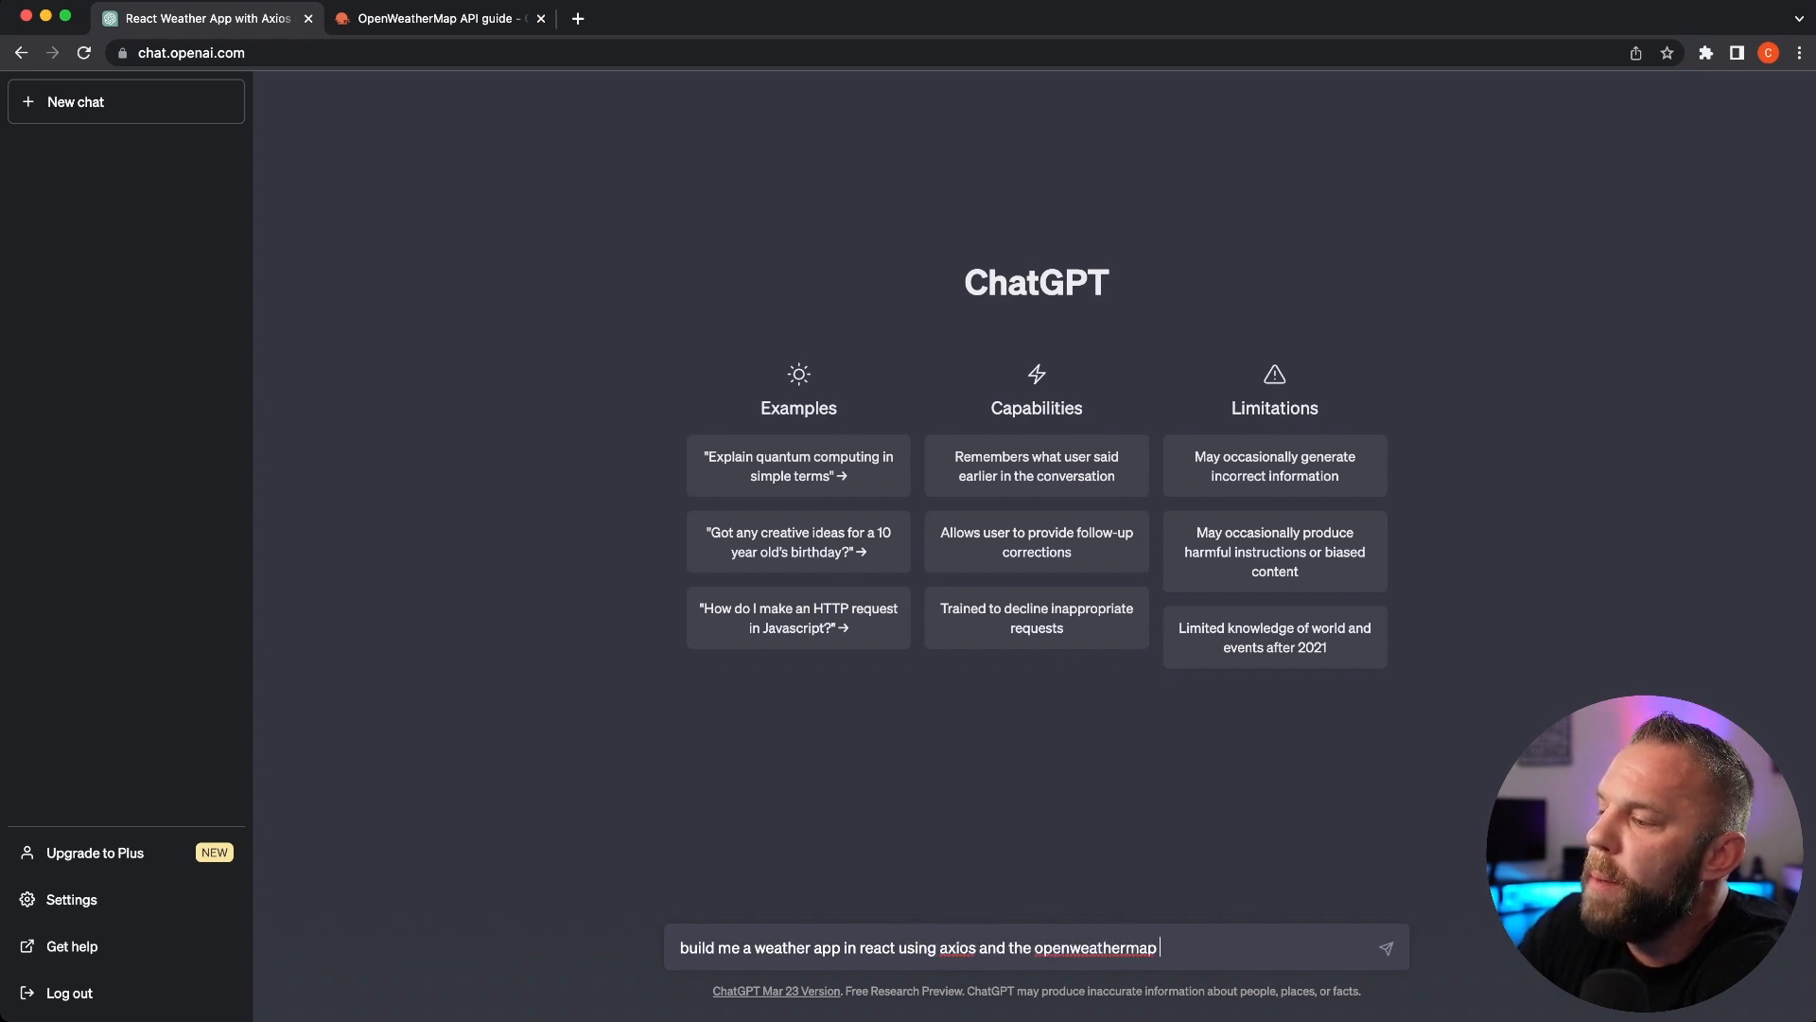
pyautogui.write('api.  please incl')
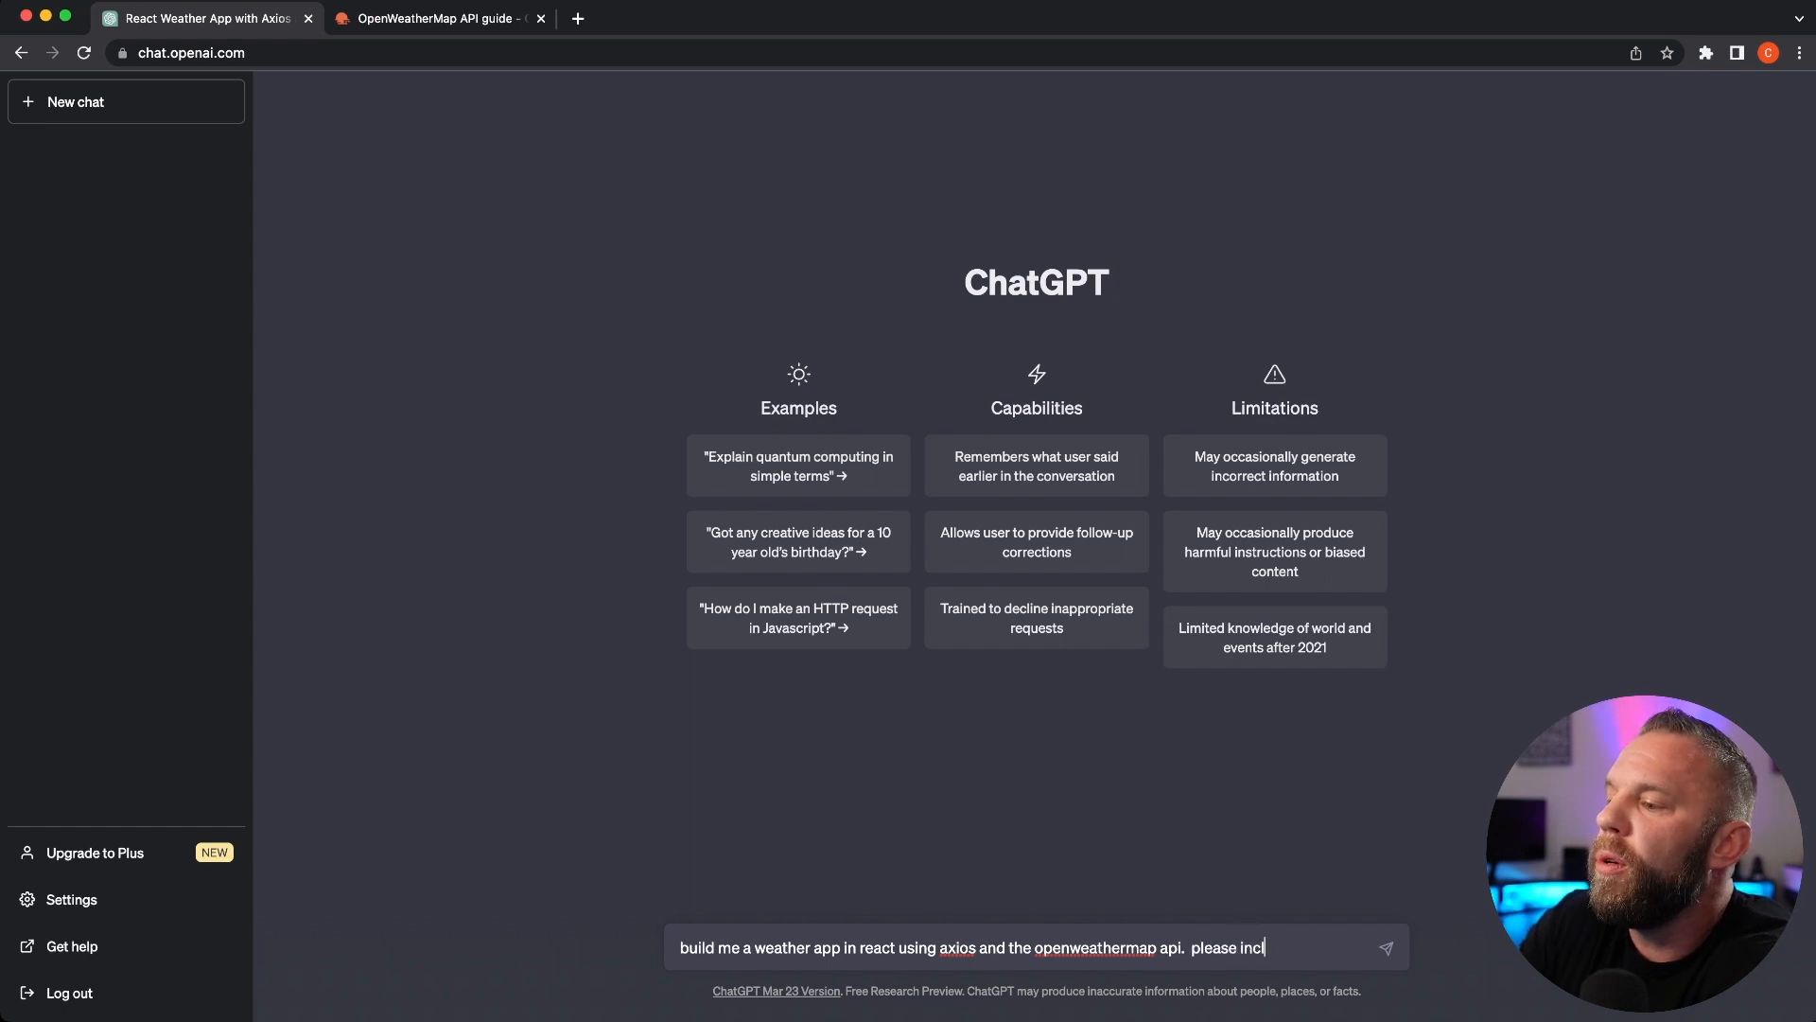
pyautogui.write('ude a css sty')
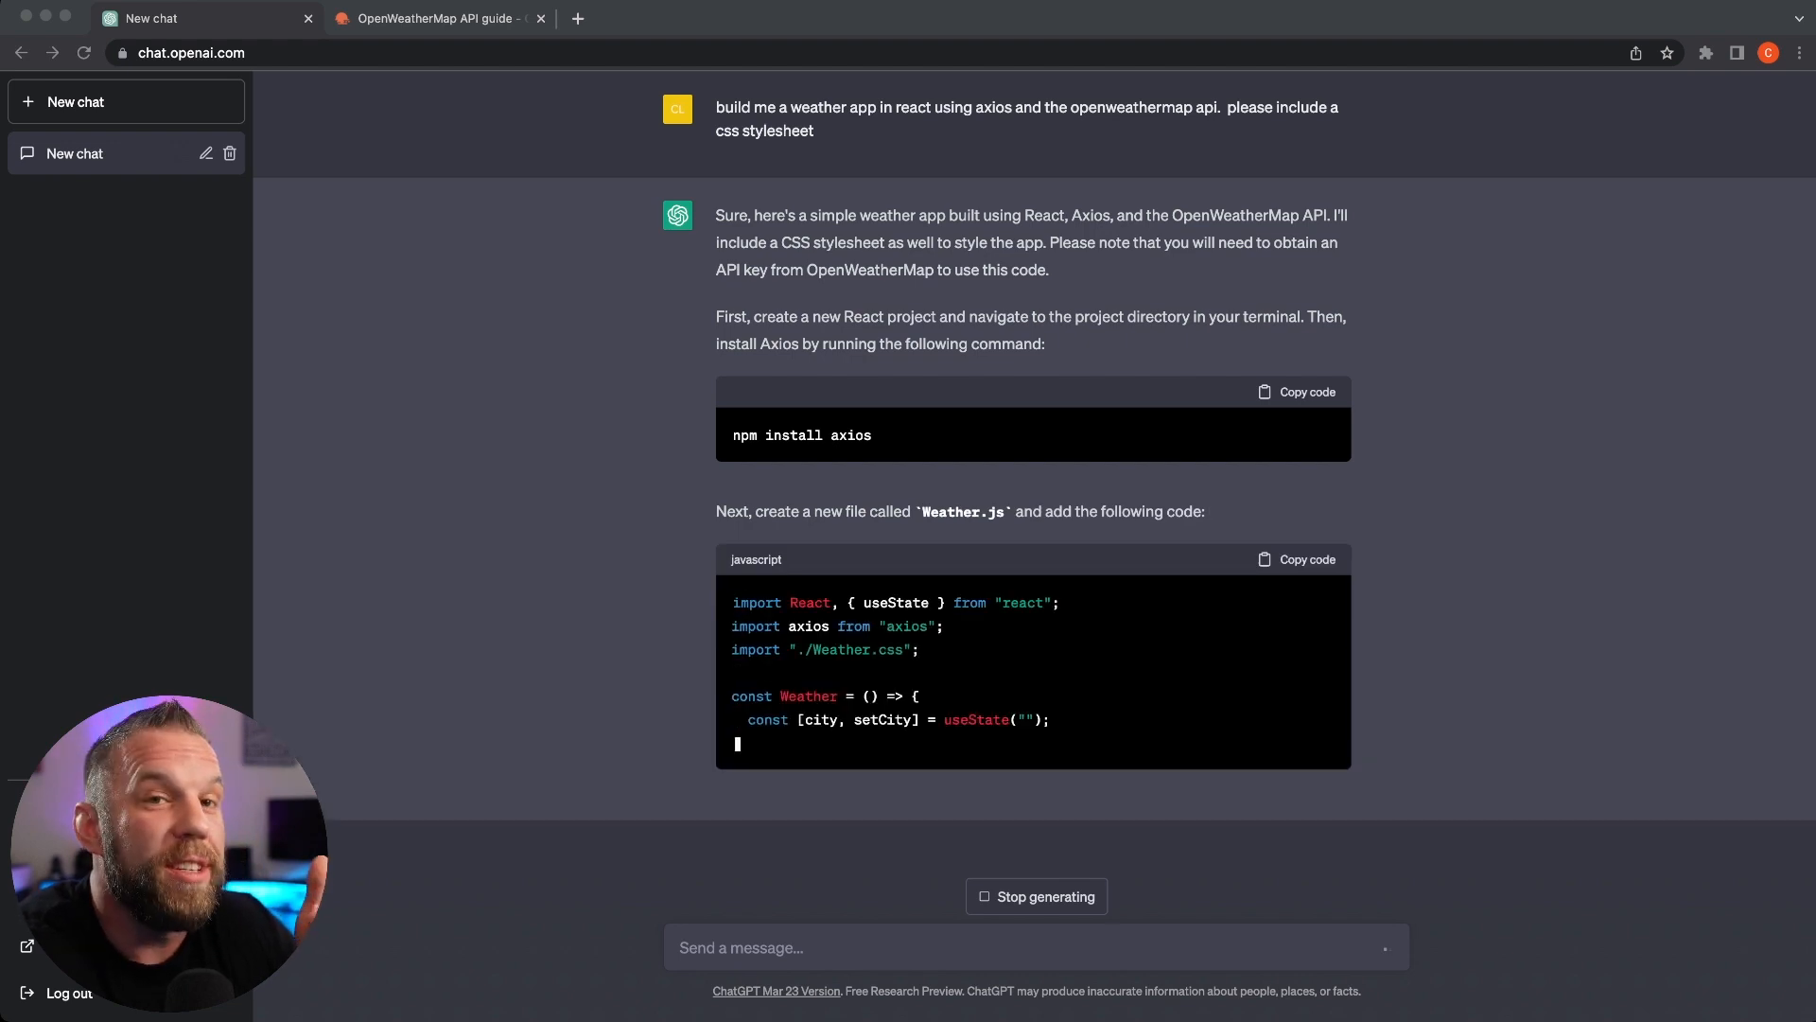
# Scroll through the generating reply to read the npm install step and Weather.js component code
pyautogui.scroll(-3)
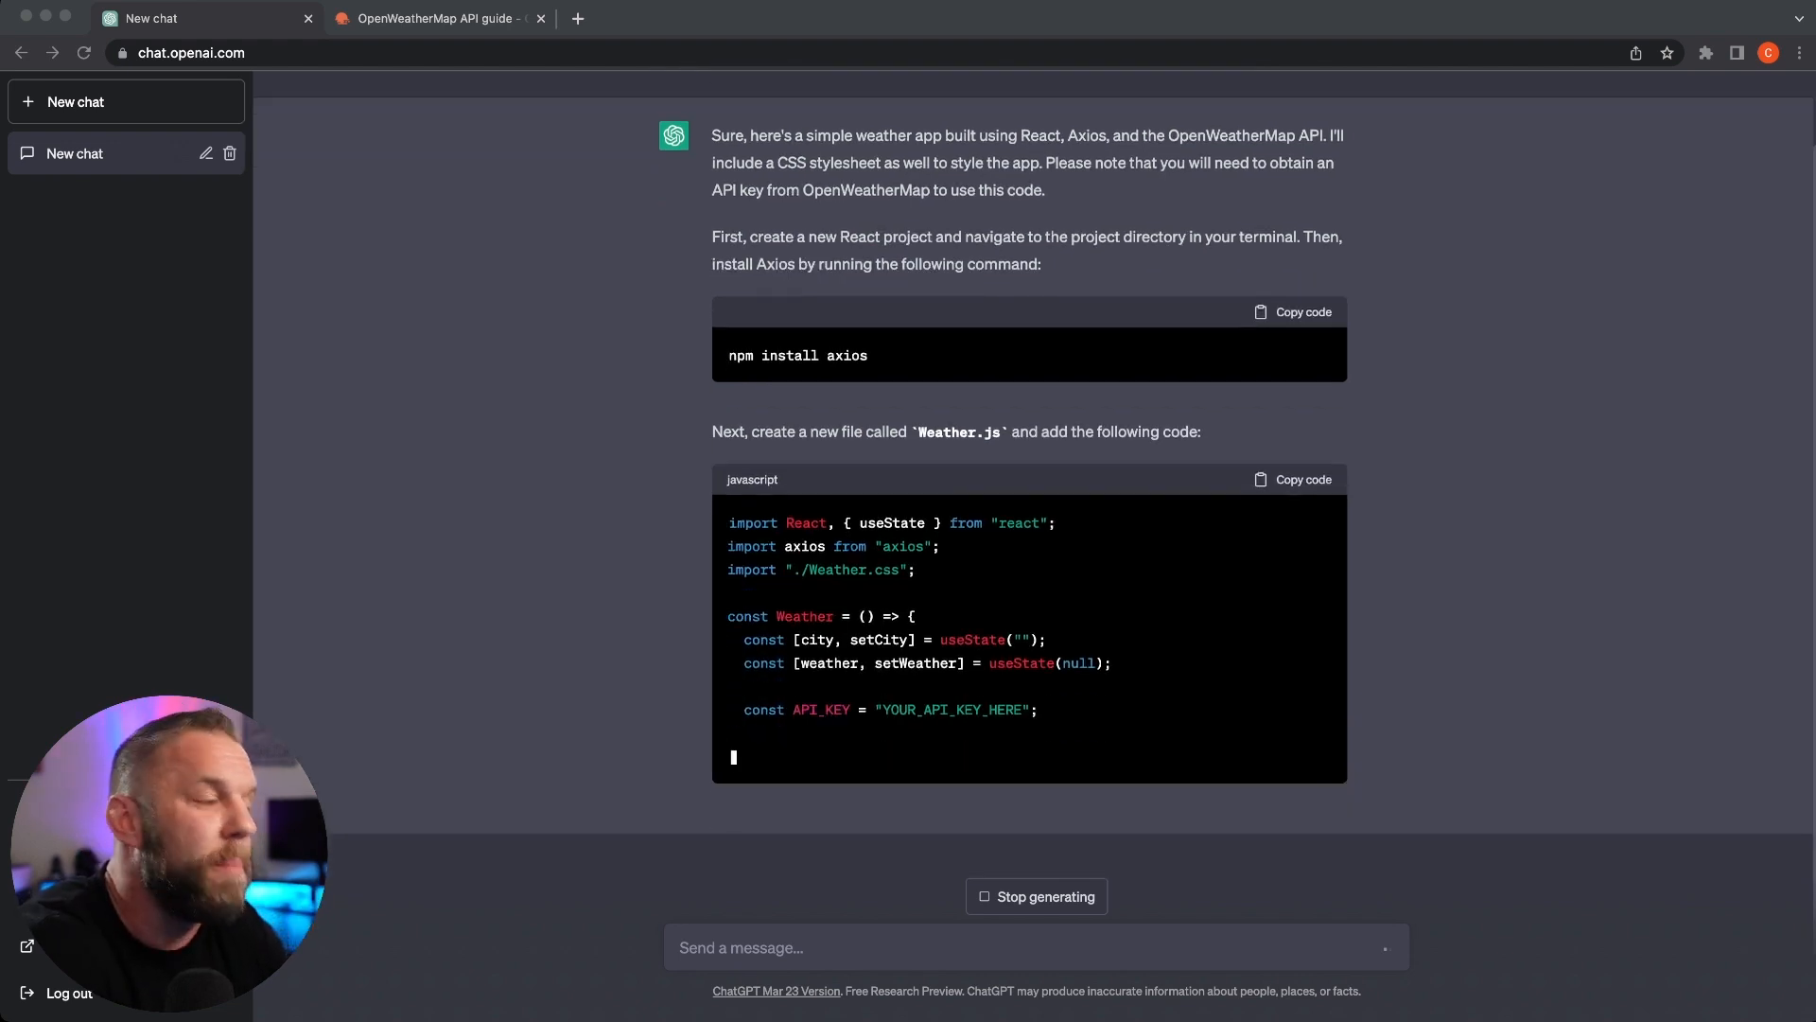
pyautogui.scroll(-3)
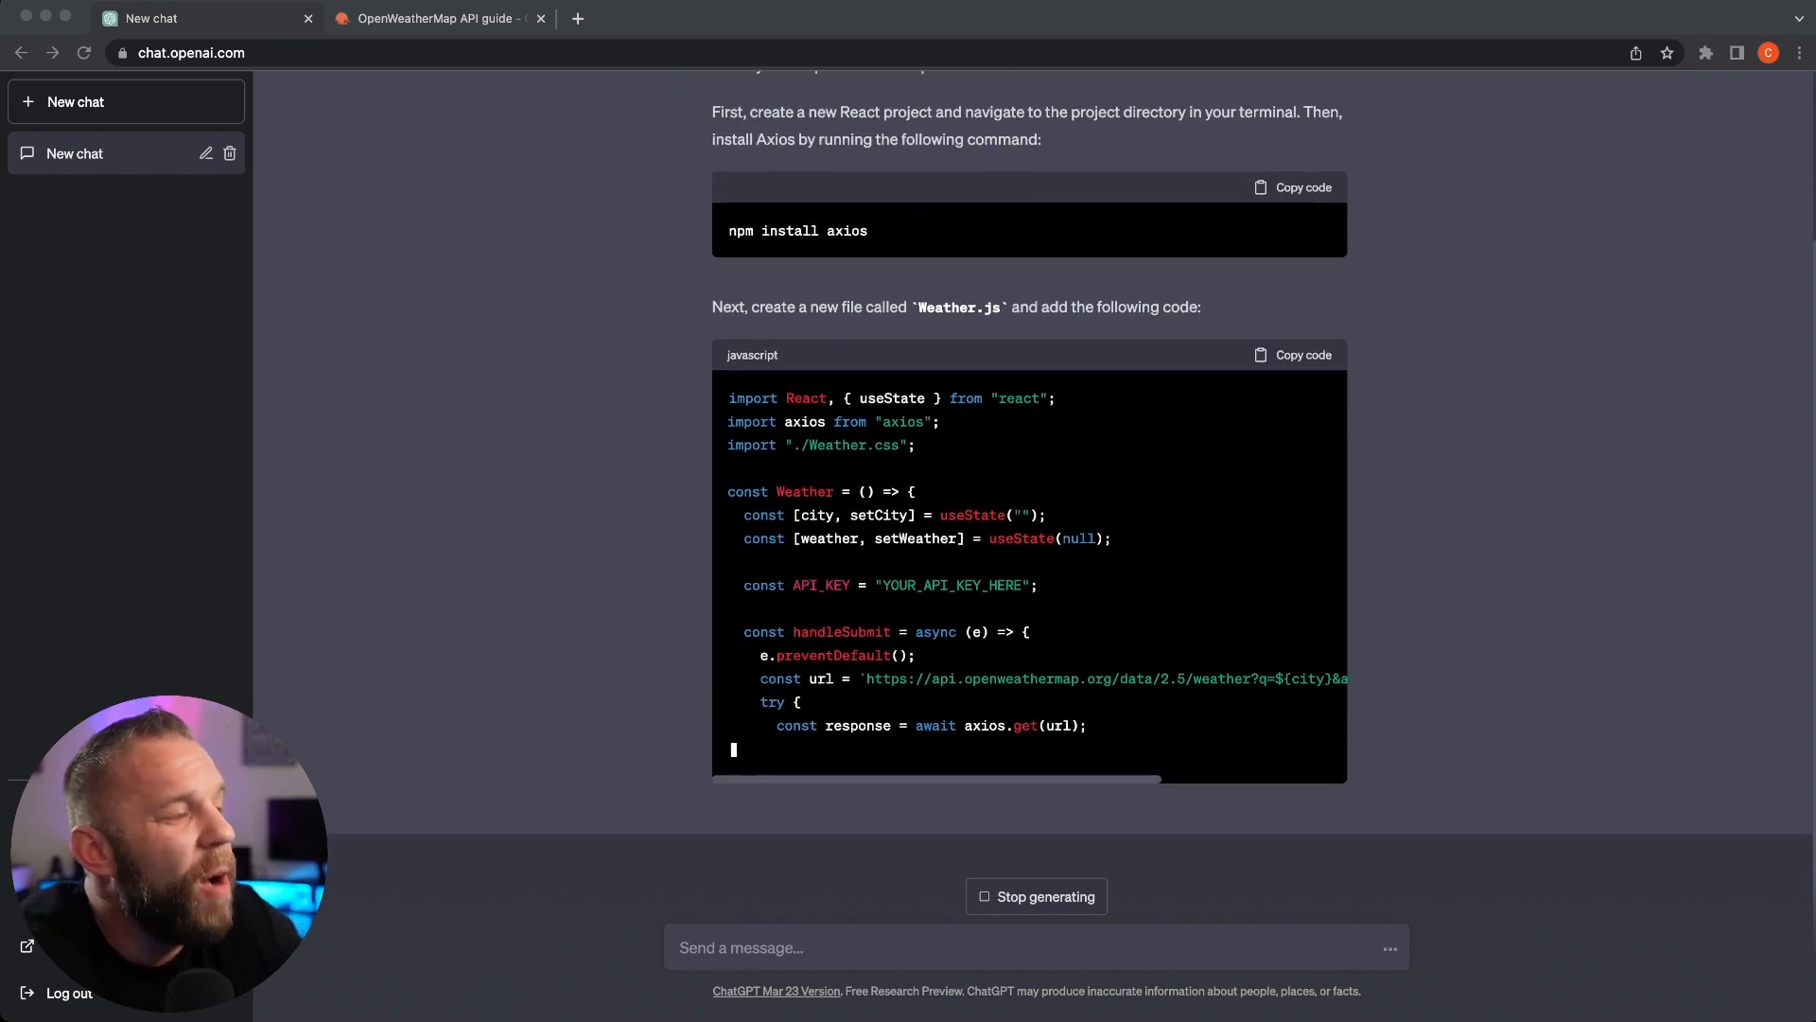
pyautogui.scroll(-3)
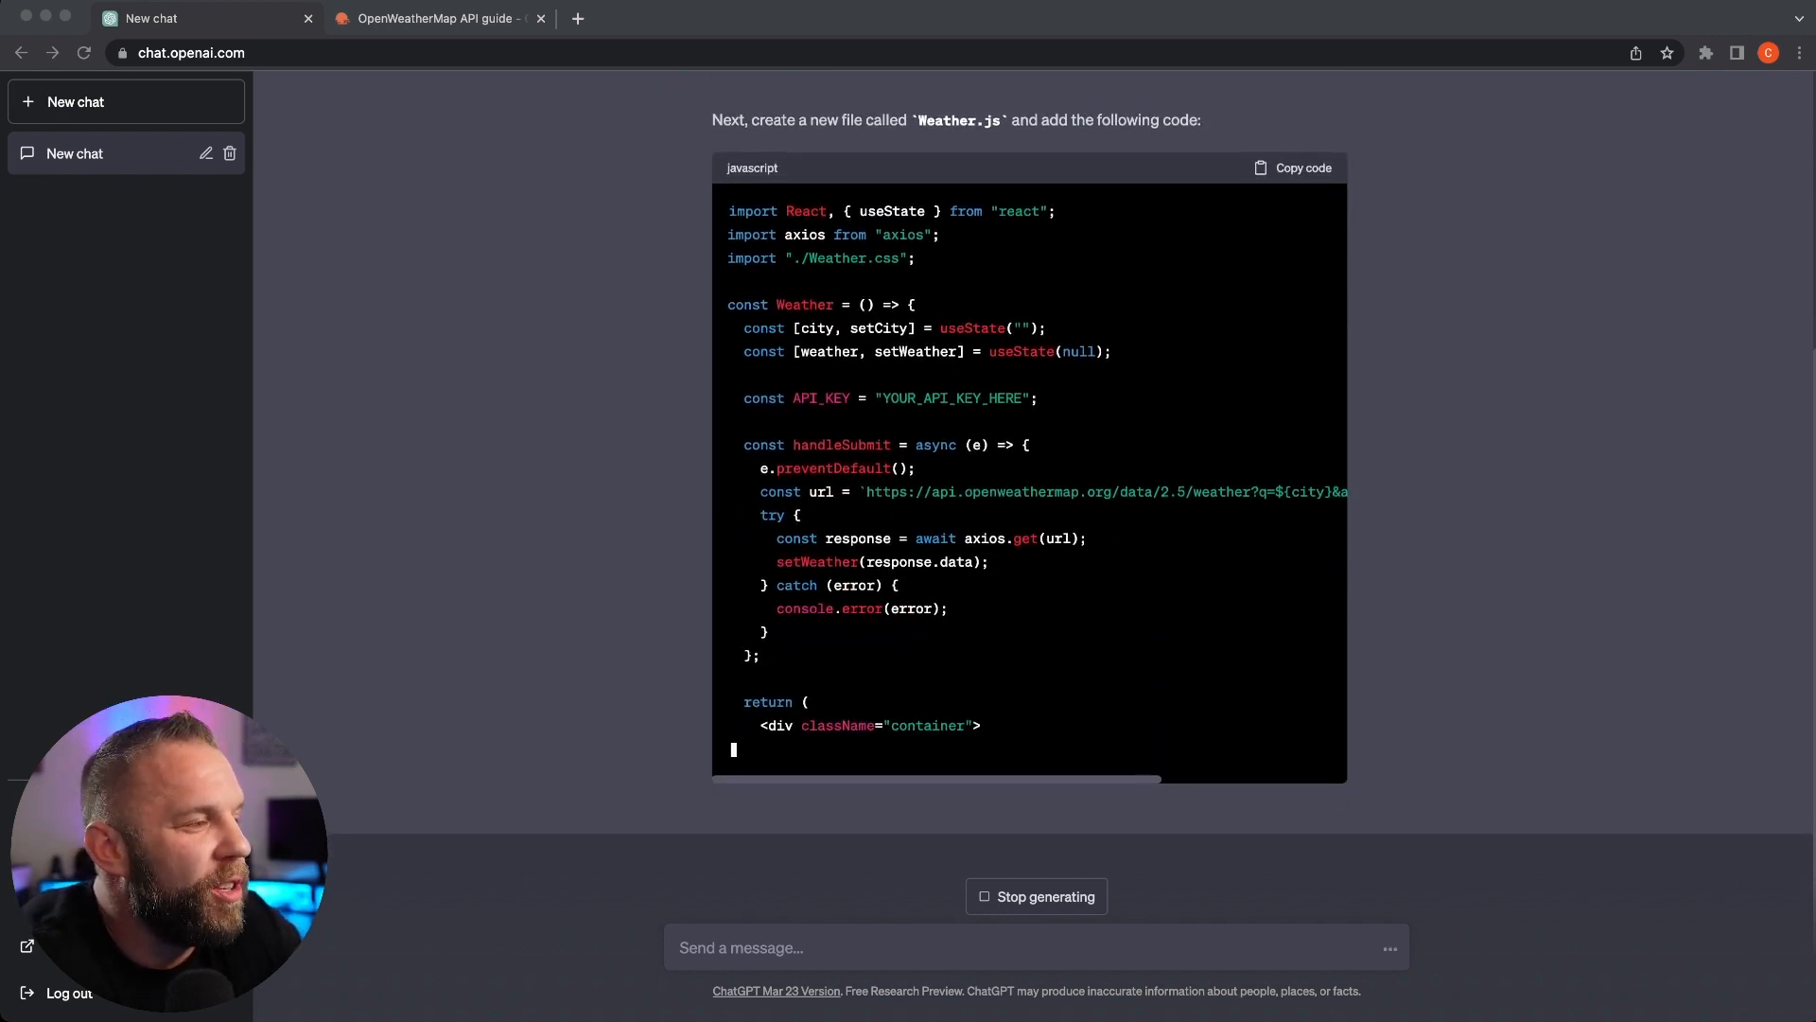
pyautogui.scroll(-3)
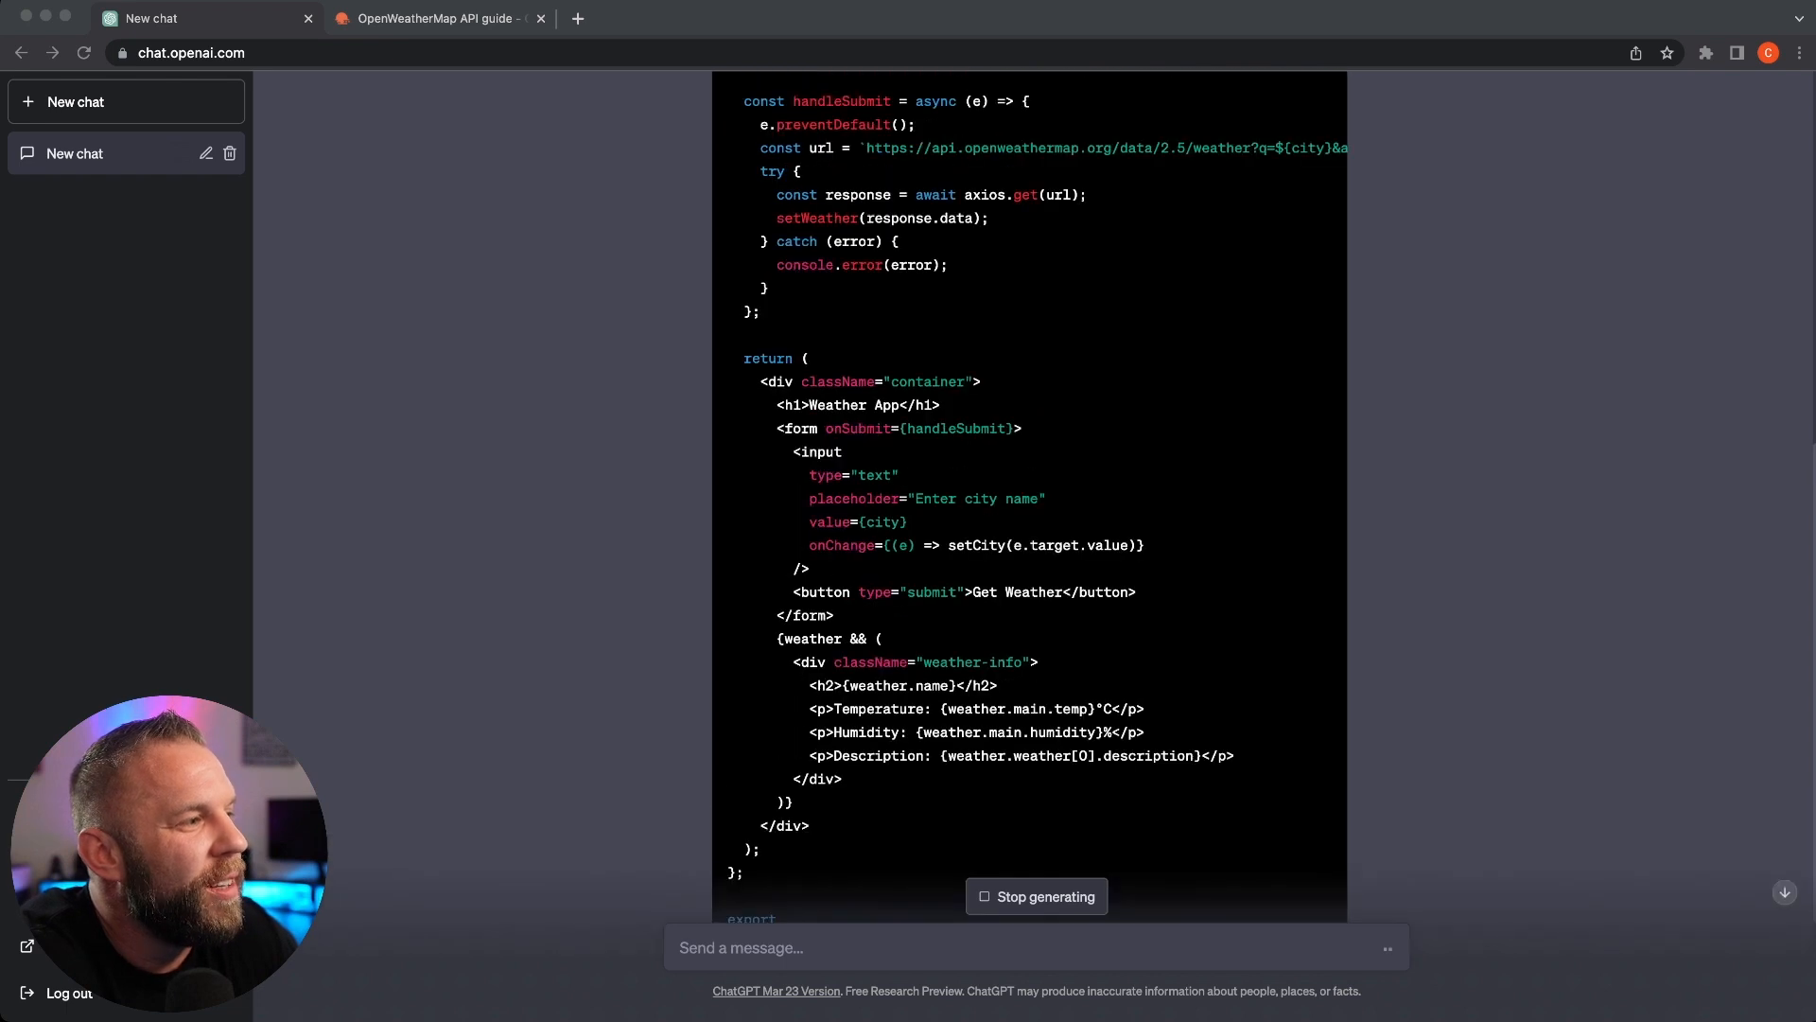
pyautogui.scroll(3)
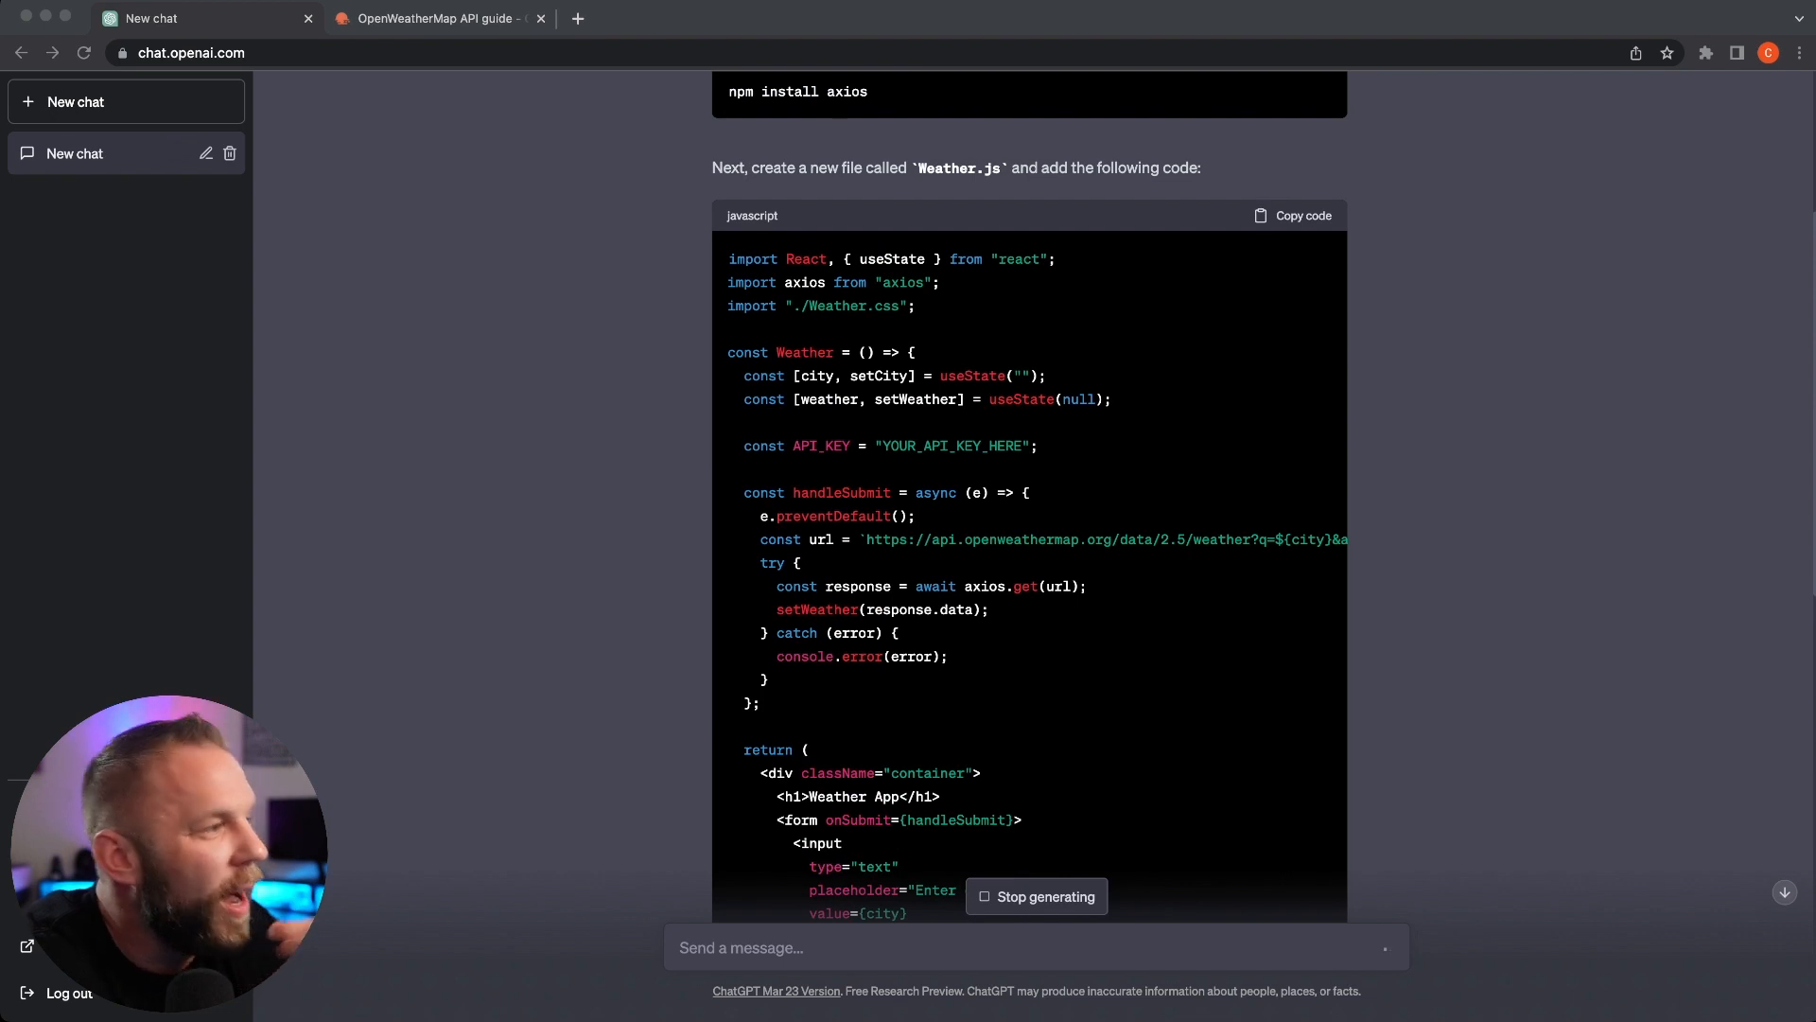
pyautogui.scroll(3)
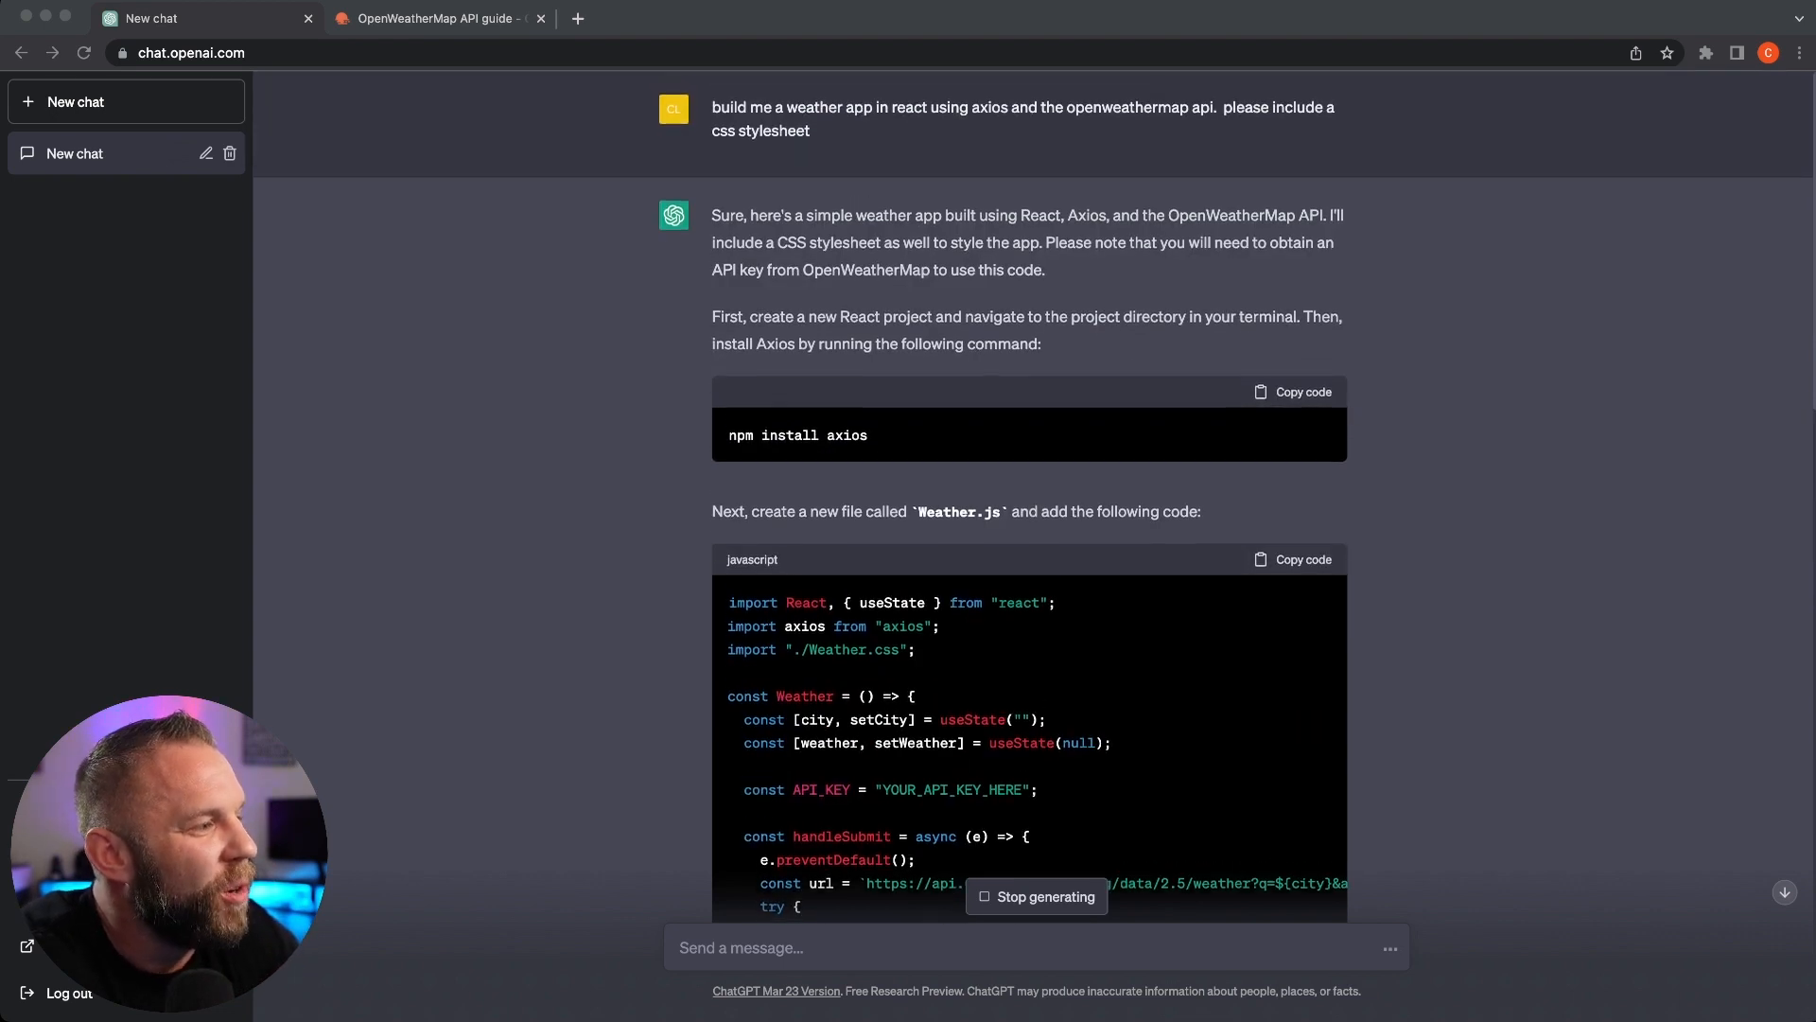
pyautogui.scroll(-3)
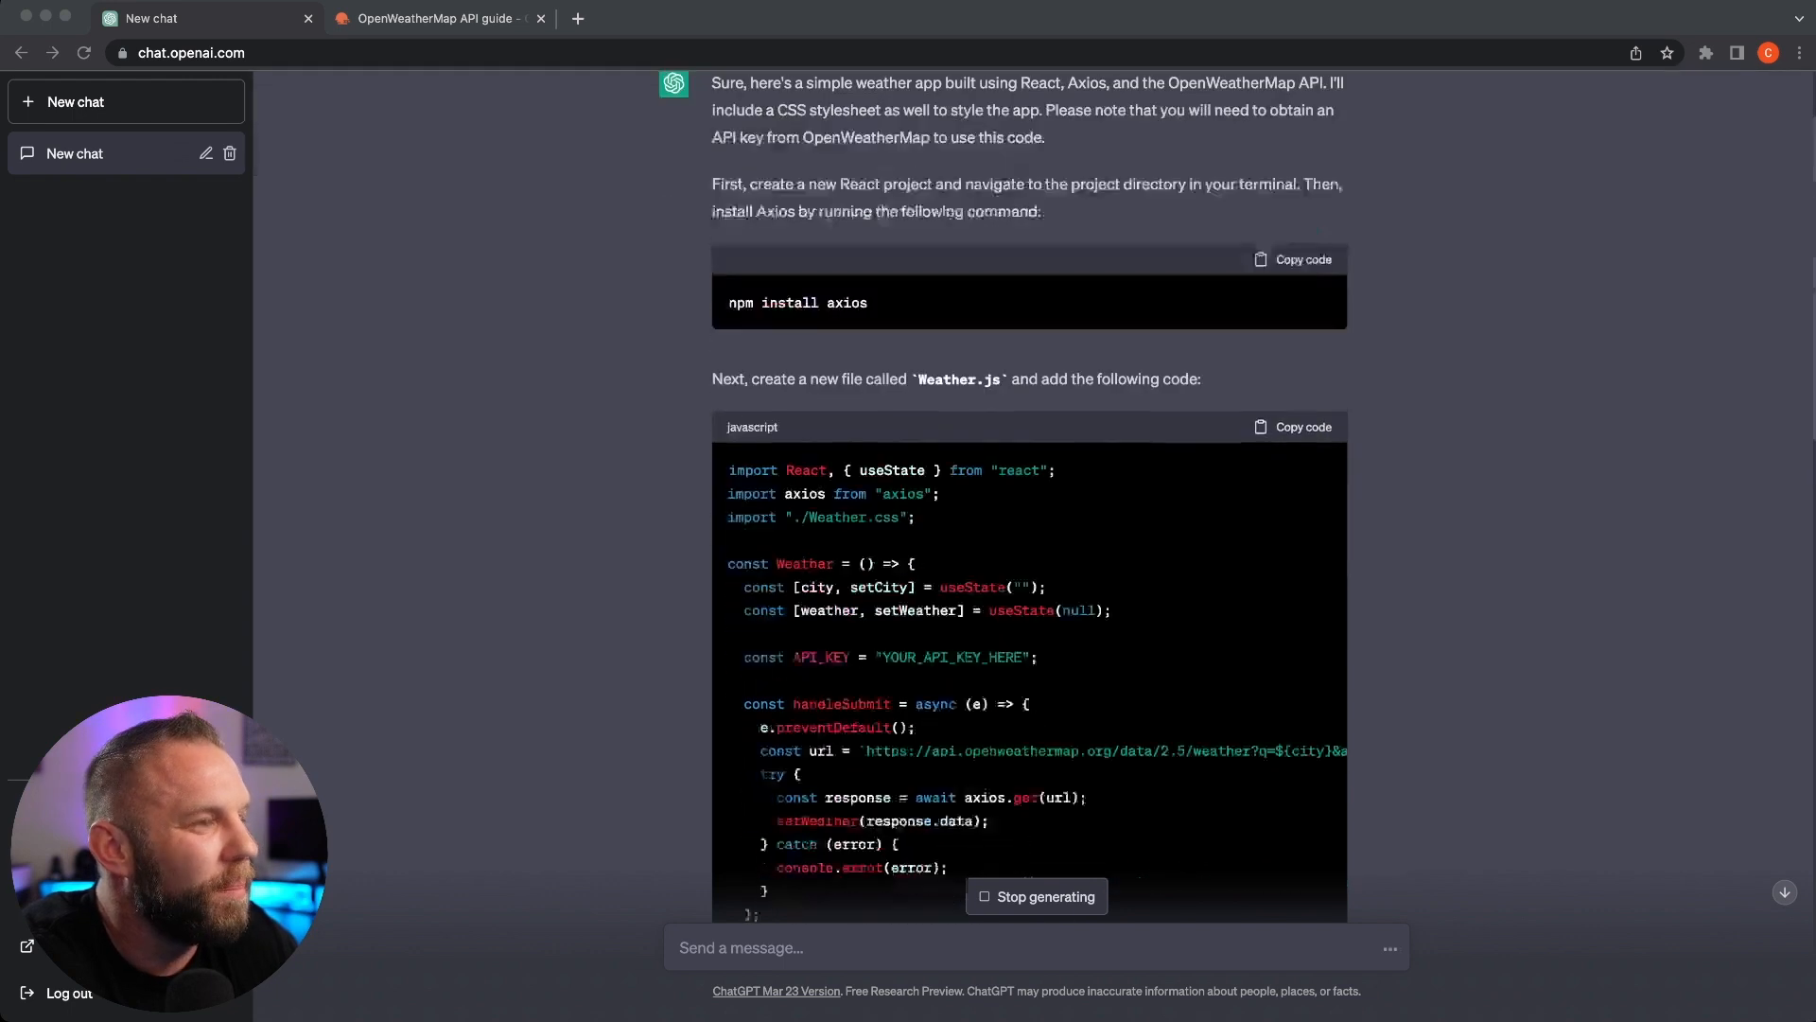
pyautogui.scroll(3)
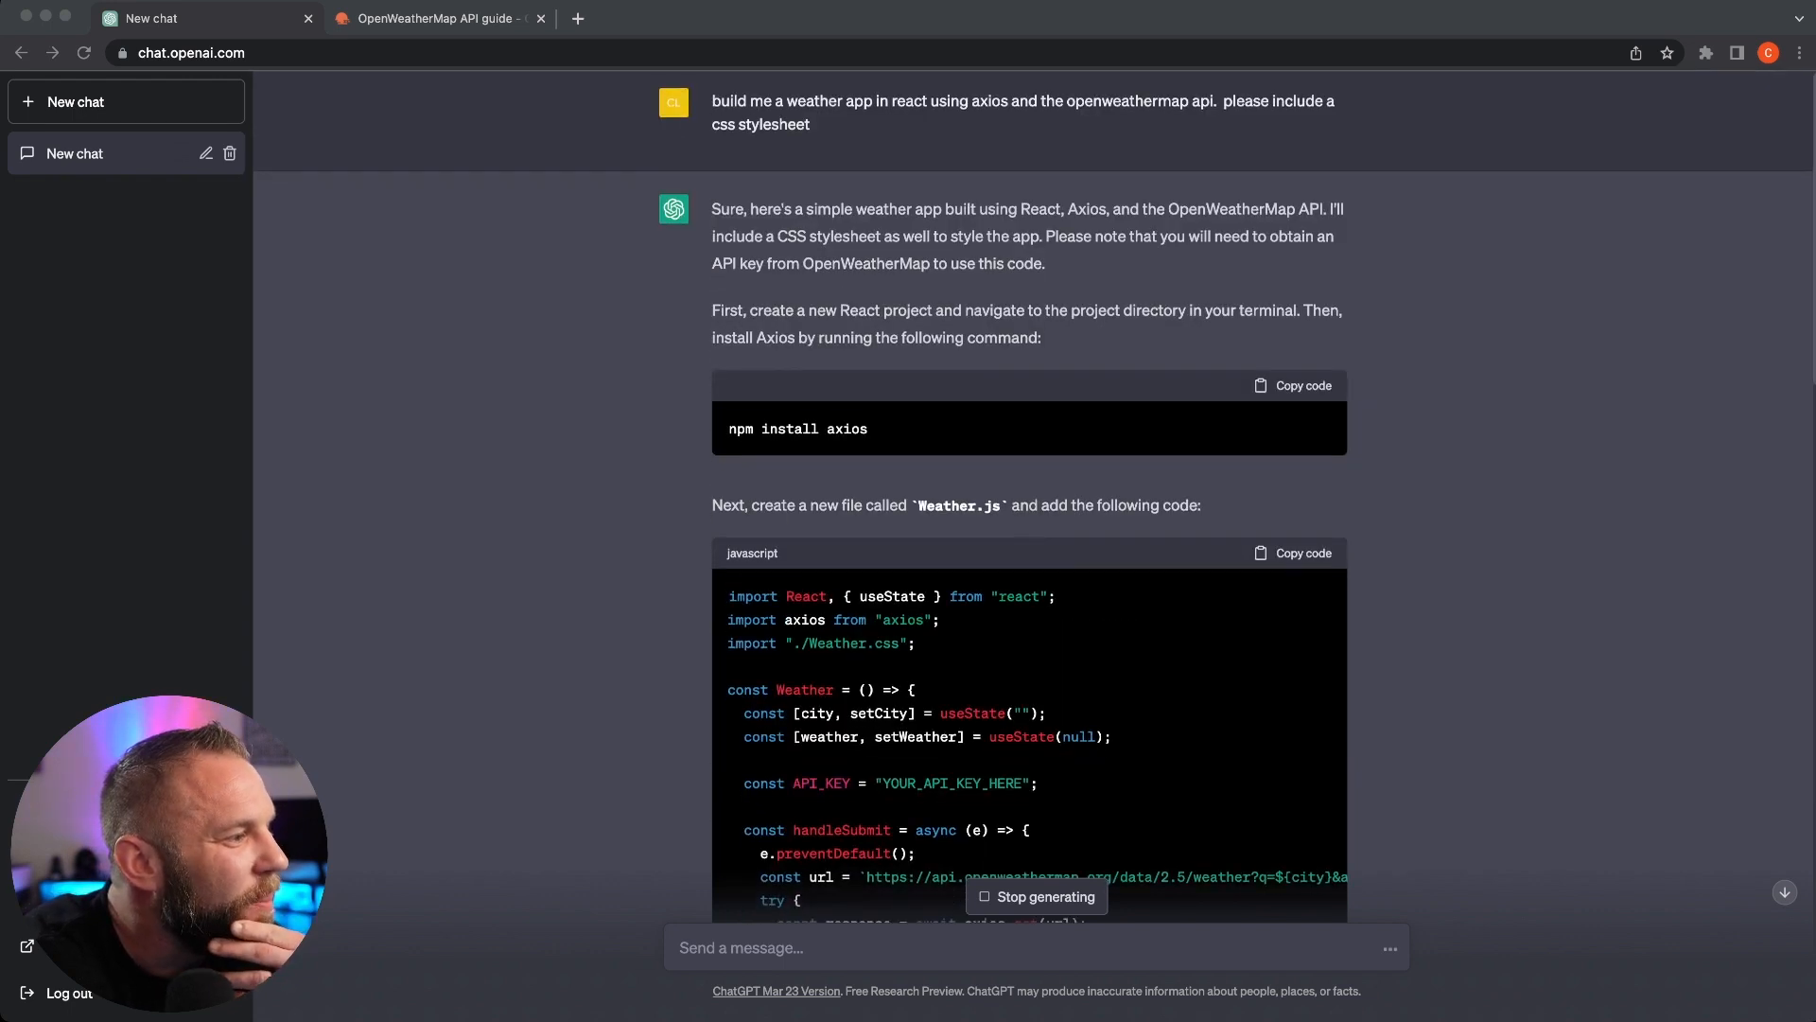
pyautogui.scroll(-3)
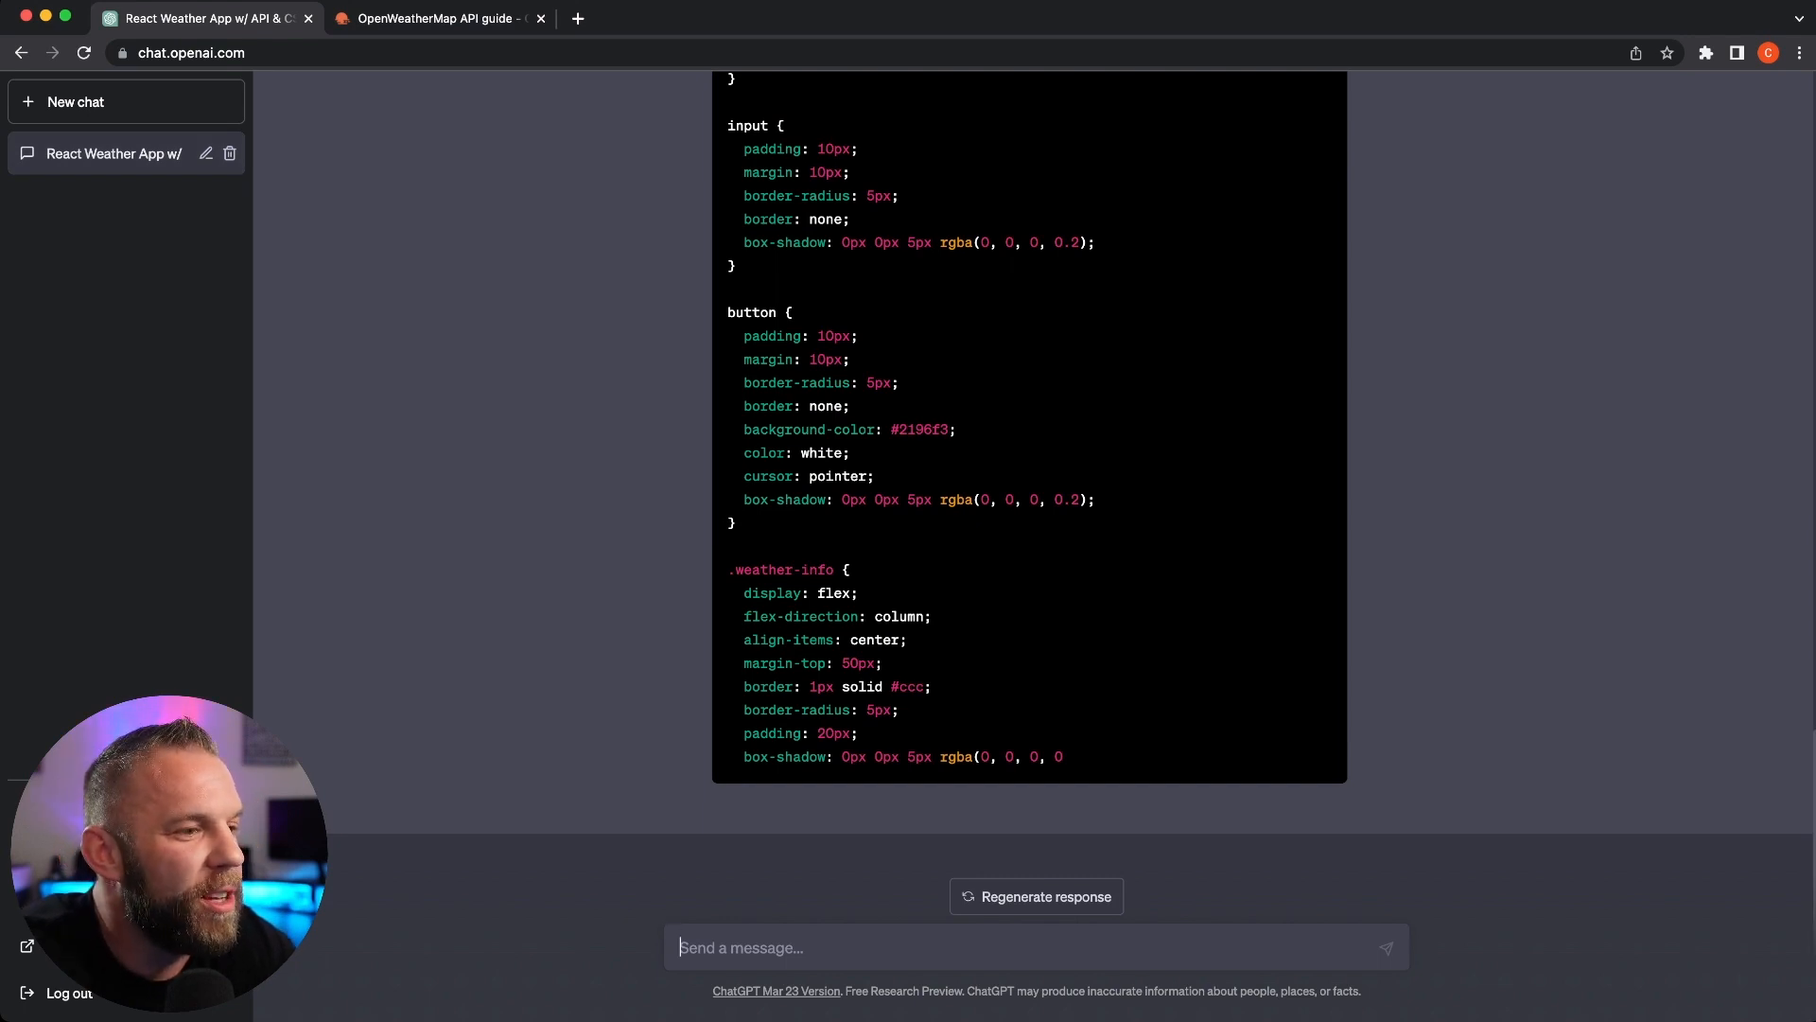
# Scroll between the Weather.css block and the Weather.js form and weather-info code to review them
pyautogui.scroll(3)
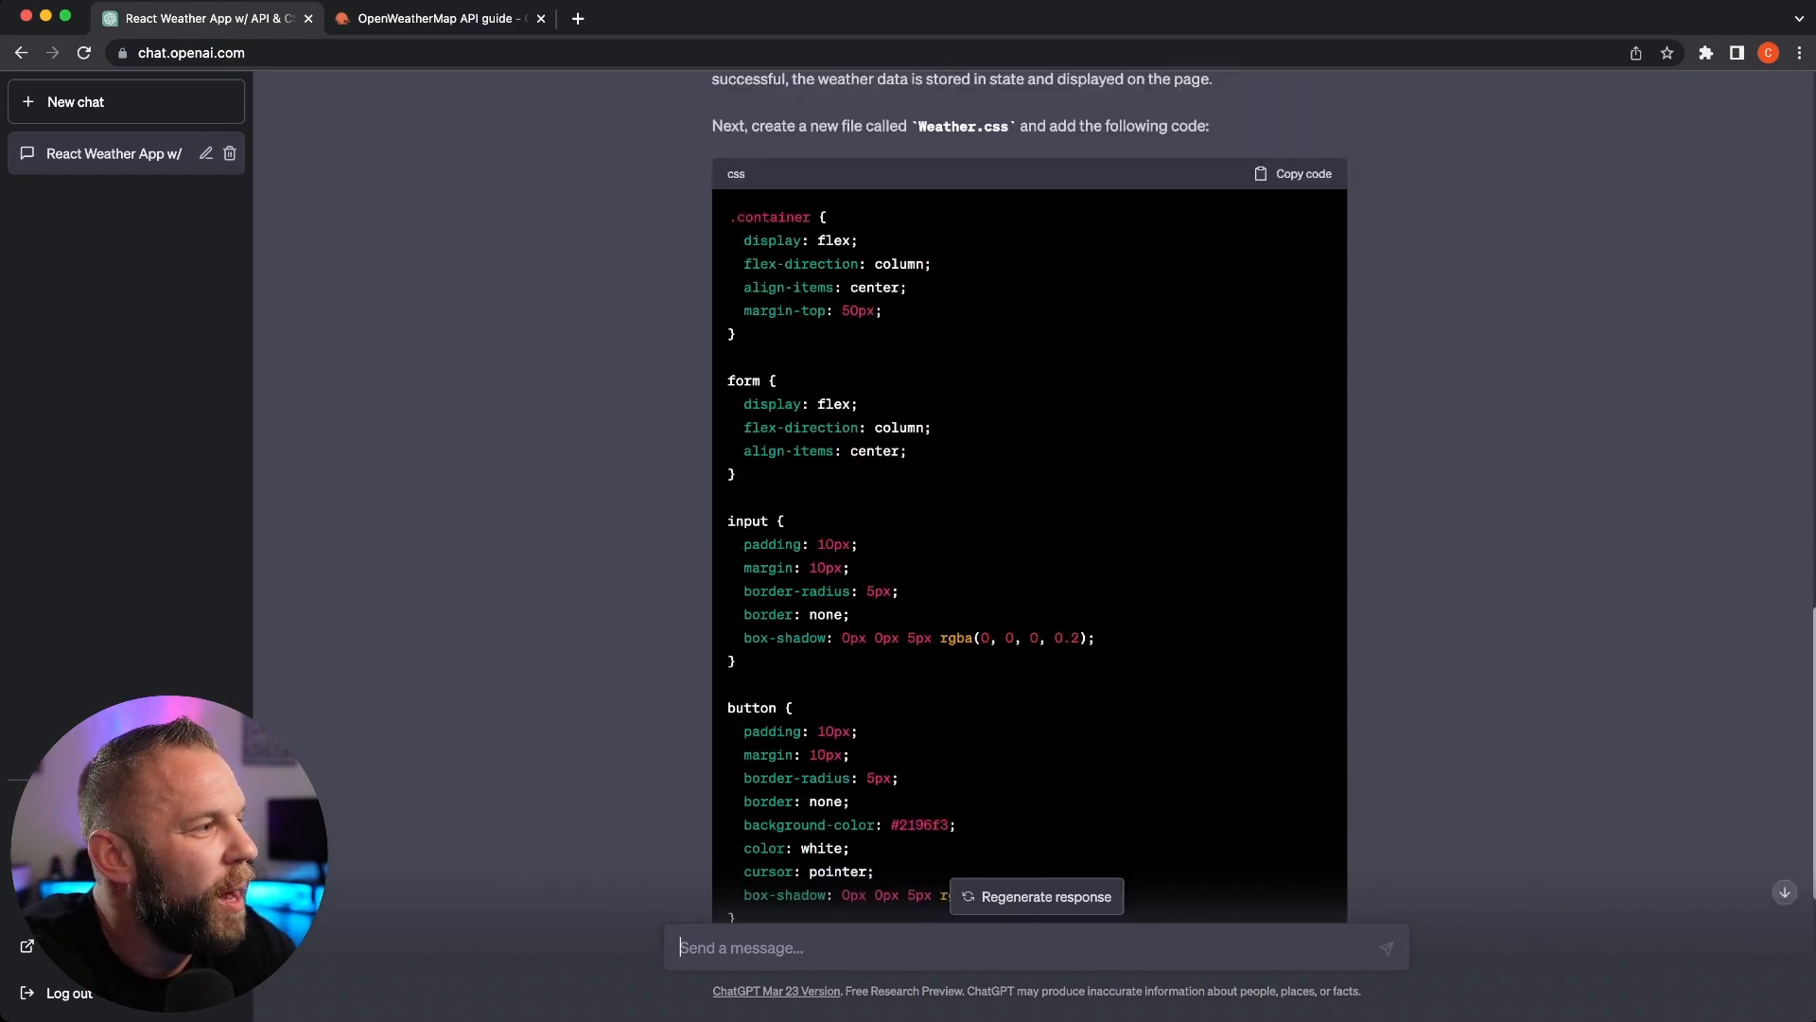
pyautogui.scroll(3)
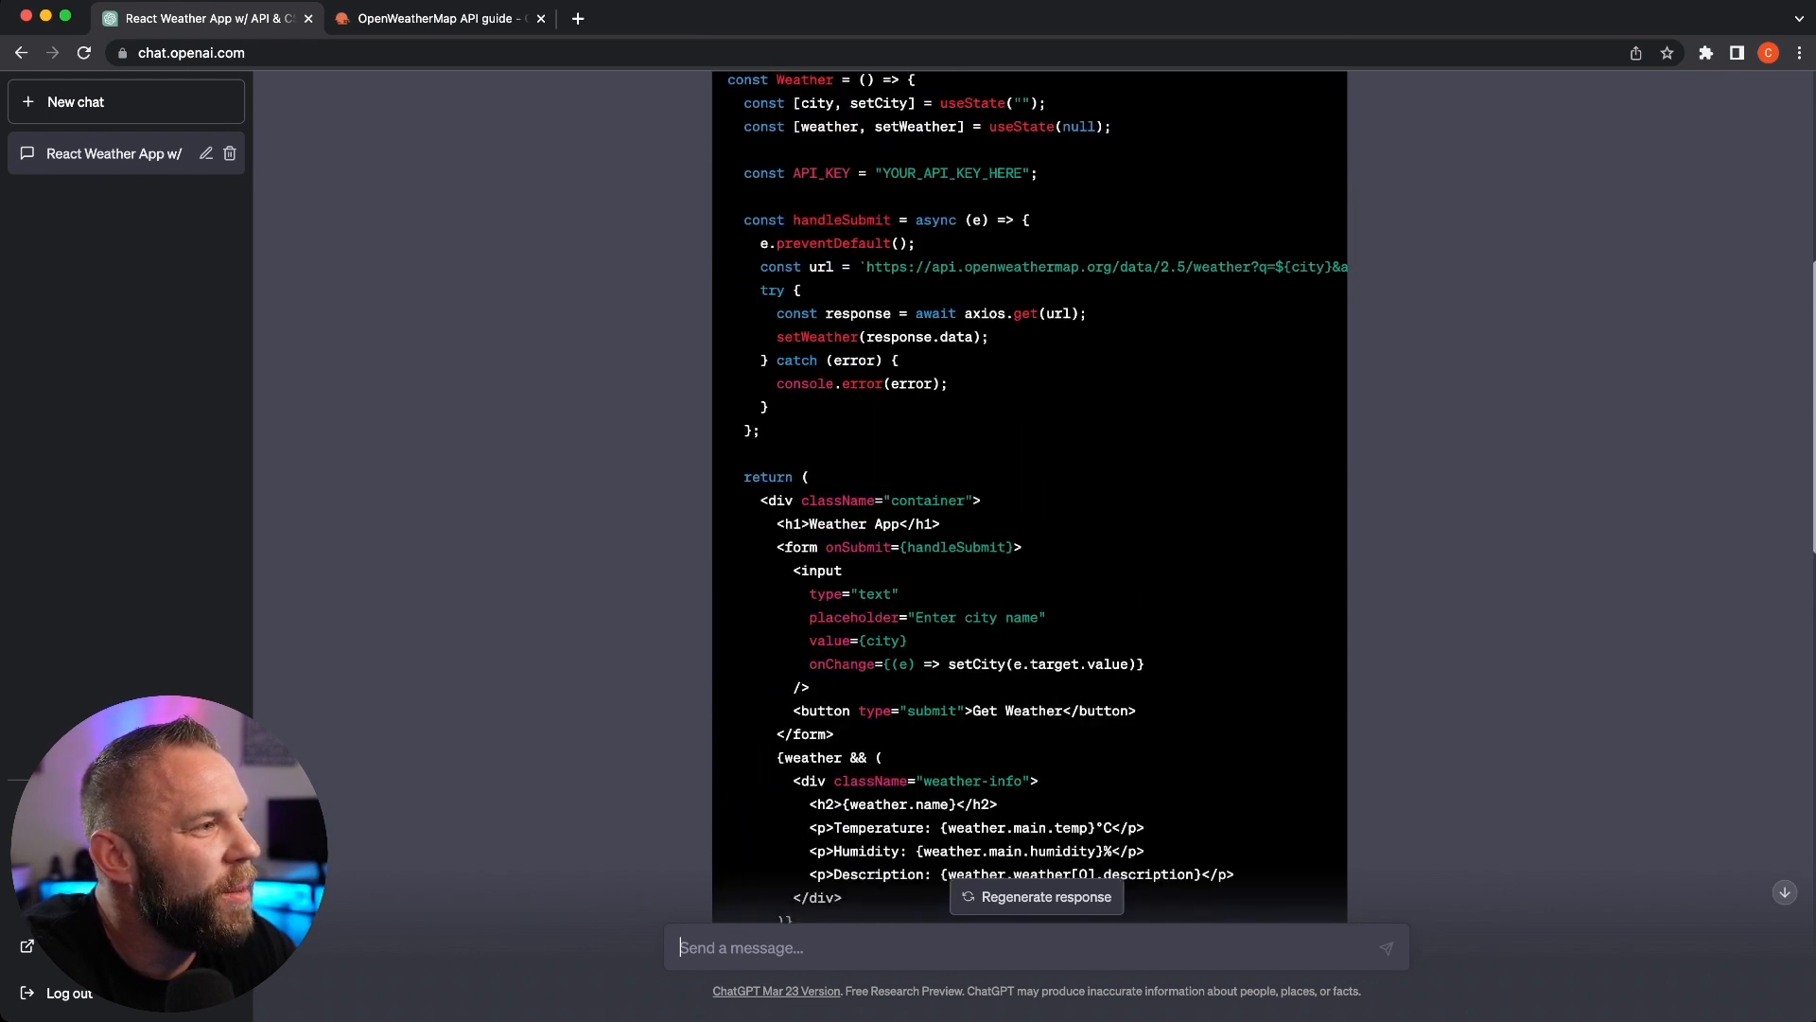
pyautogui.scroll(3)
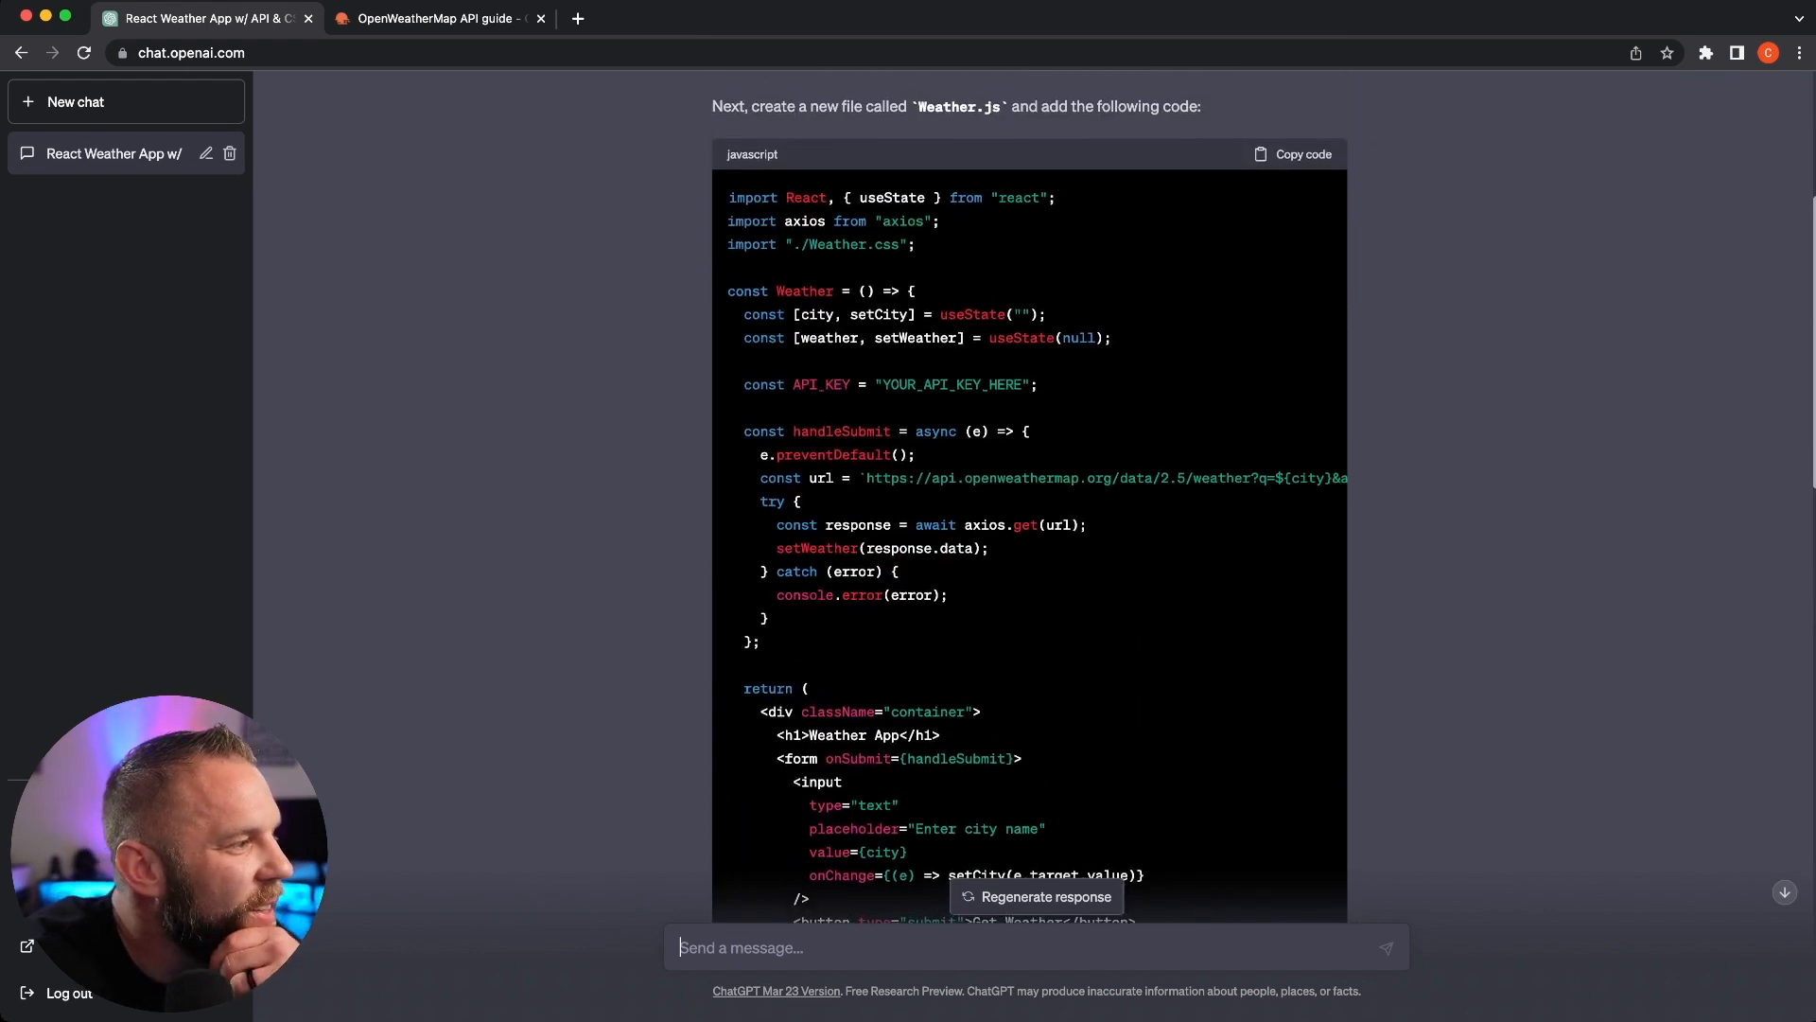
pyautogui.scroll(-3)
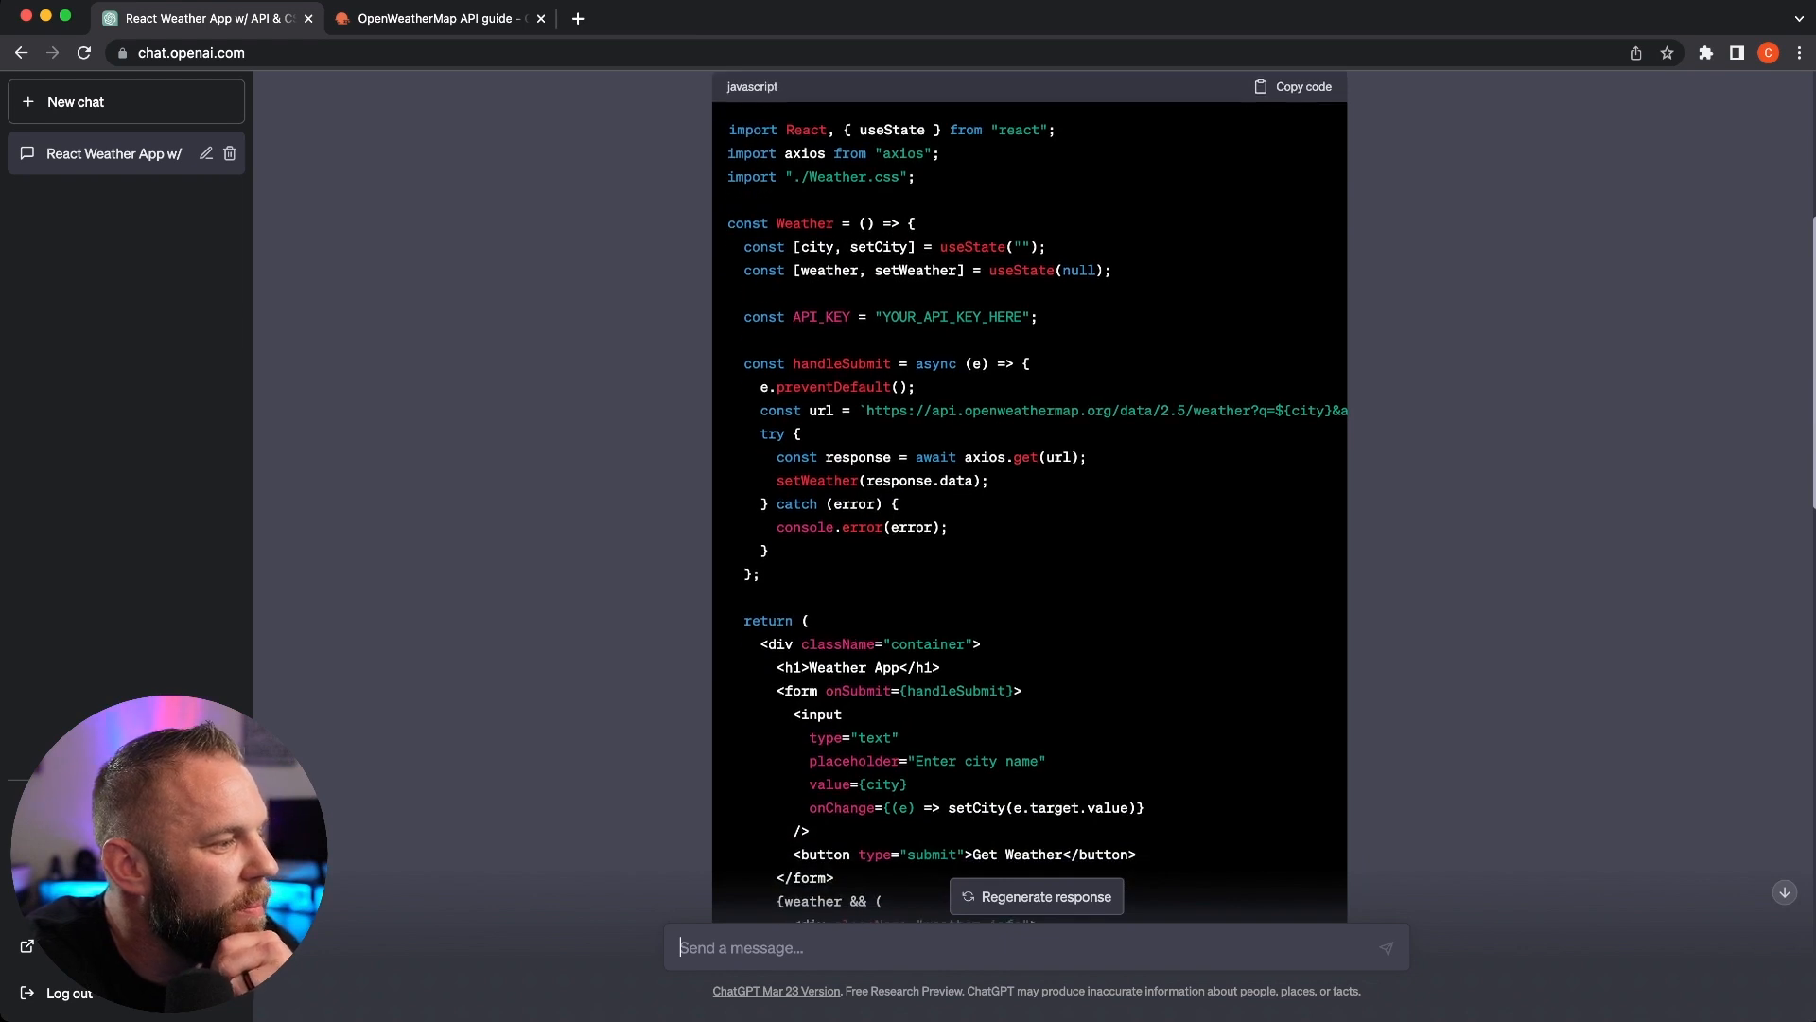
pyautogui.scroll(-3)
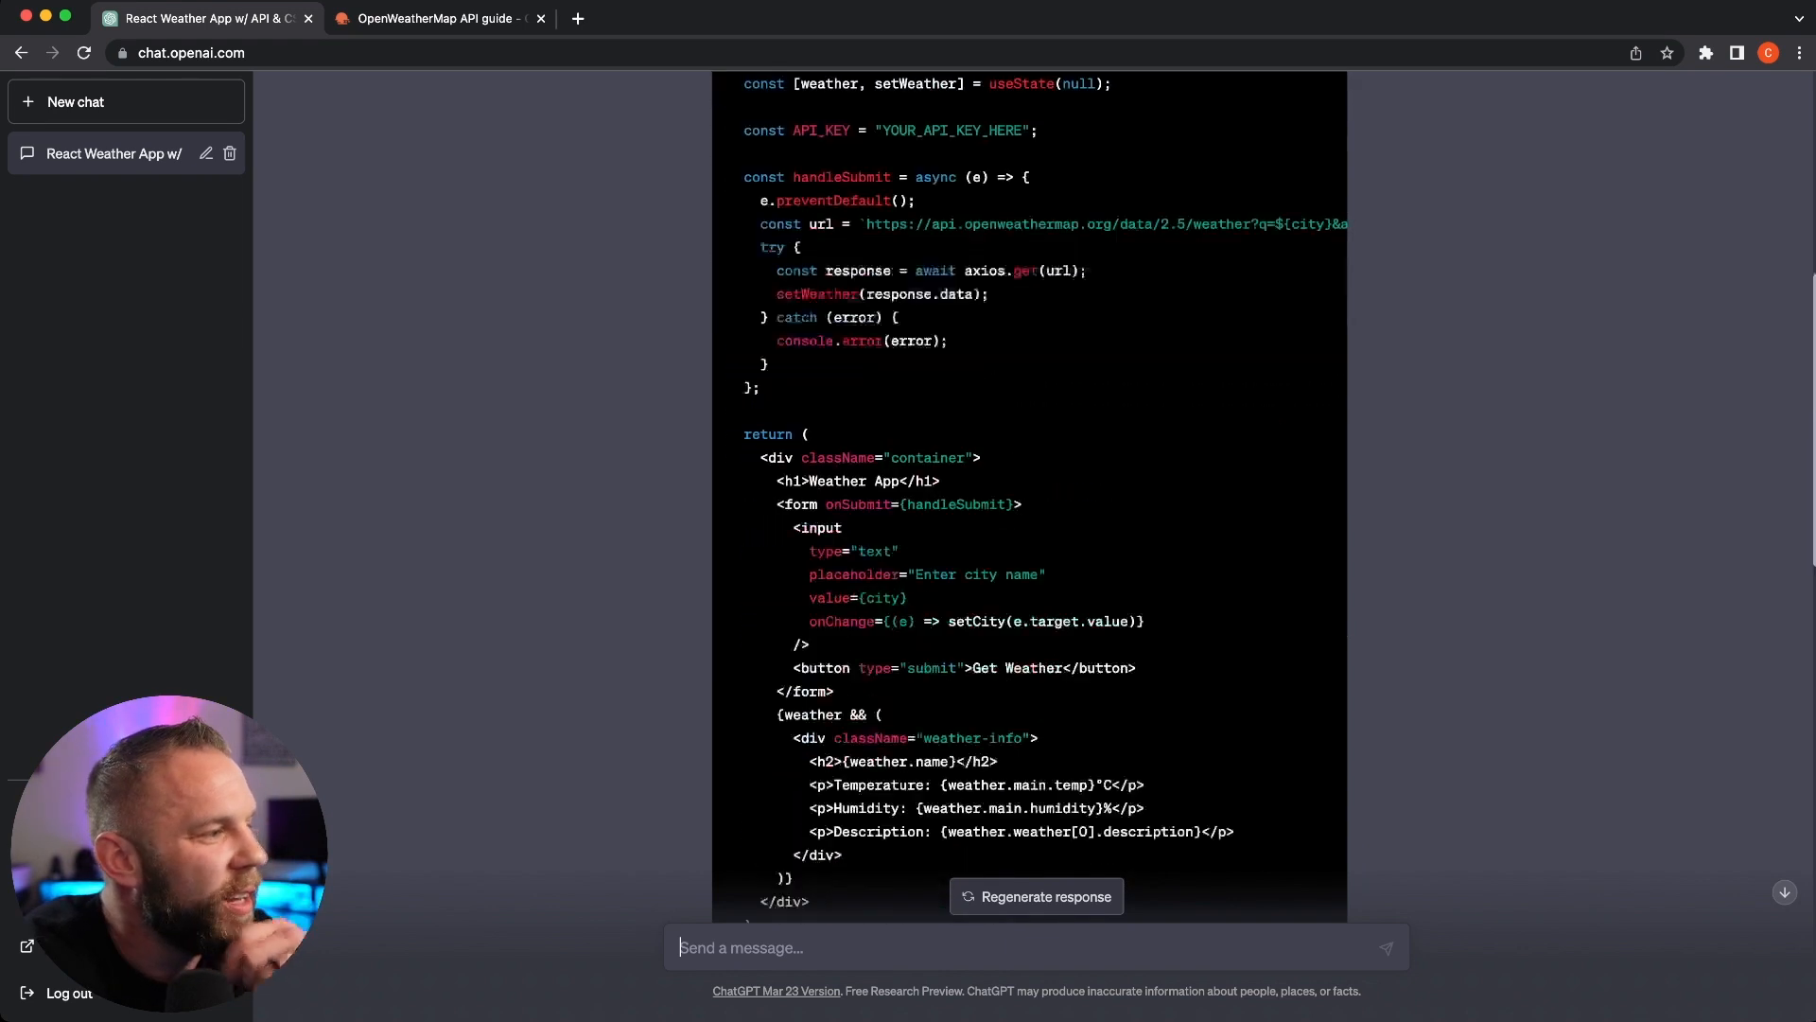
pyautogui.scroll(-3)
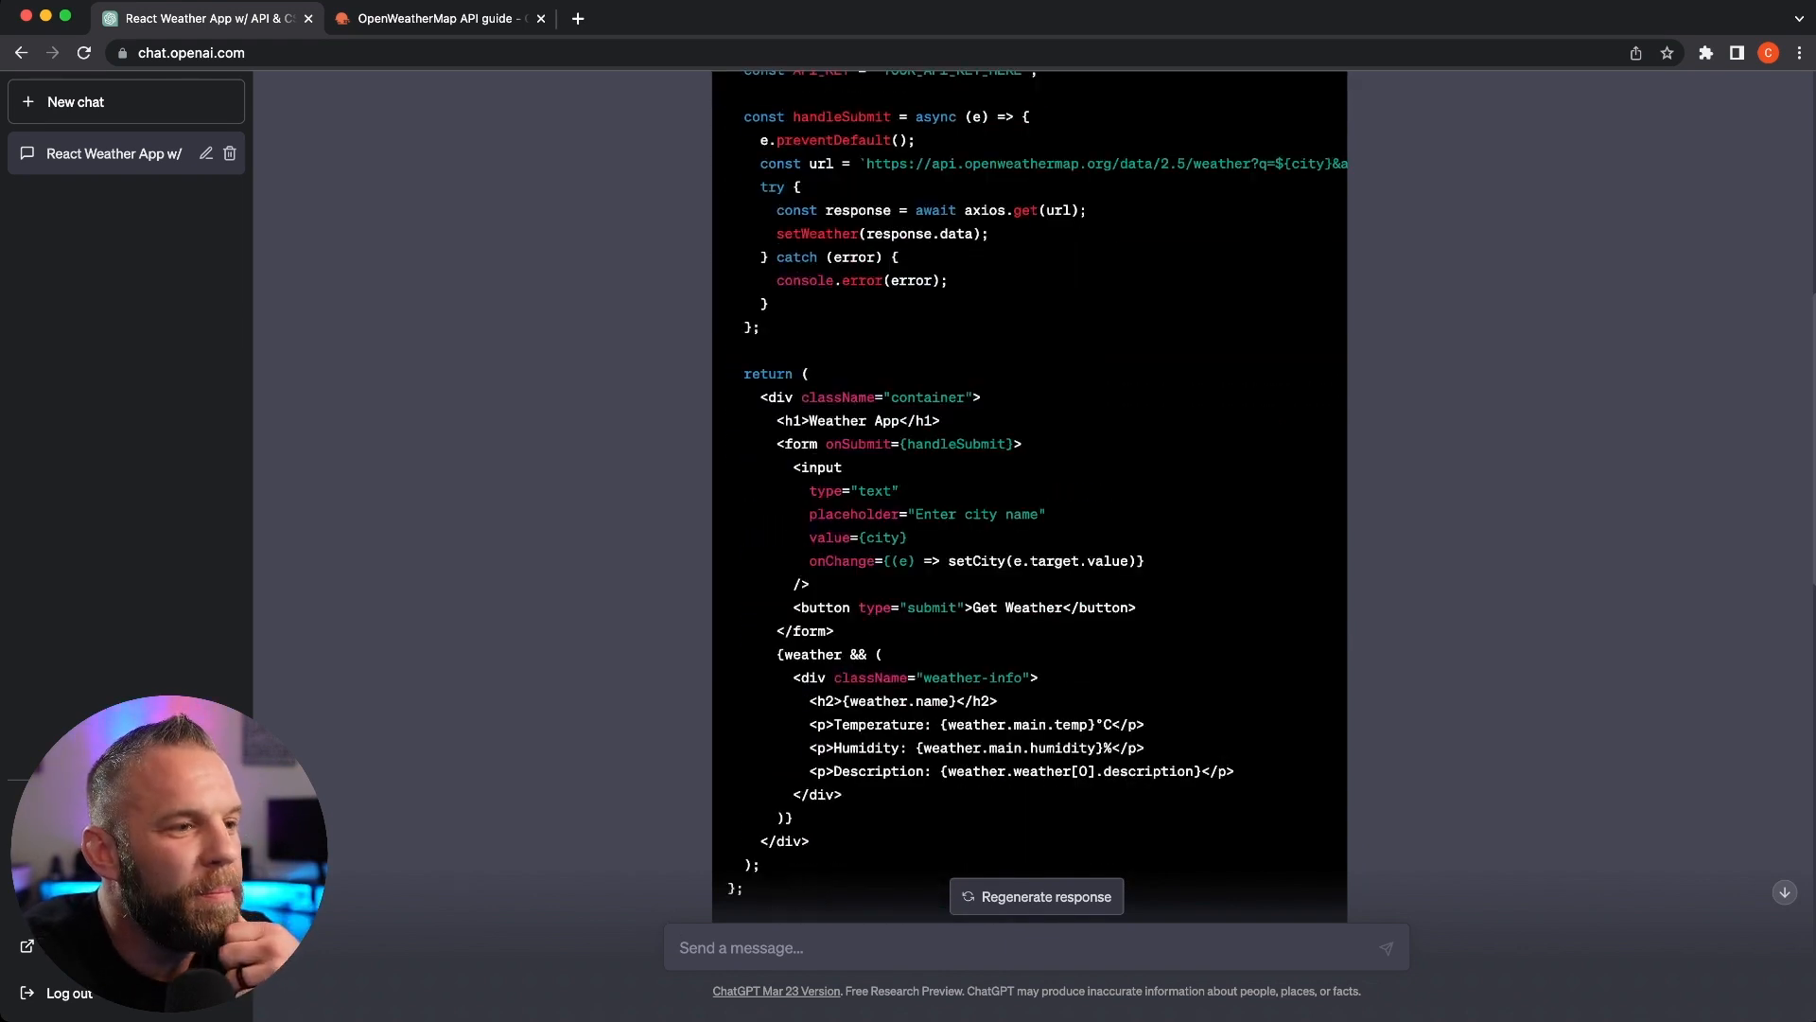
pyautogui.scroll(3)
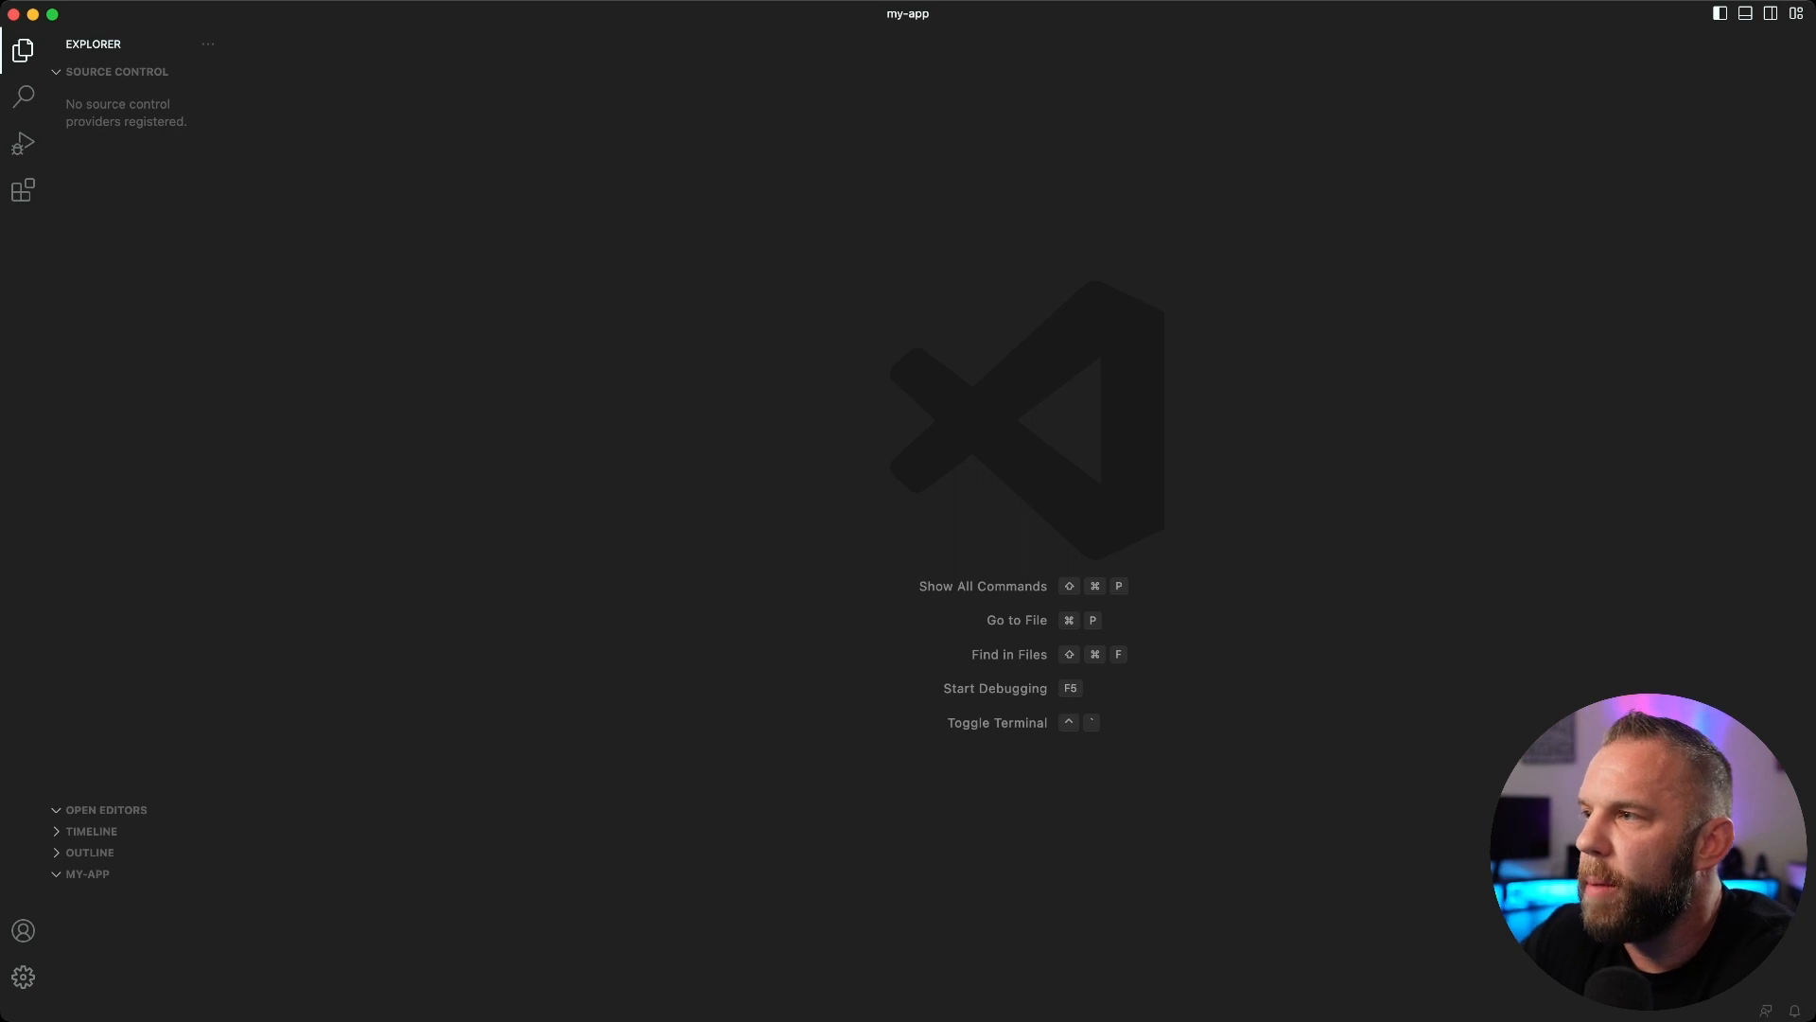
# Scaffold the project with npx create-react-app, then run npm install axios in the terminal
pyautogui.click(115, 70)
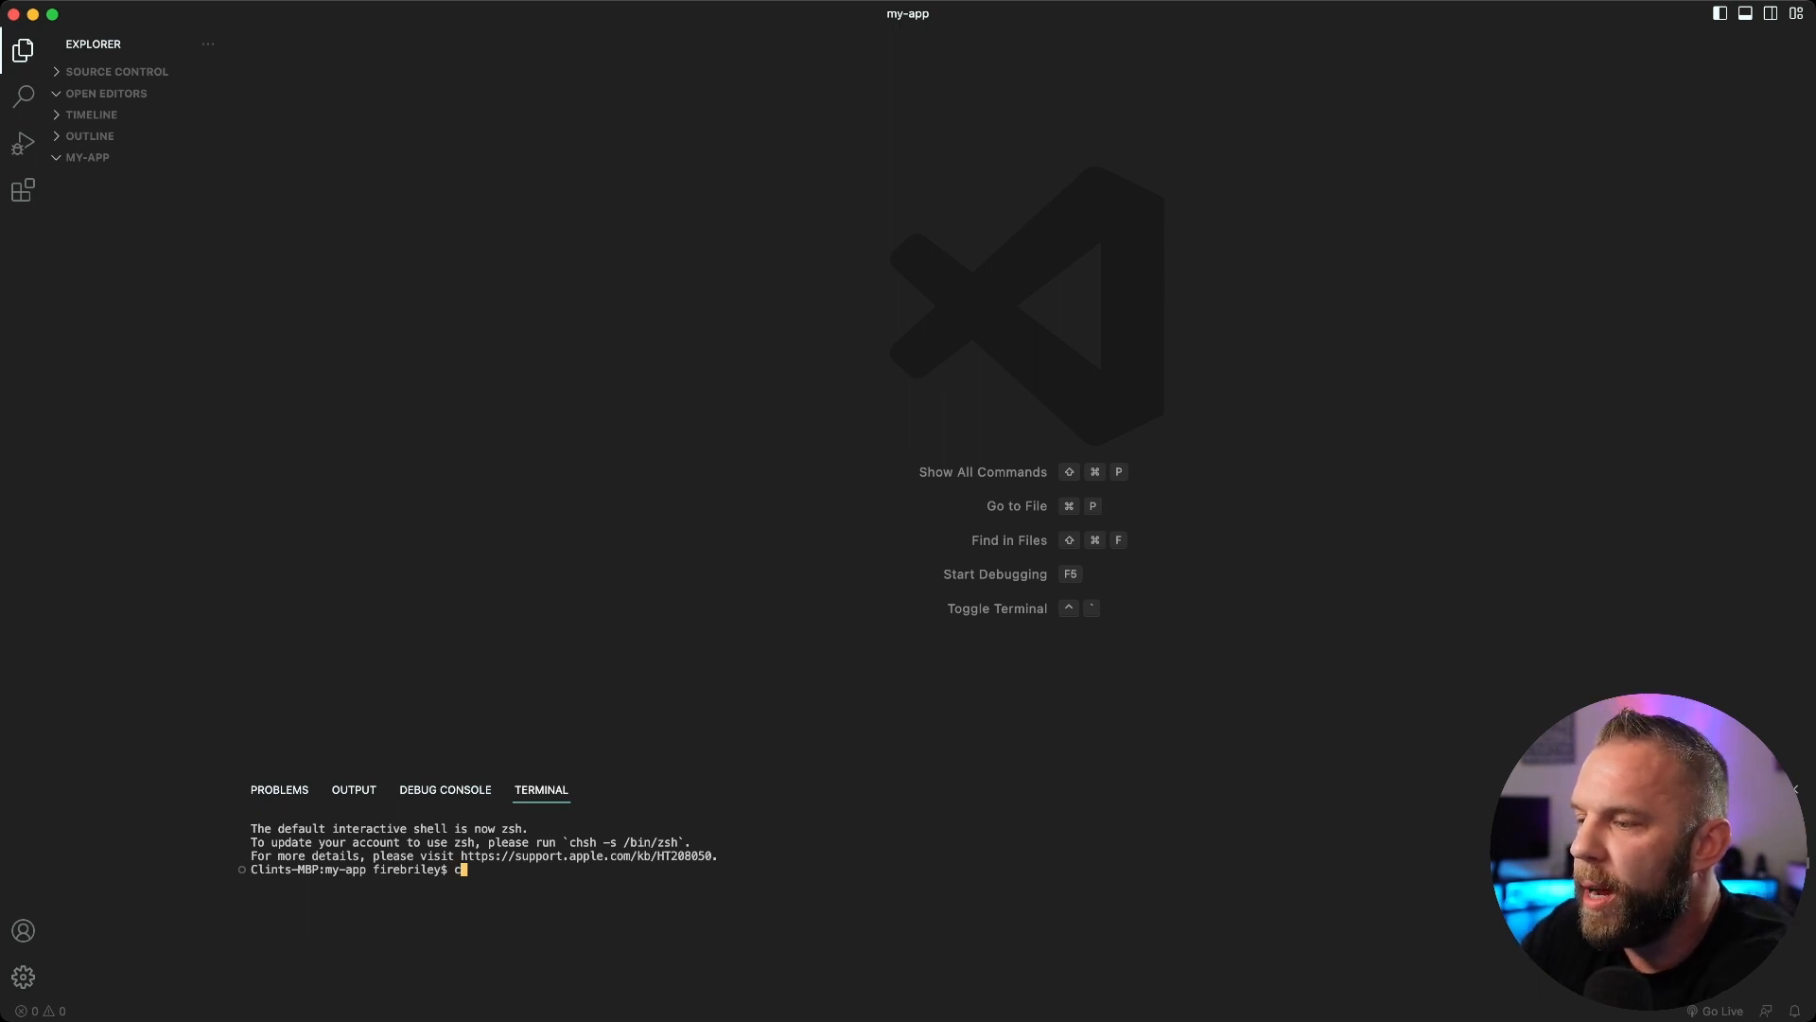
pyautogui.write('npx cre')
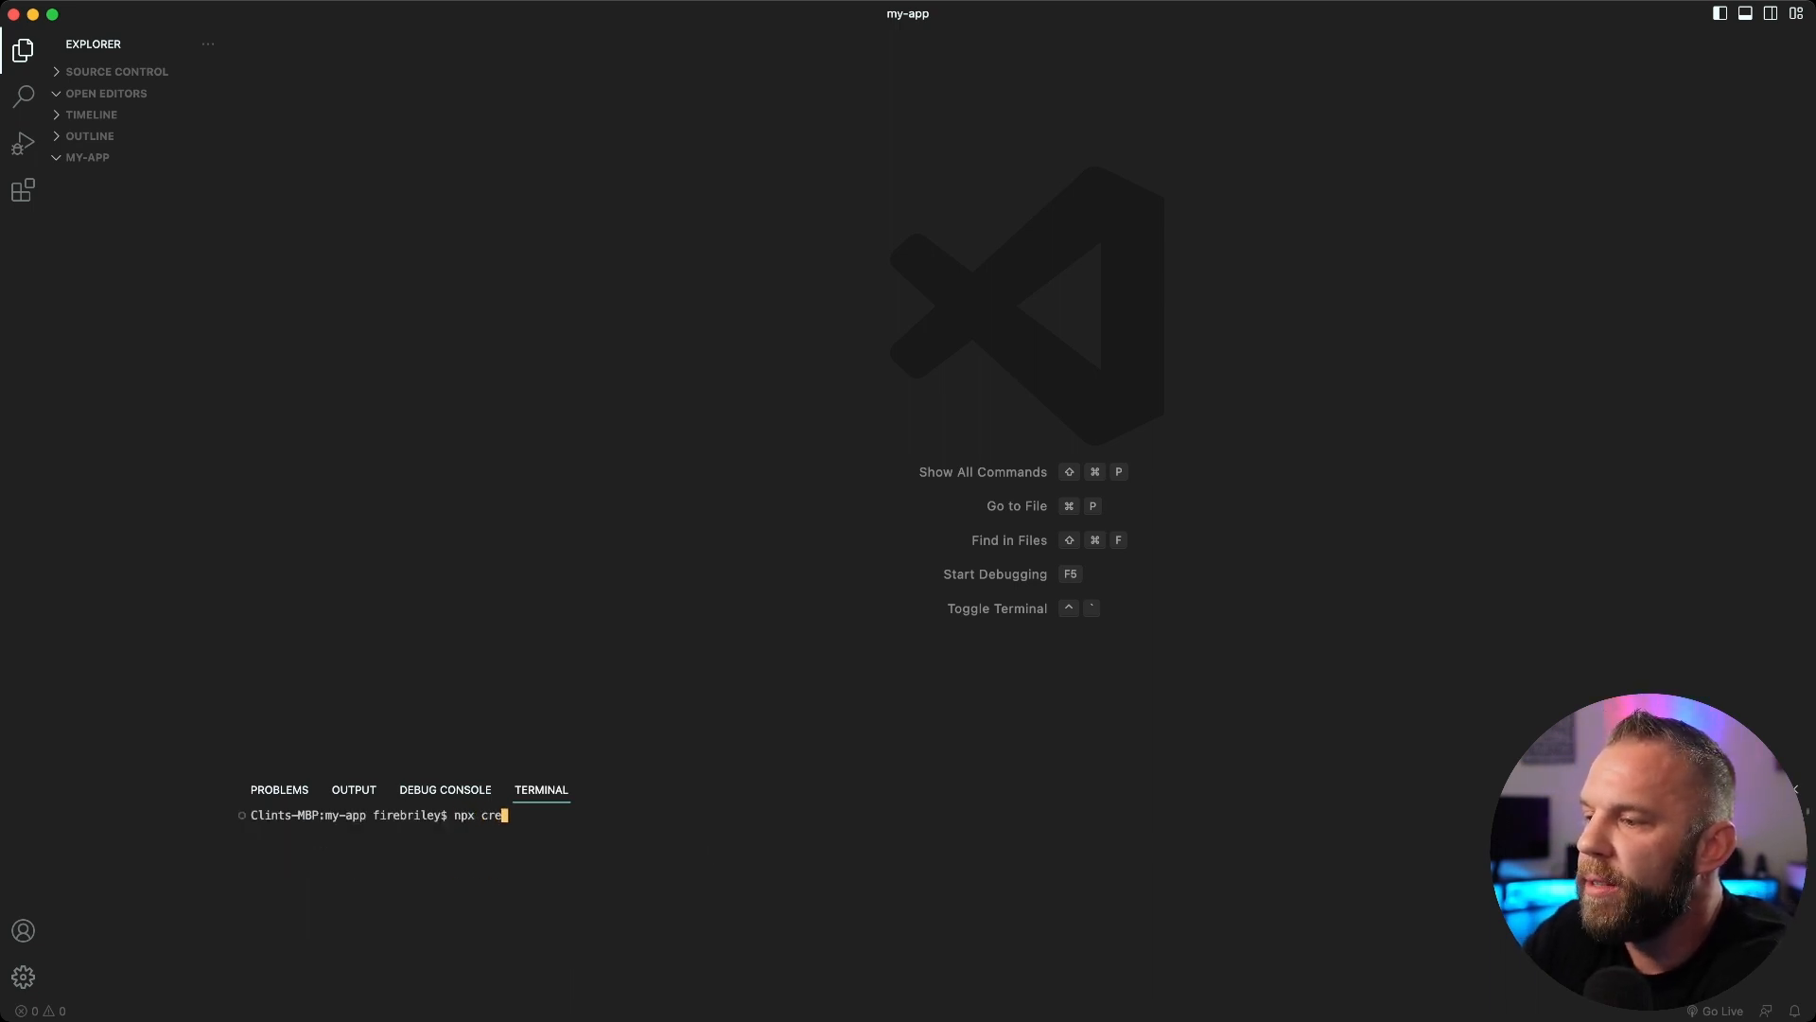
pyautogui.write('ate-react-app')
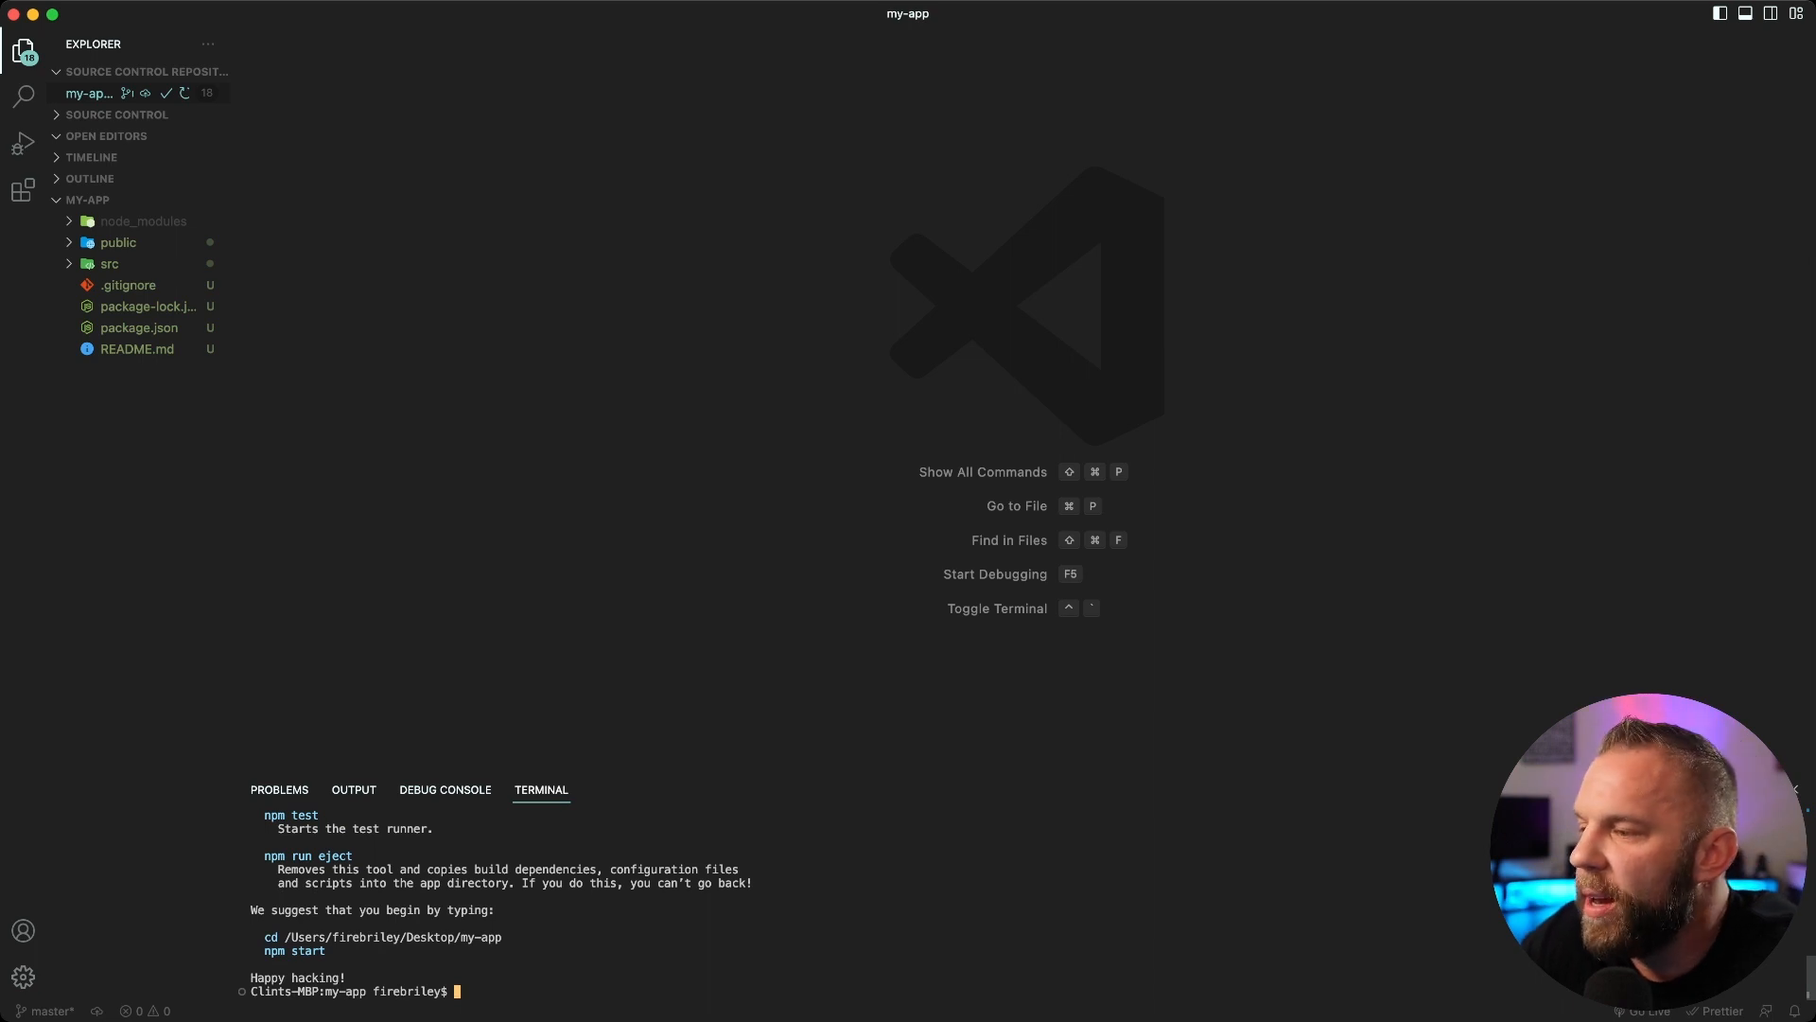
pyautogui.write('npm install axios')
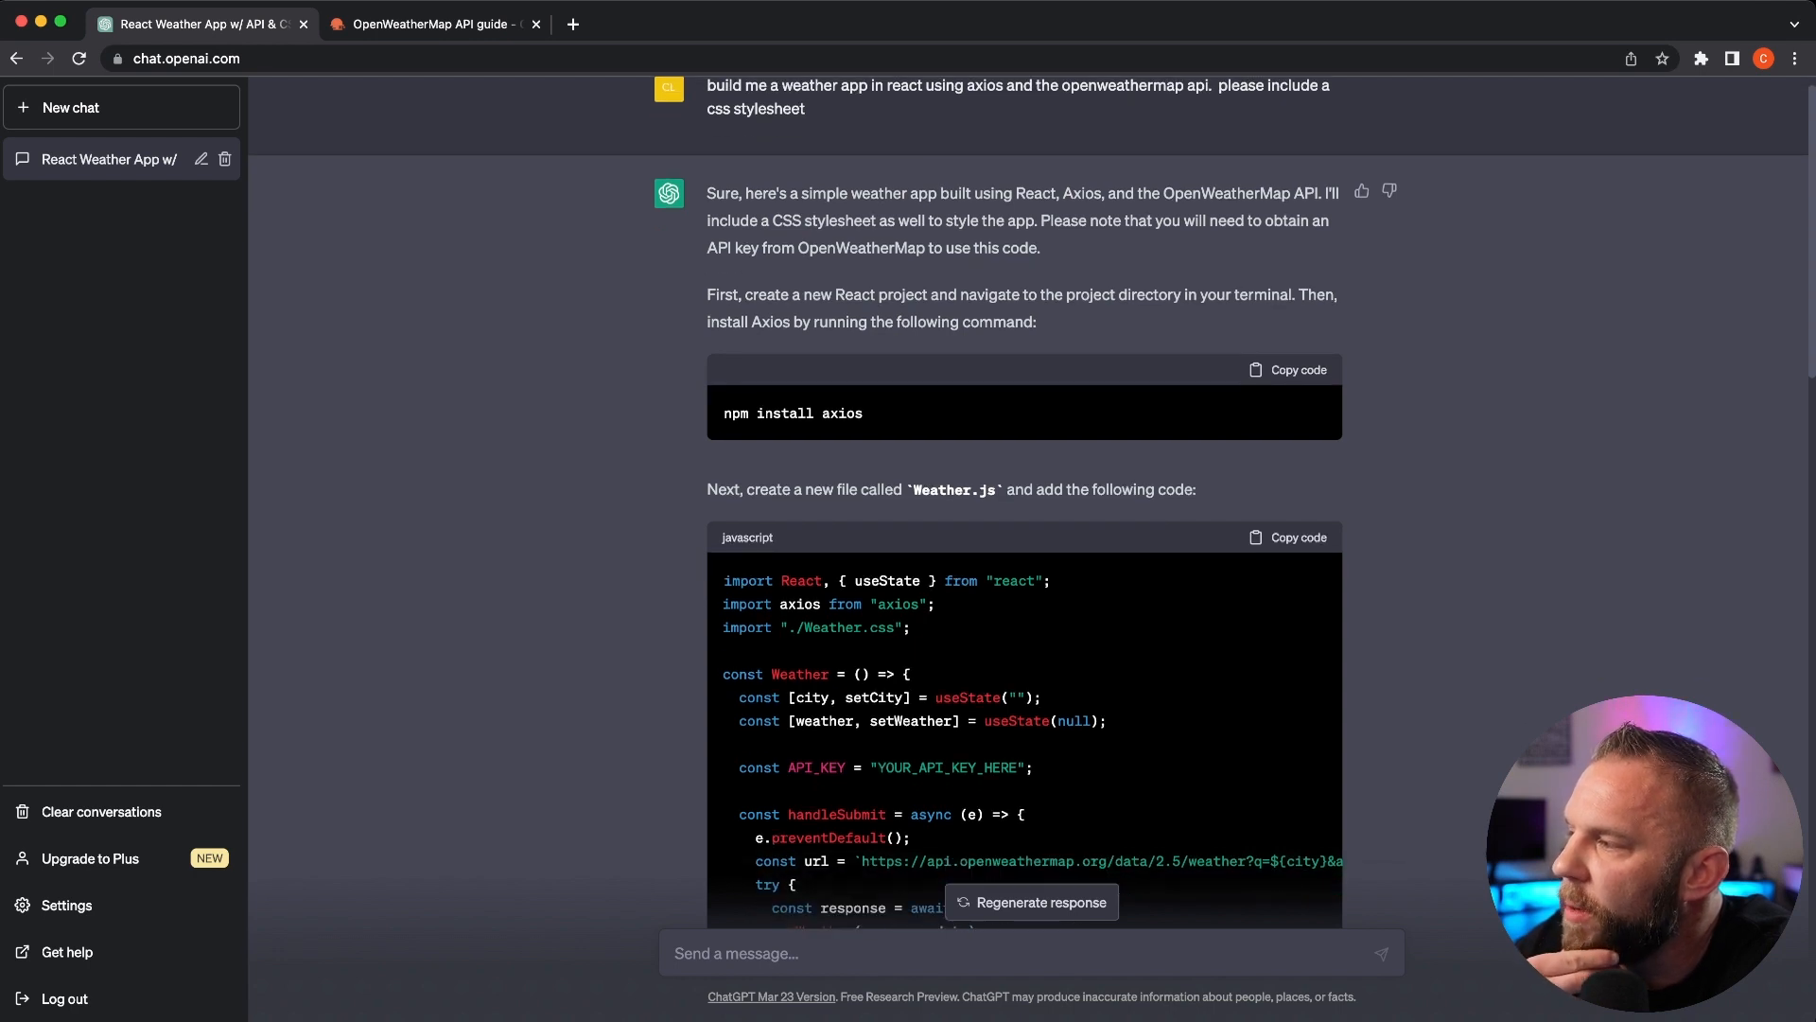
pyautogui.scroll(-3)
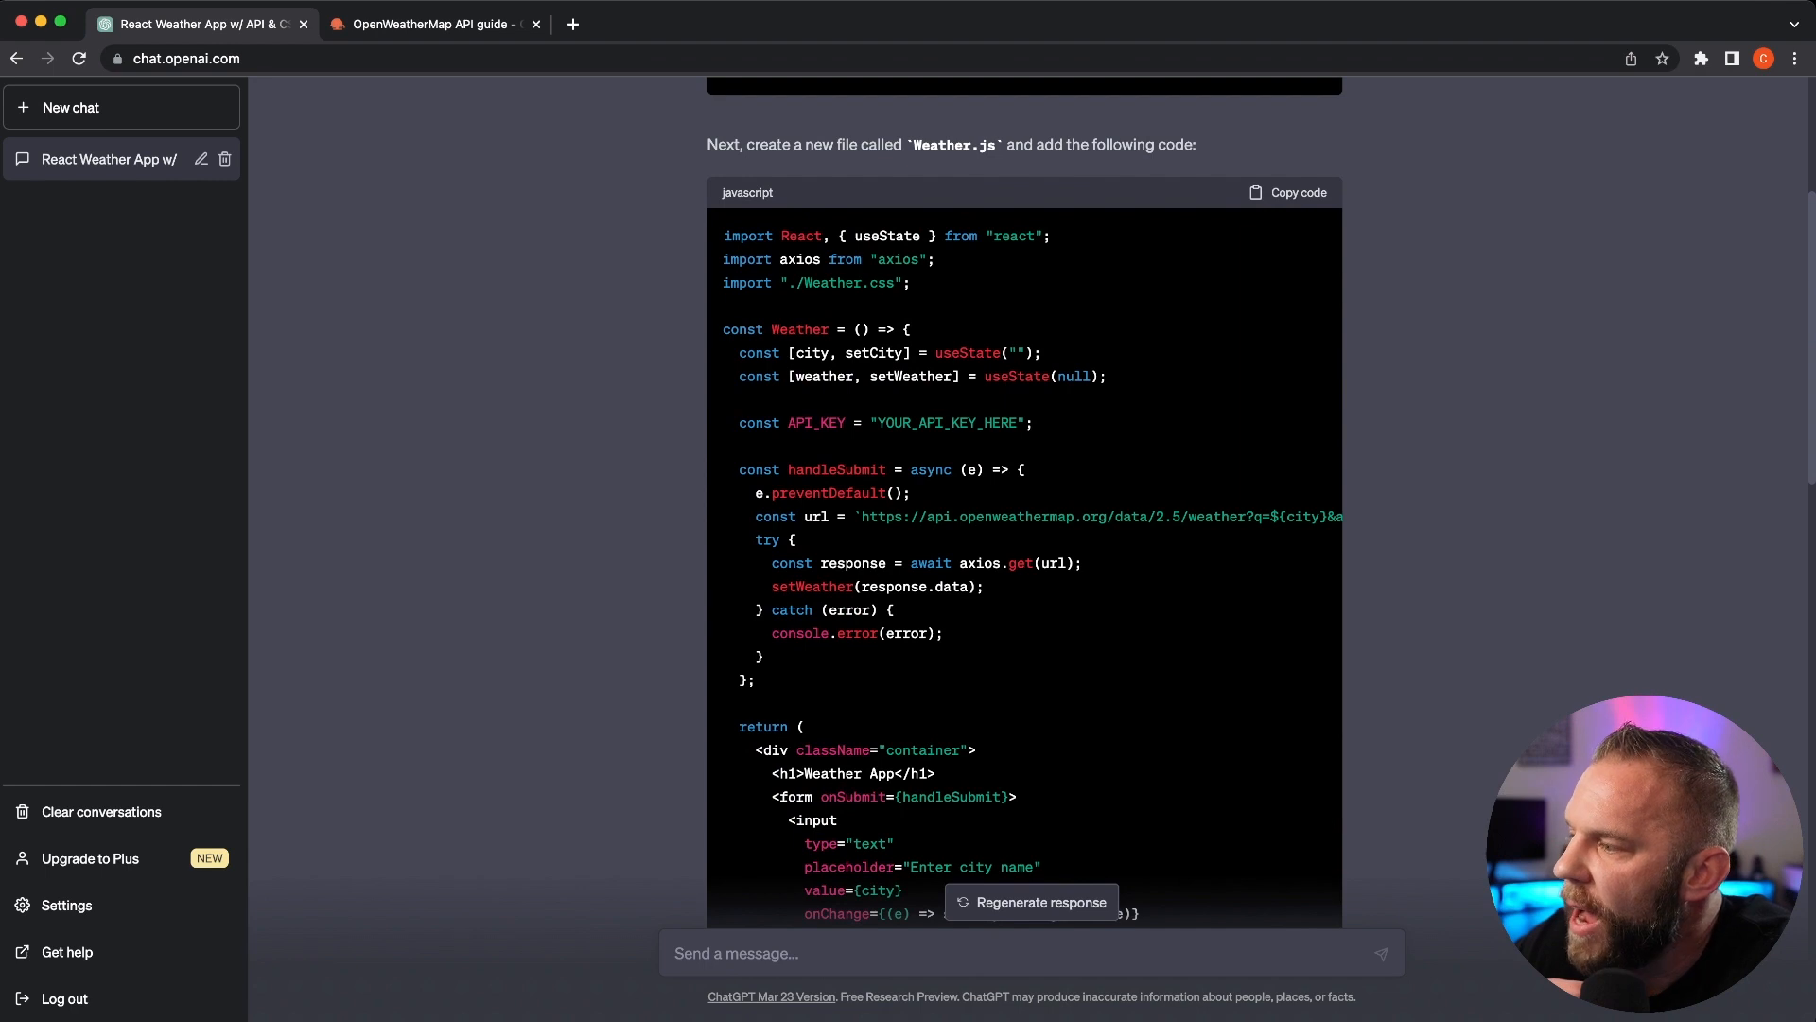
pyautogui.scroll(-3)
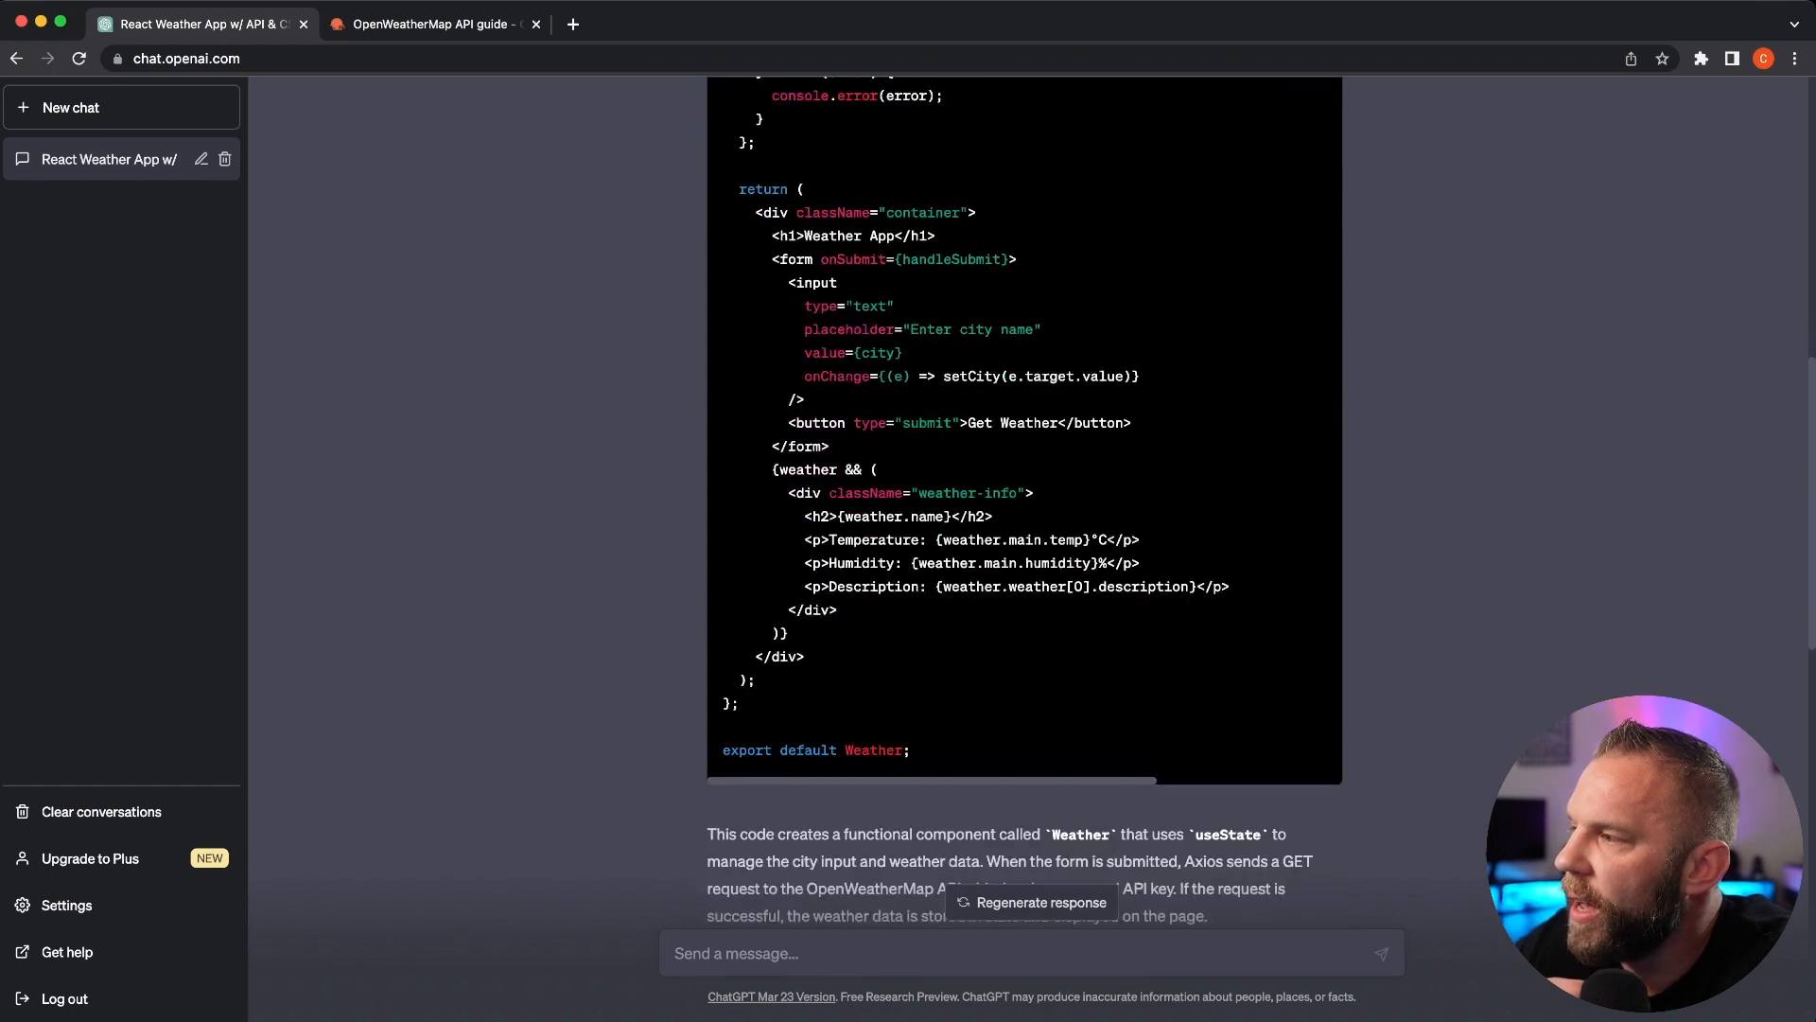
pyautogui.scroll(3)
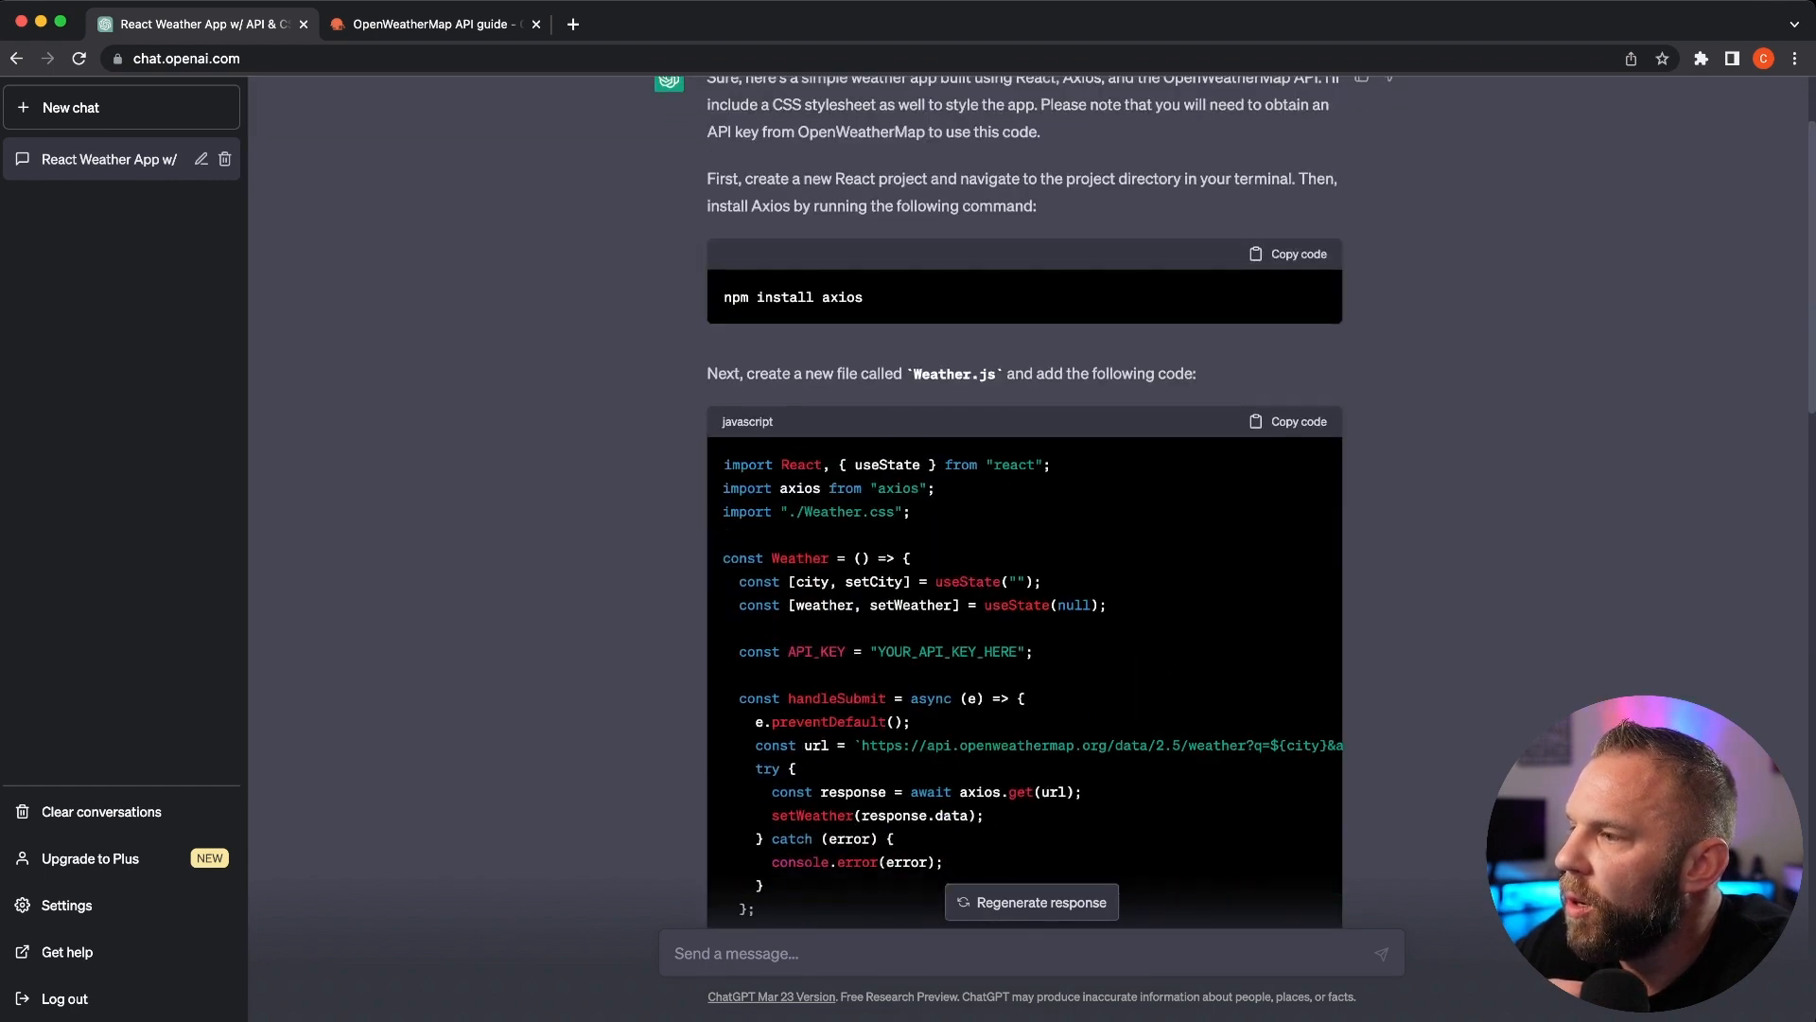
pyautogui.click(1289, 420)
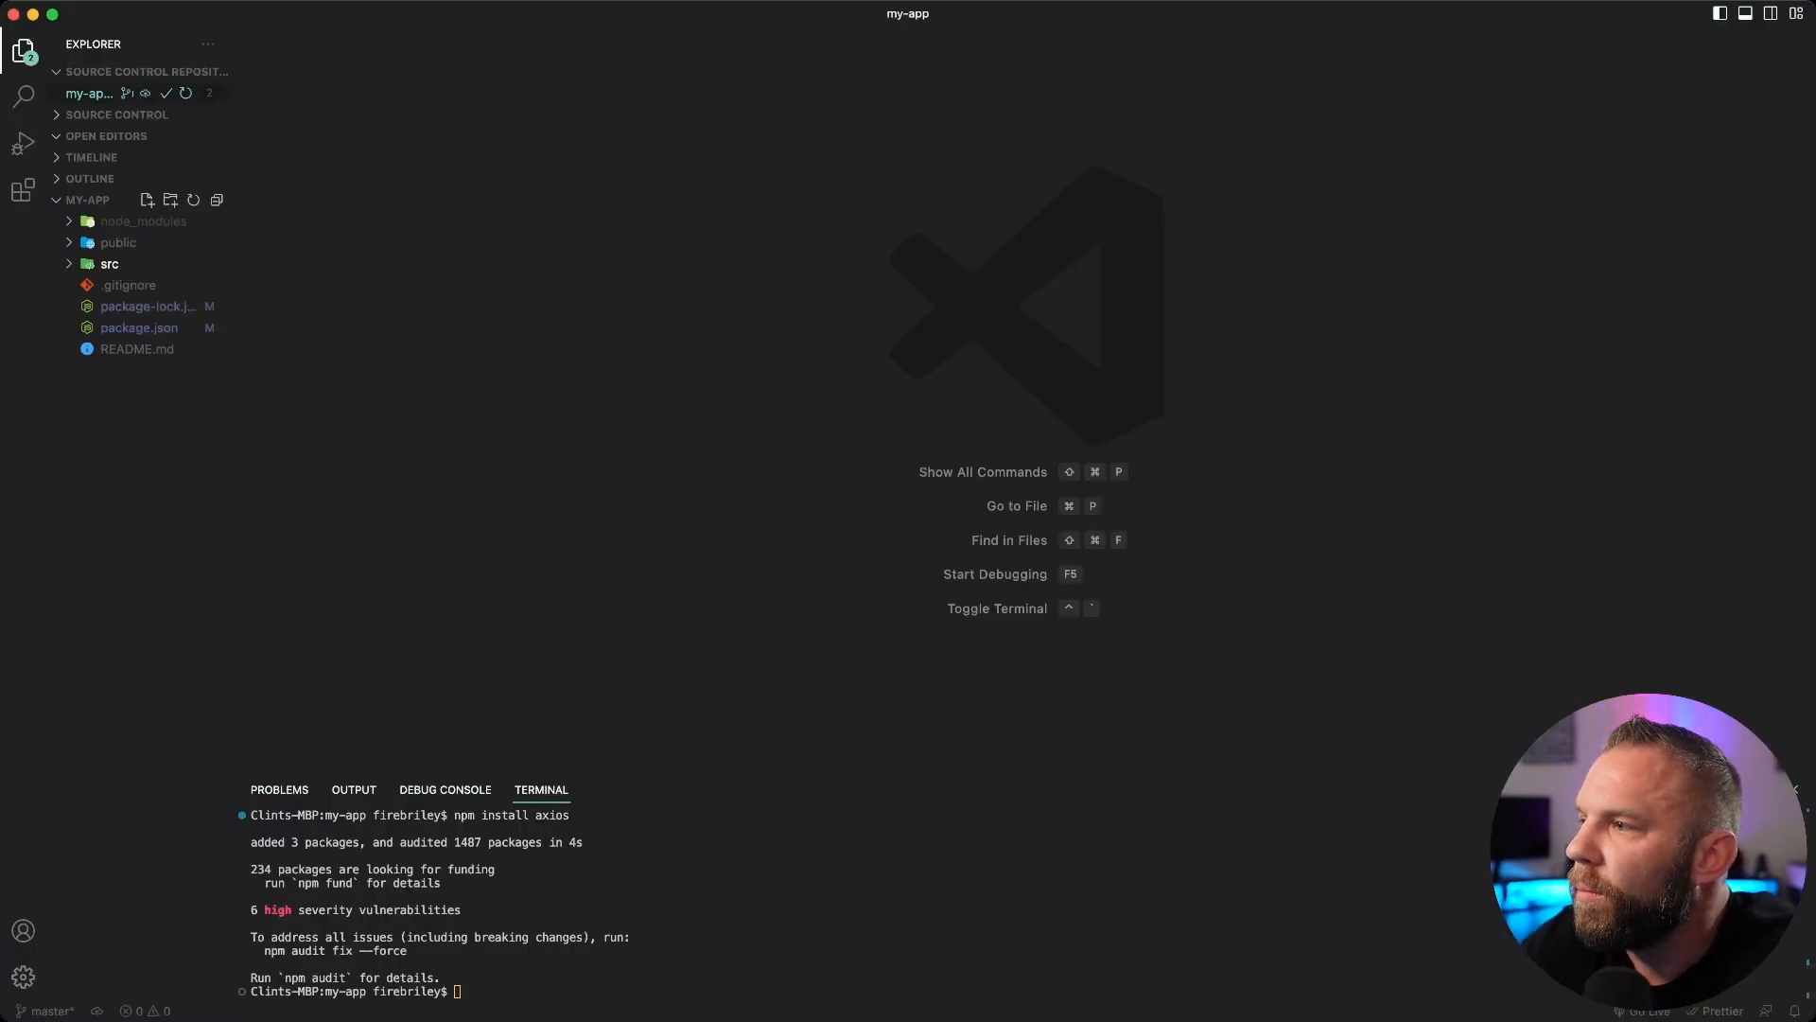
# Create a components folder inside src and start a new file named Weather in it
pyautogui.click(108, 263)
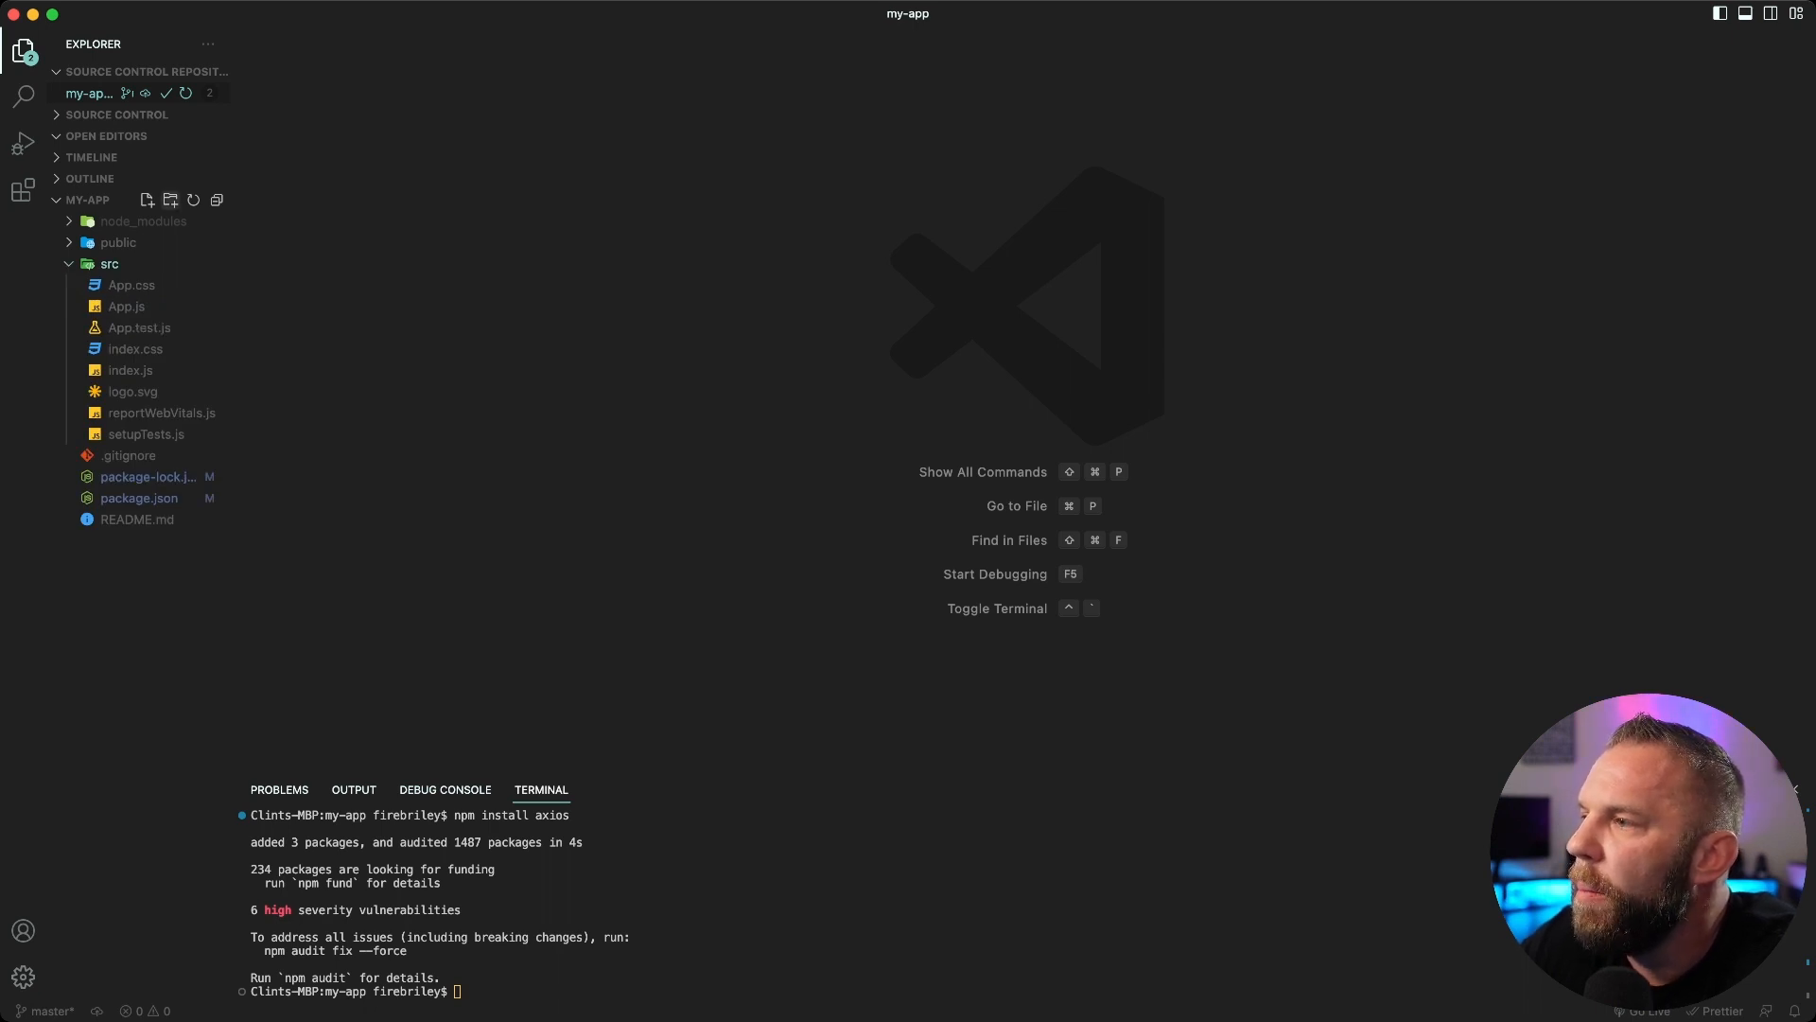
pyautogui.click(170, 199)
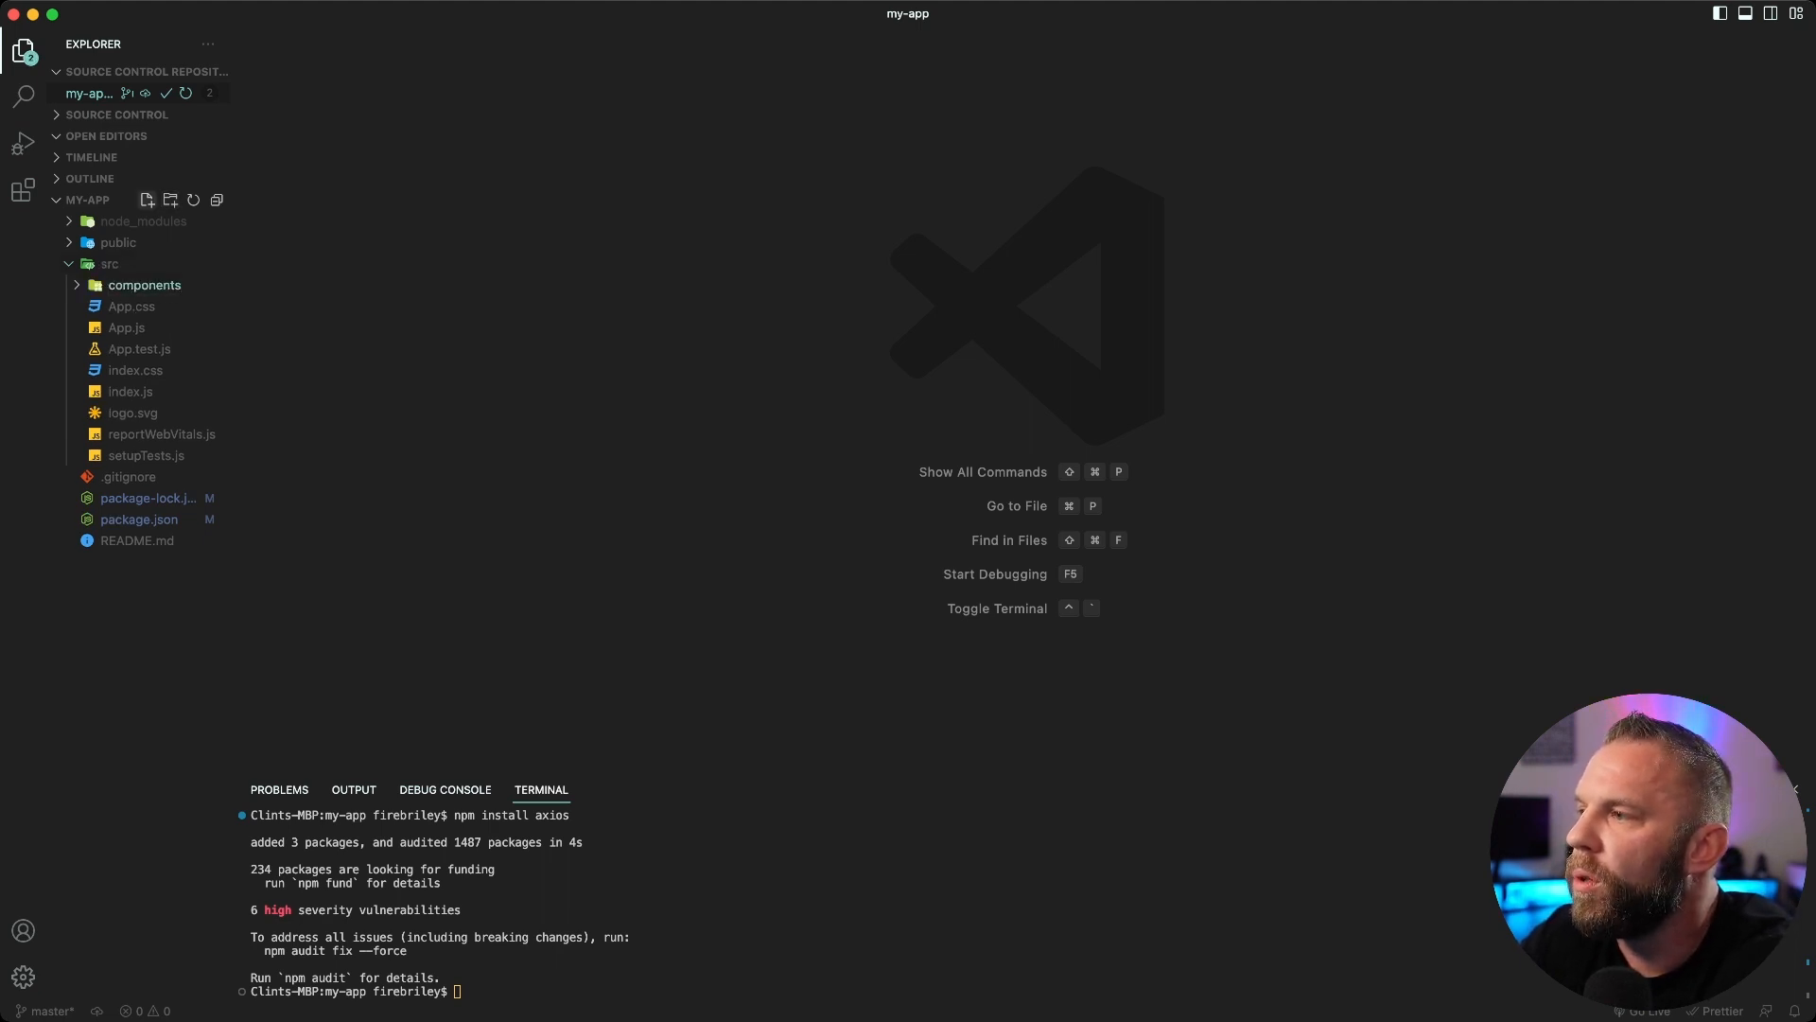
pyautogui.click(146, 199)
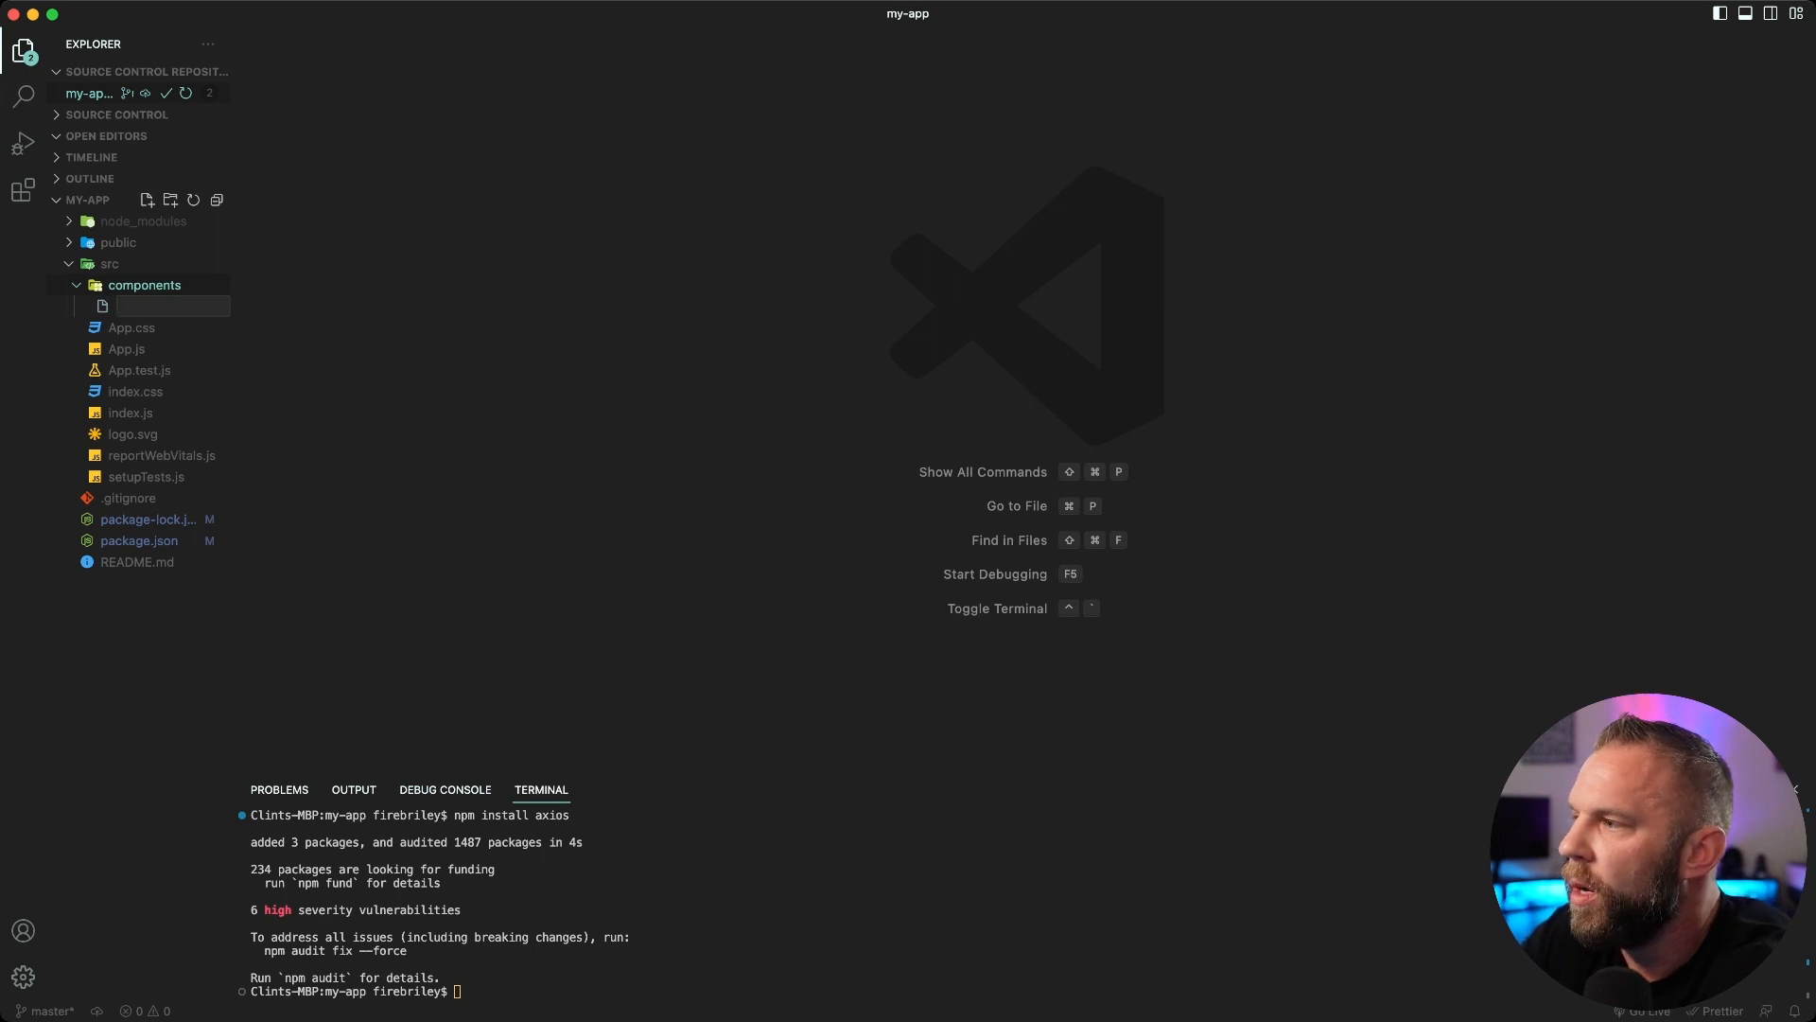
pyautogui.write('Weather')
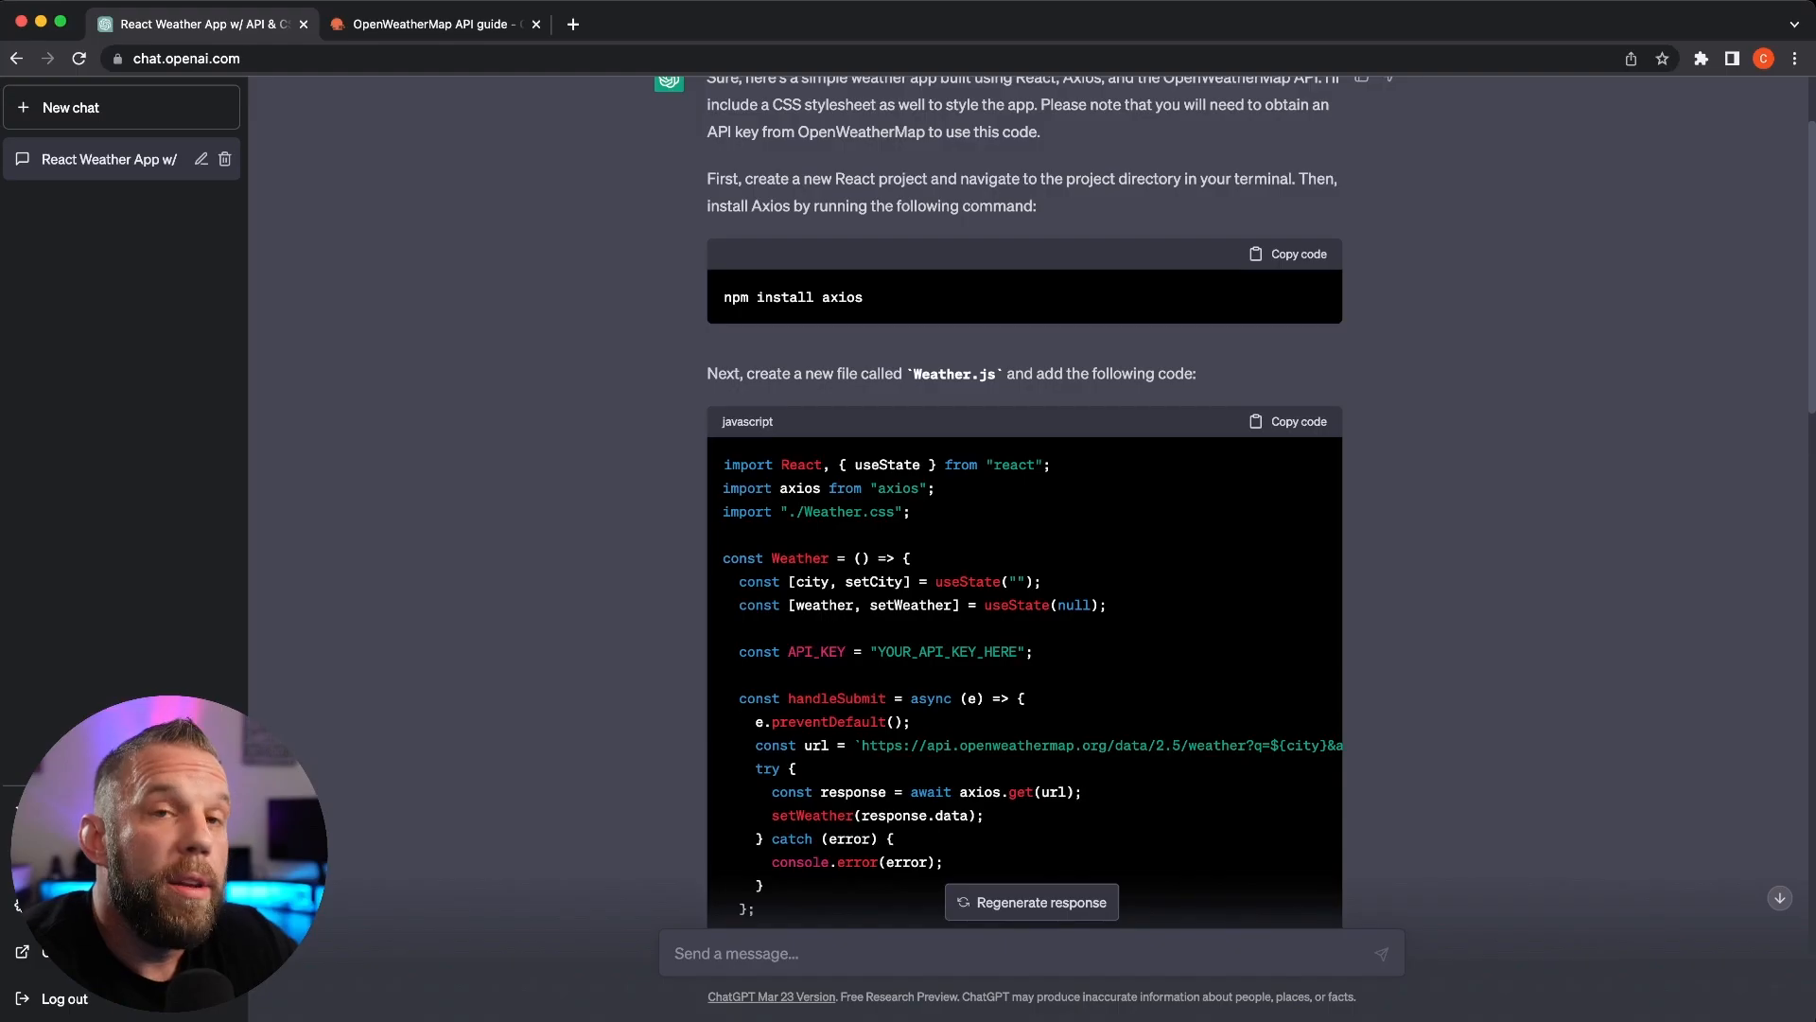
# Return to the top of the ChatGPT reply, then switch to the OpenWeatherMap API guide
pyautogui.scroll(3)
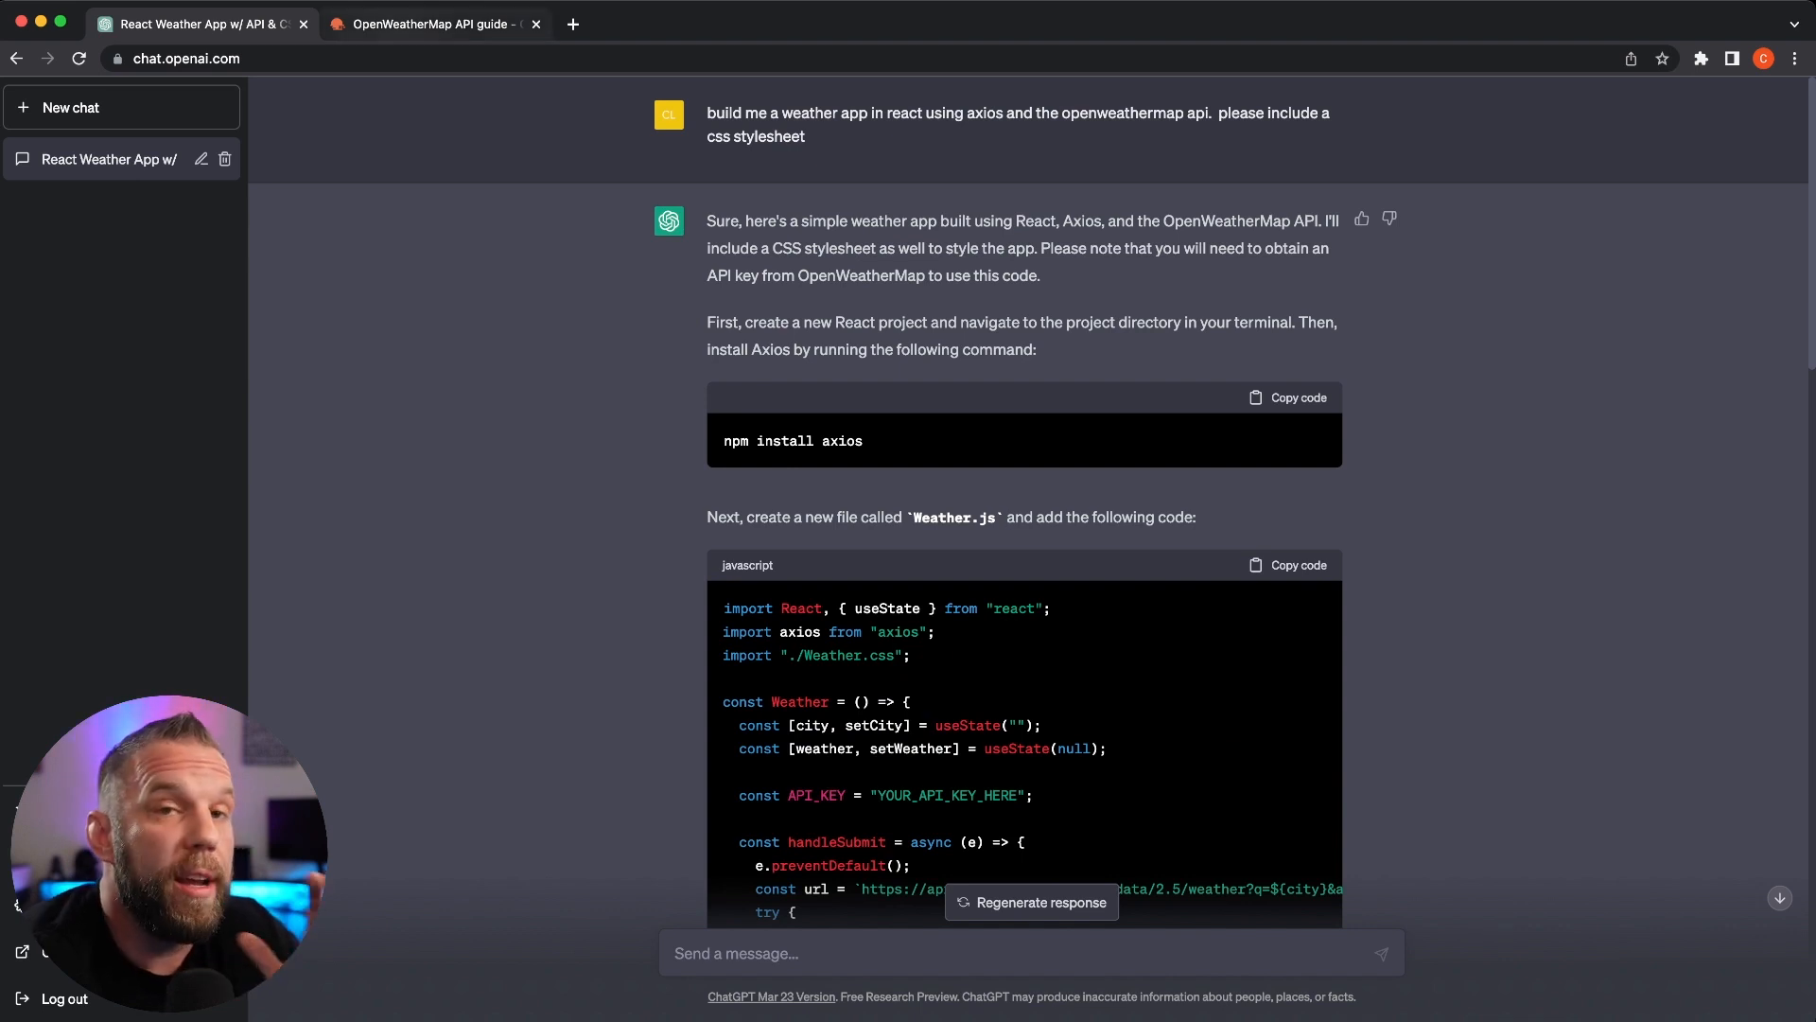
pyautogui.click(435, 22)
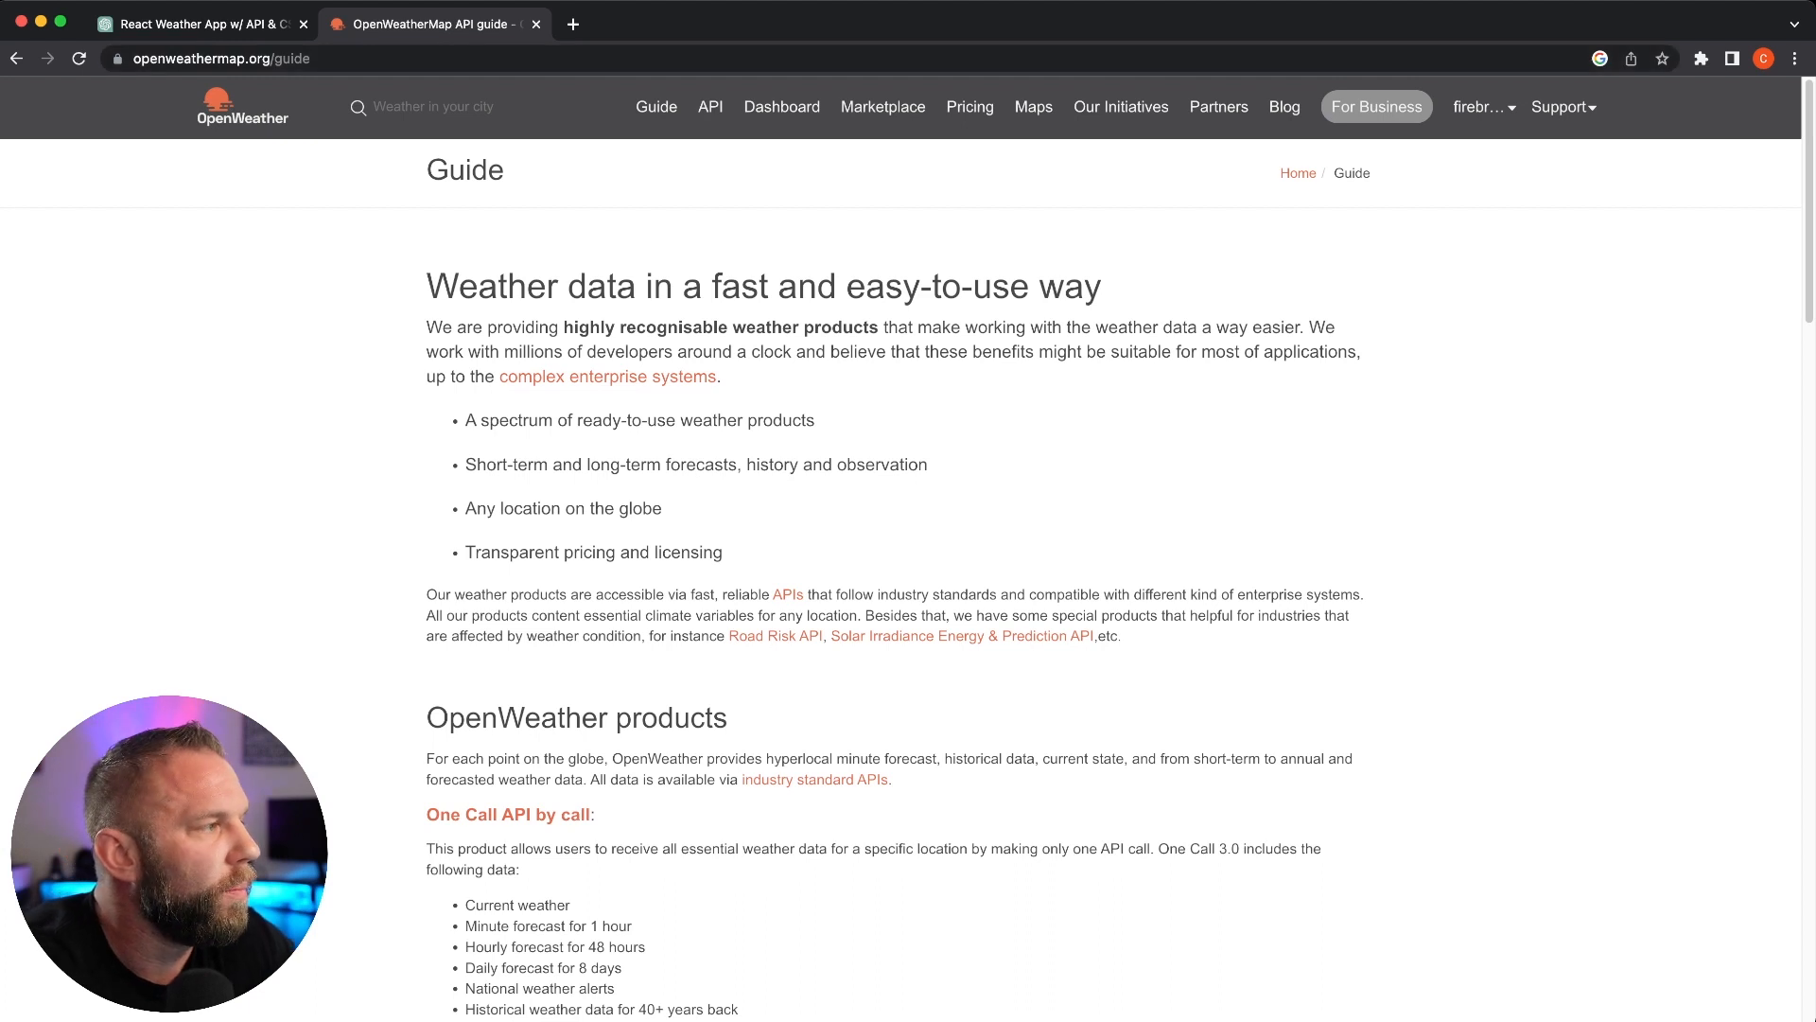
# From the account dropdown in the top navigation, go to the My API keys page
pyautogui.scroll(-3)
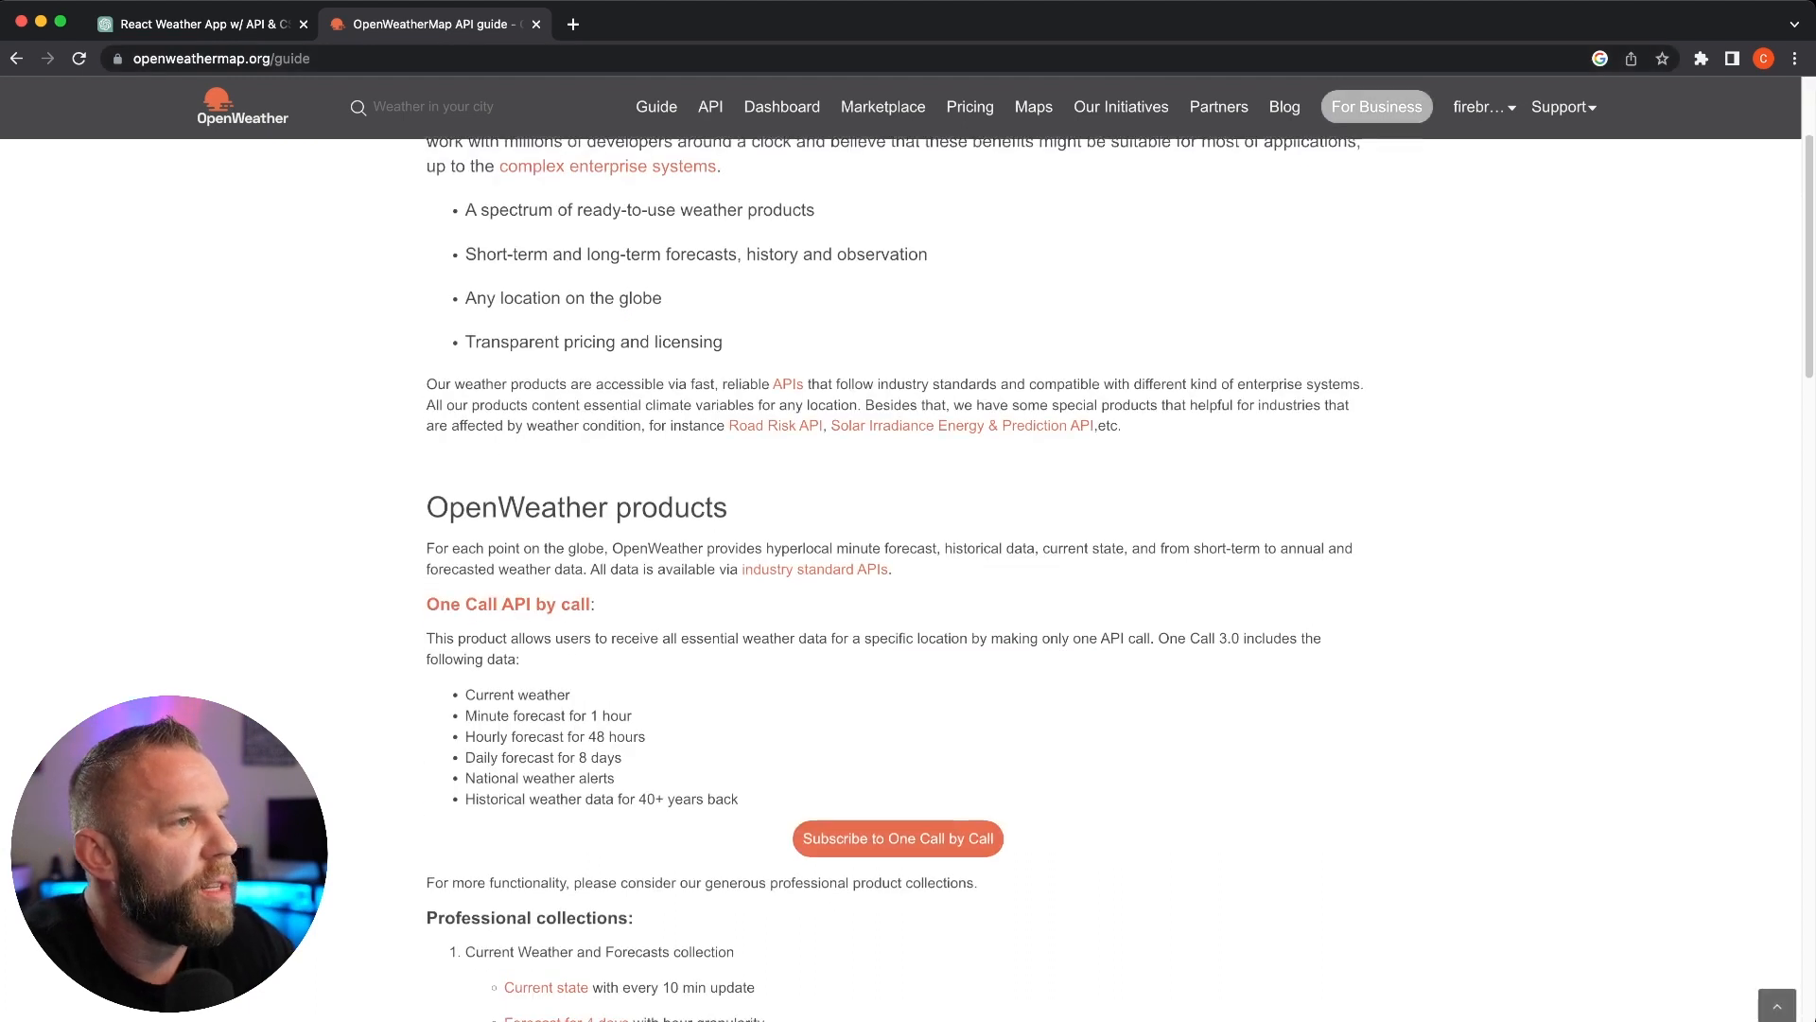
pyautogui.click(1478, 105)
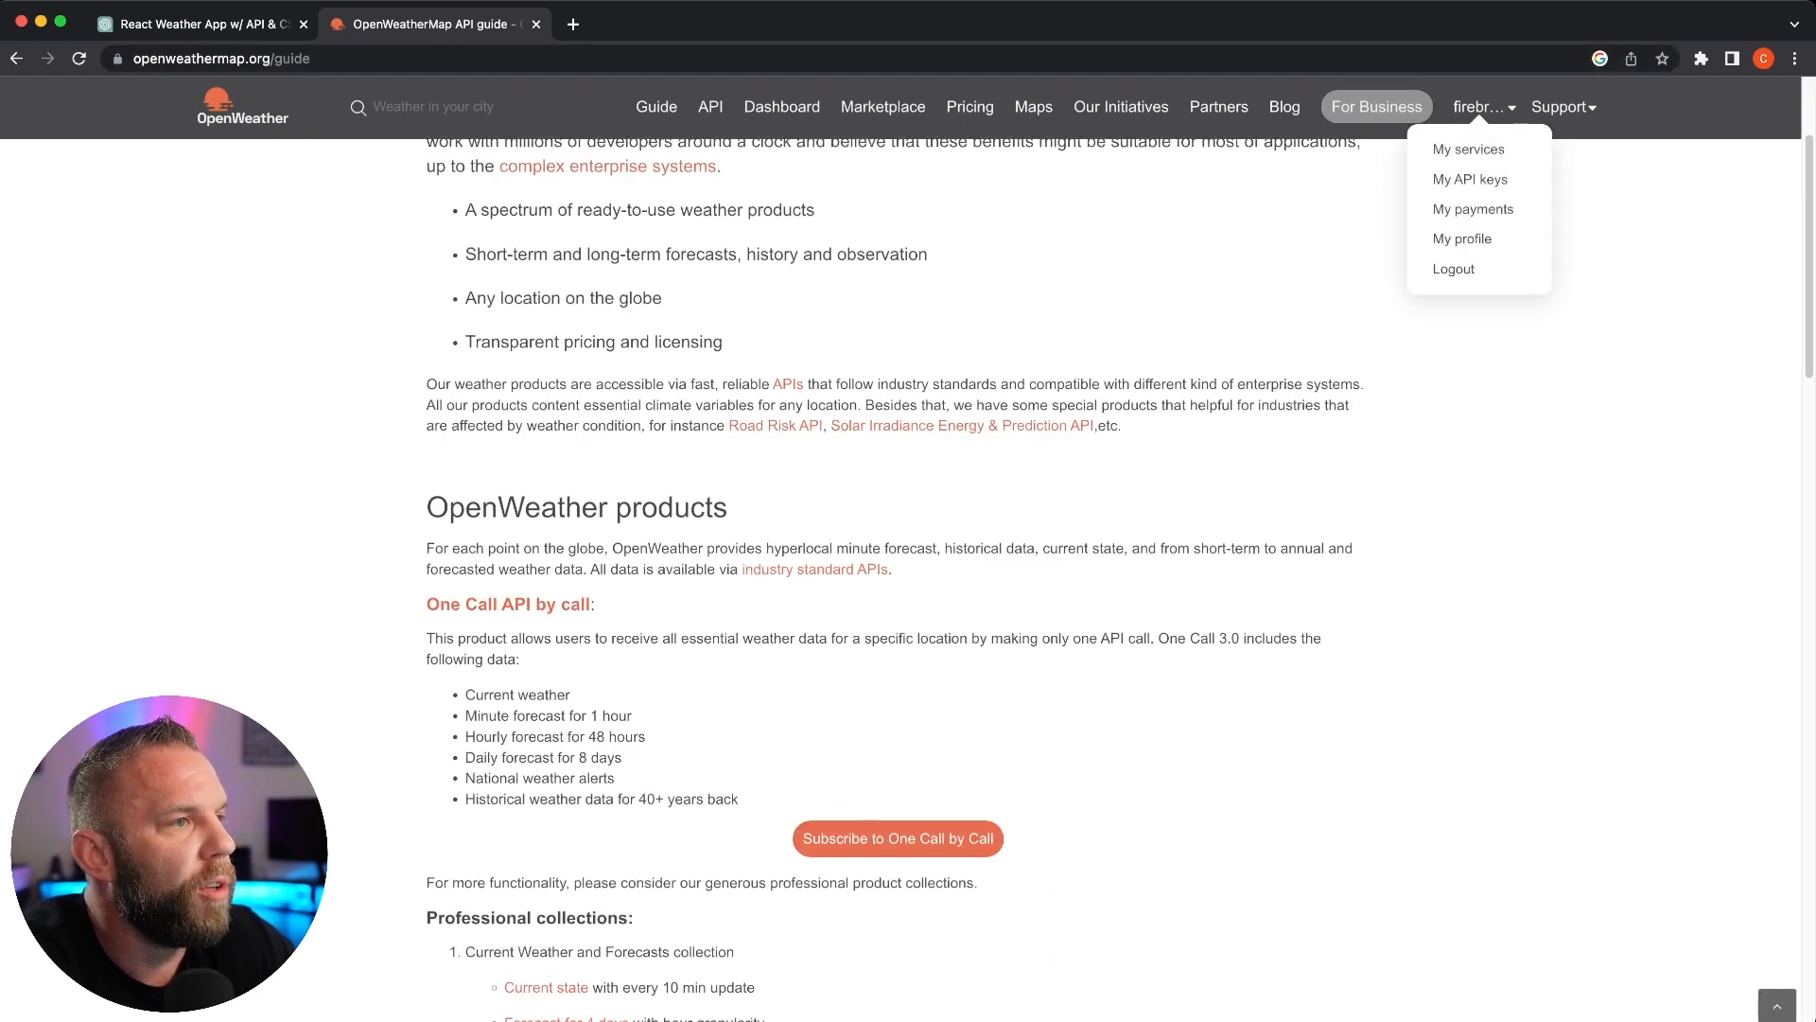
pyautogui.click(1470, 177)
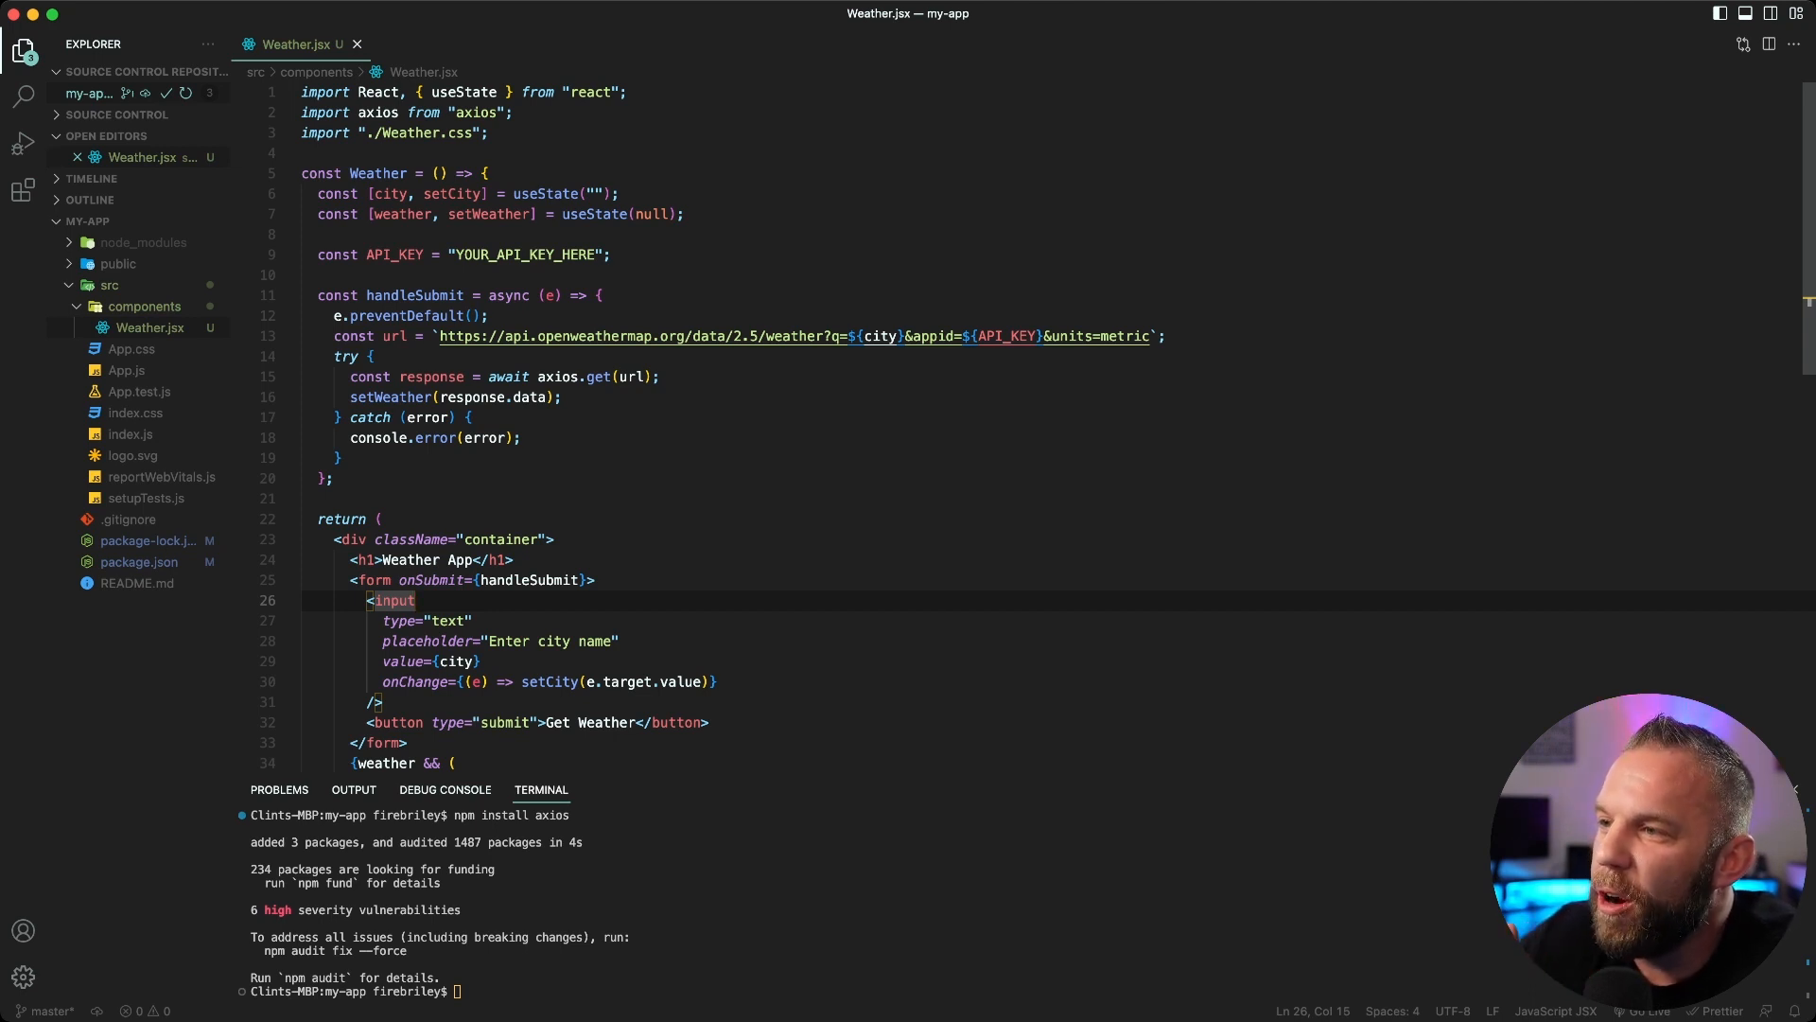
pyautogui.doubleClick(522, 253)
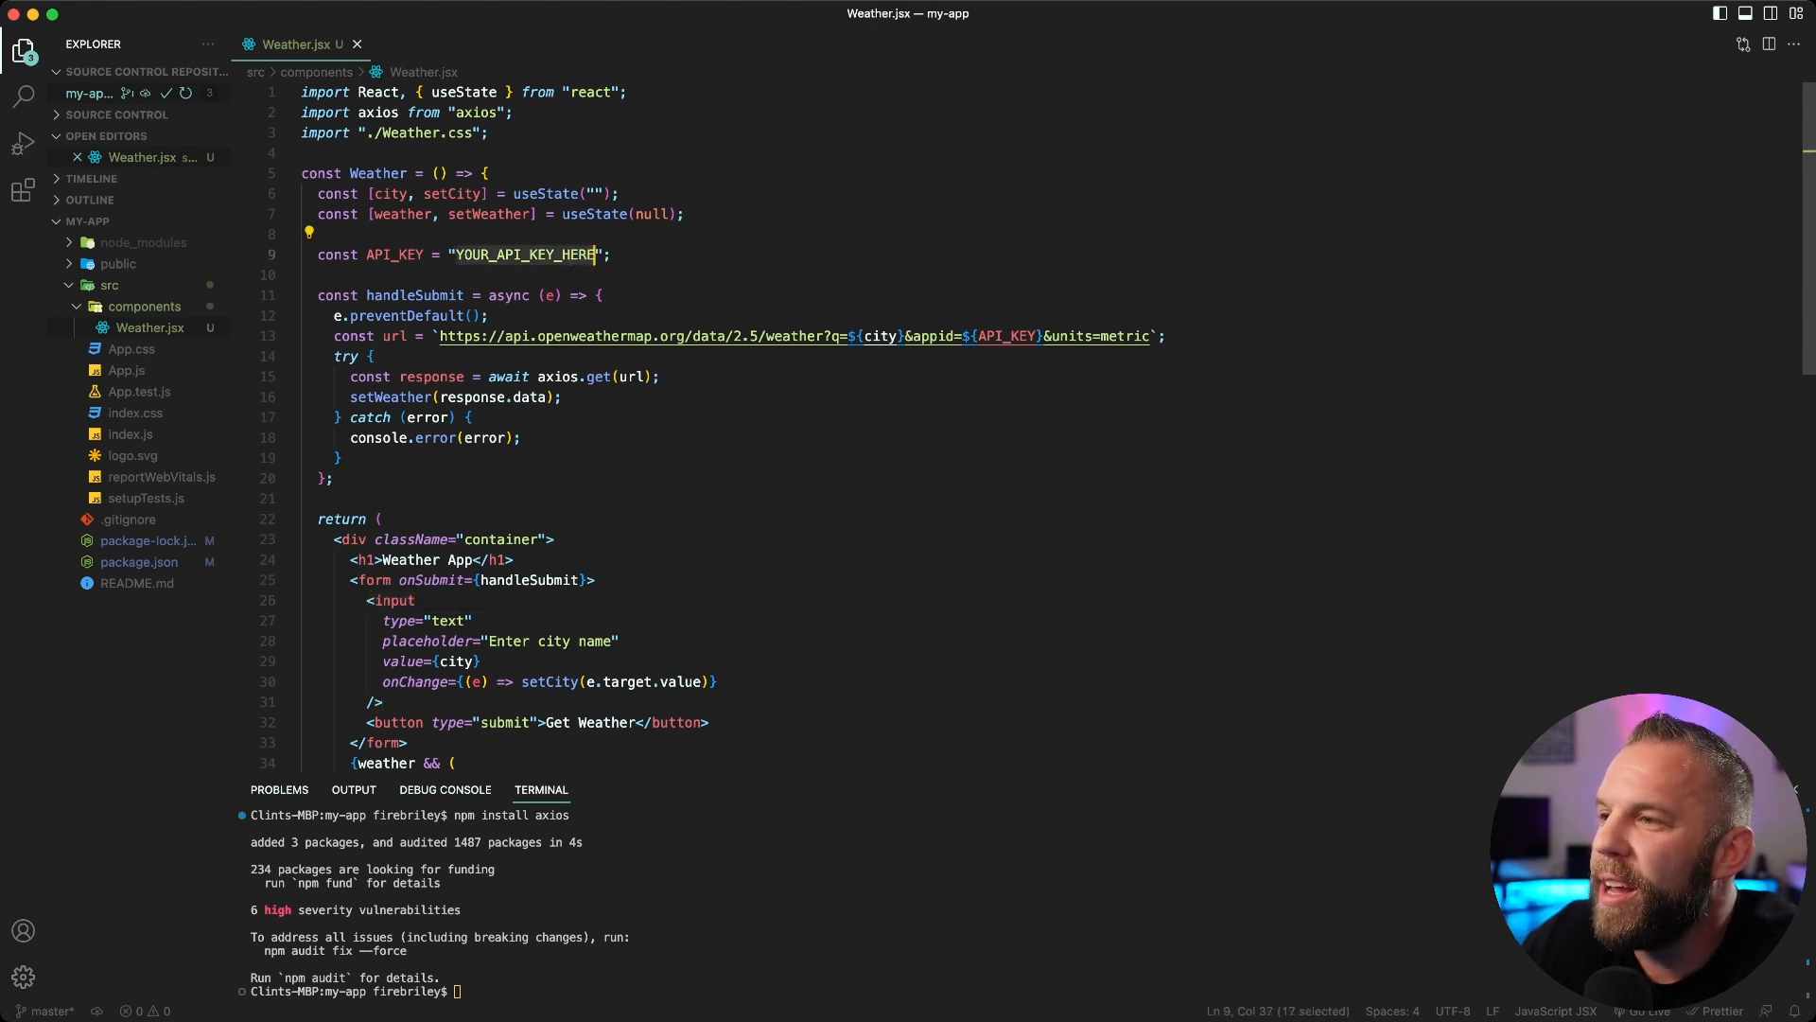
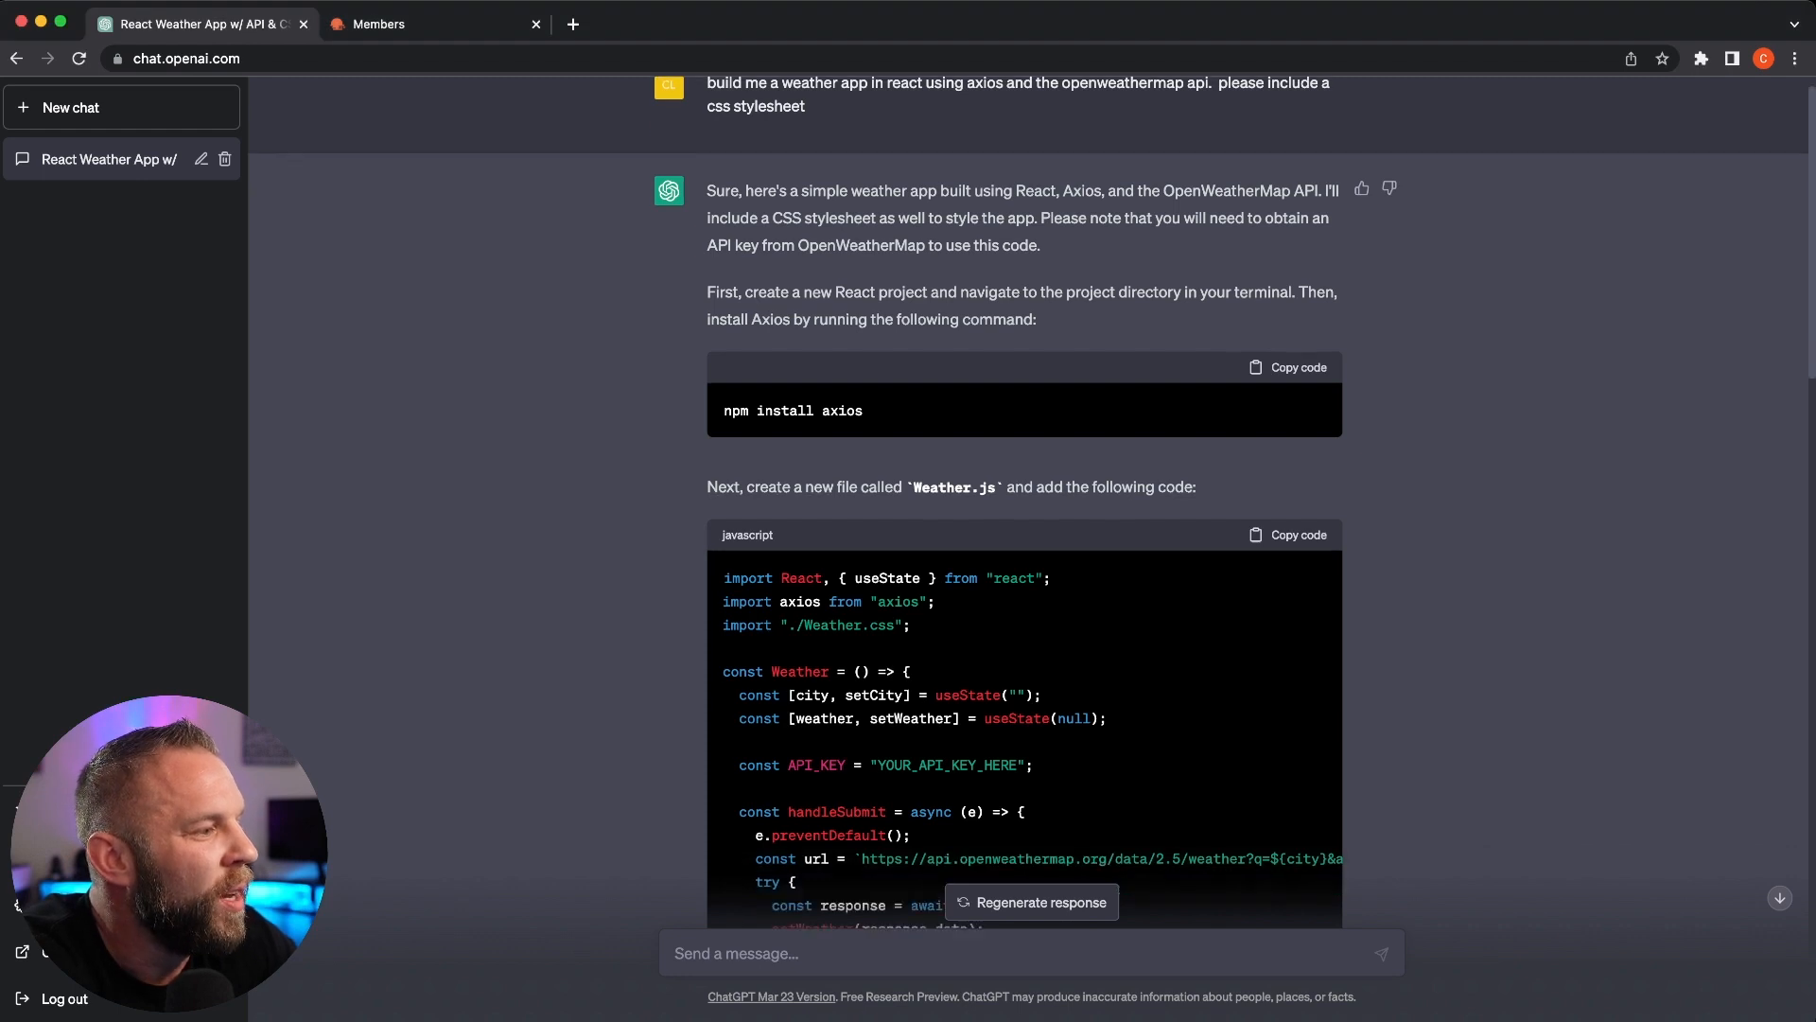
pyautogui.scroll(-3)
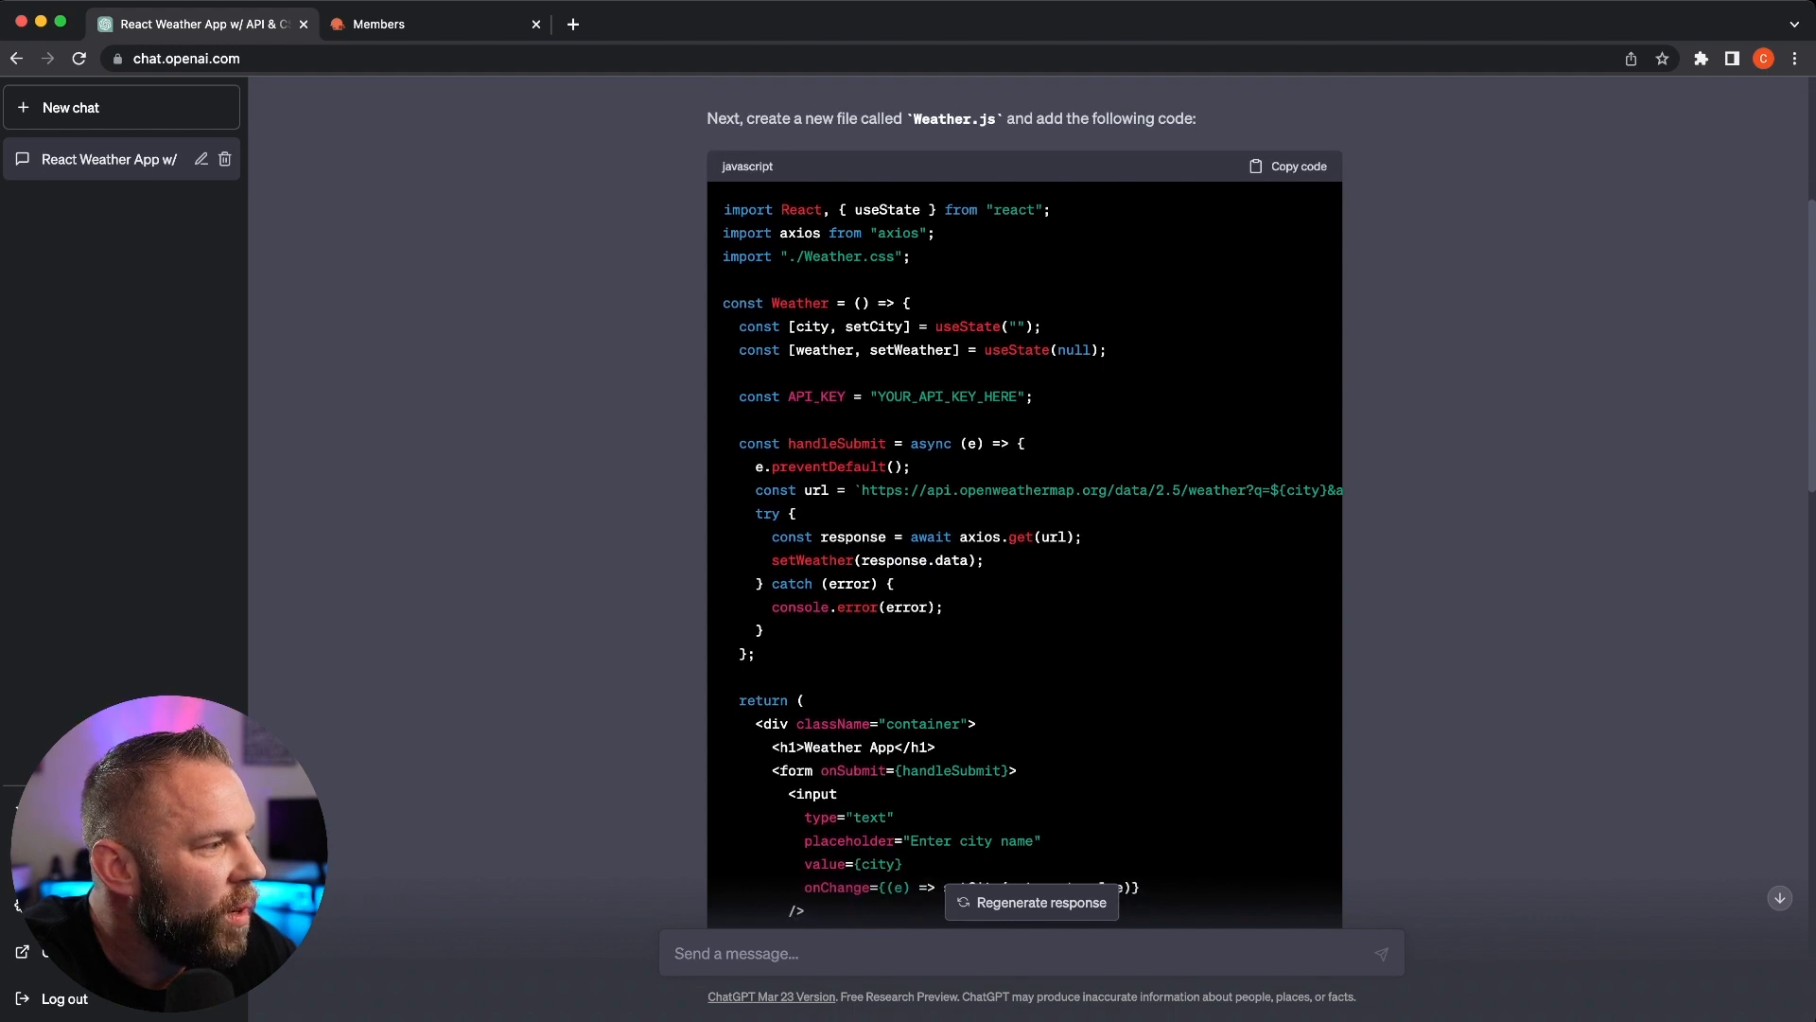
pyautogui.scroll(-3)
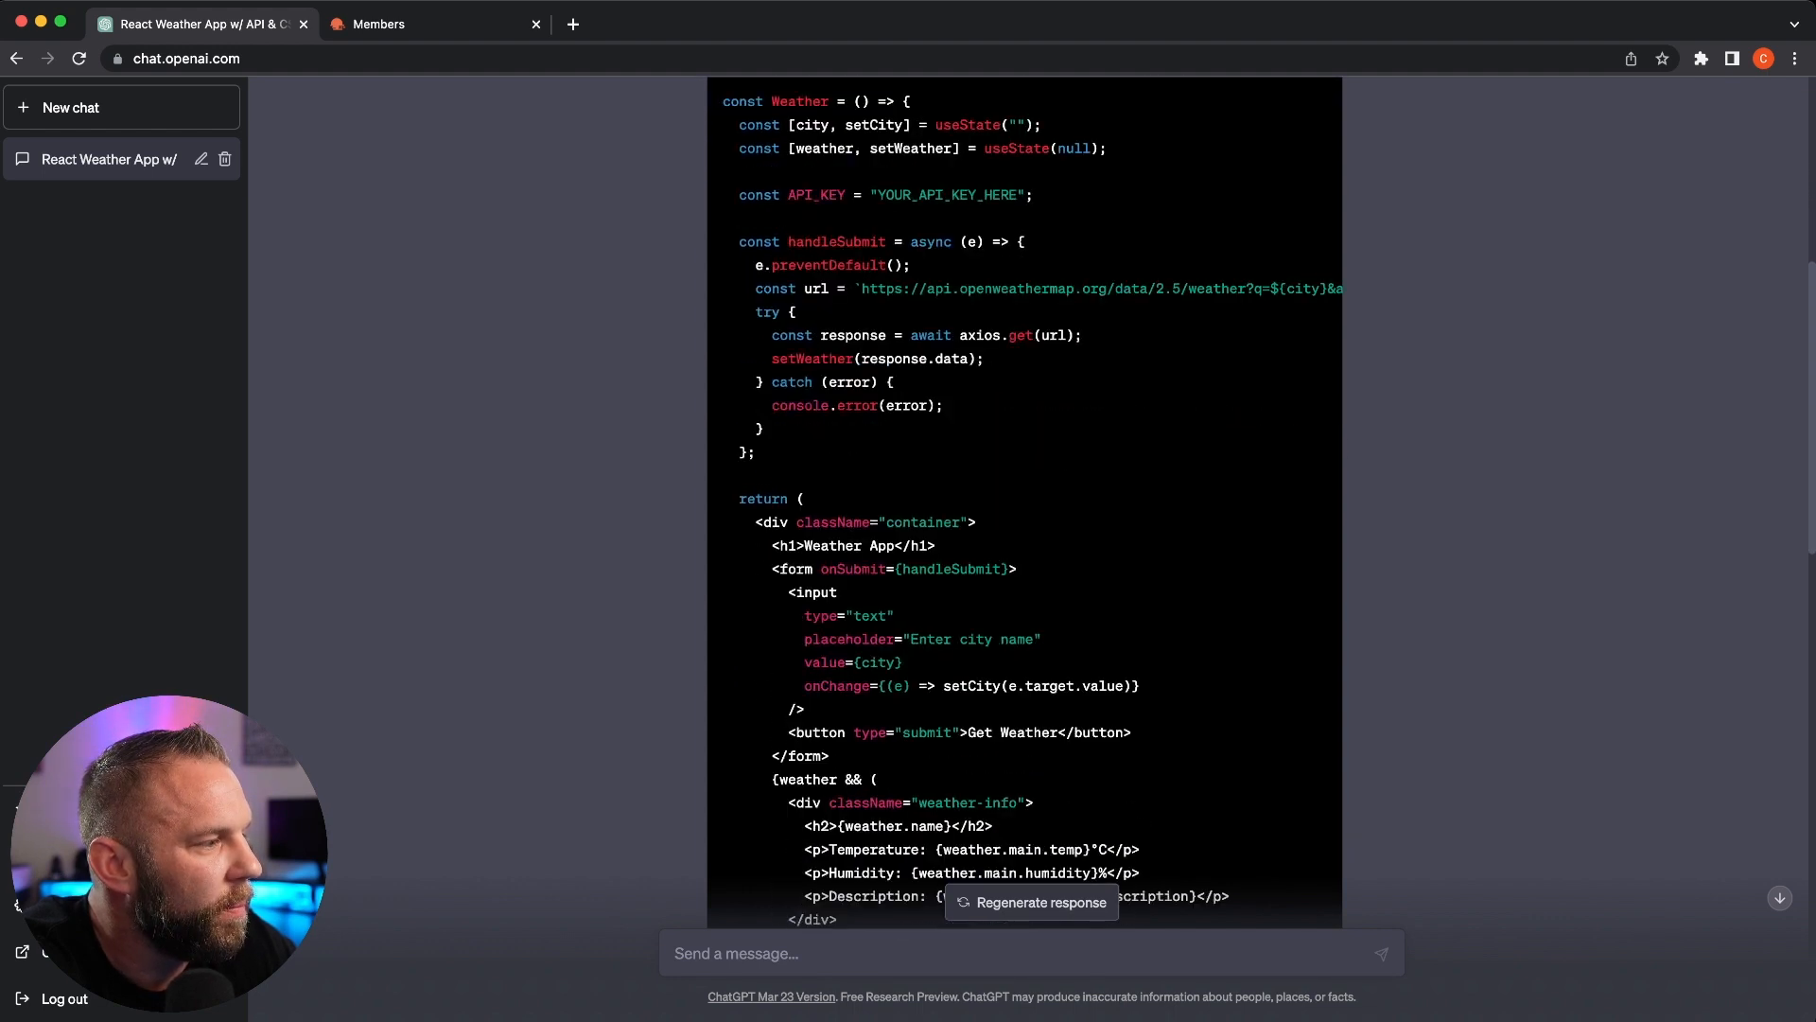
pyautogui.scroll(-3)
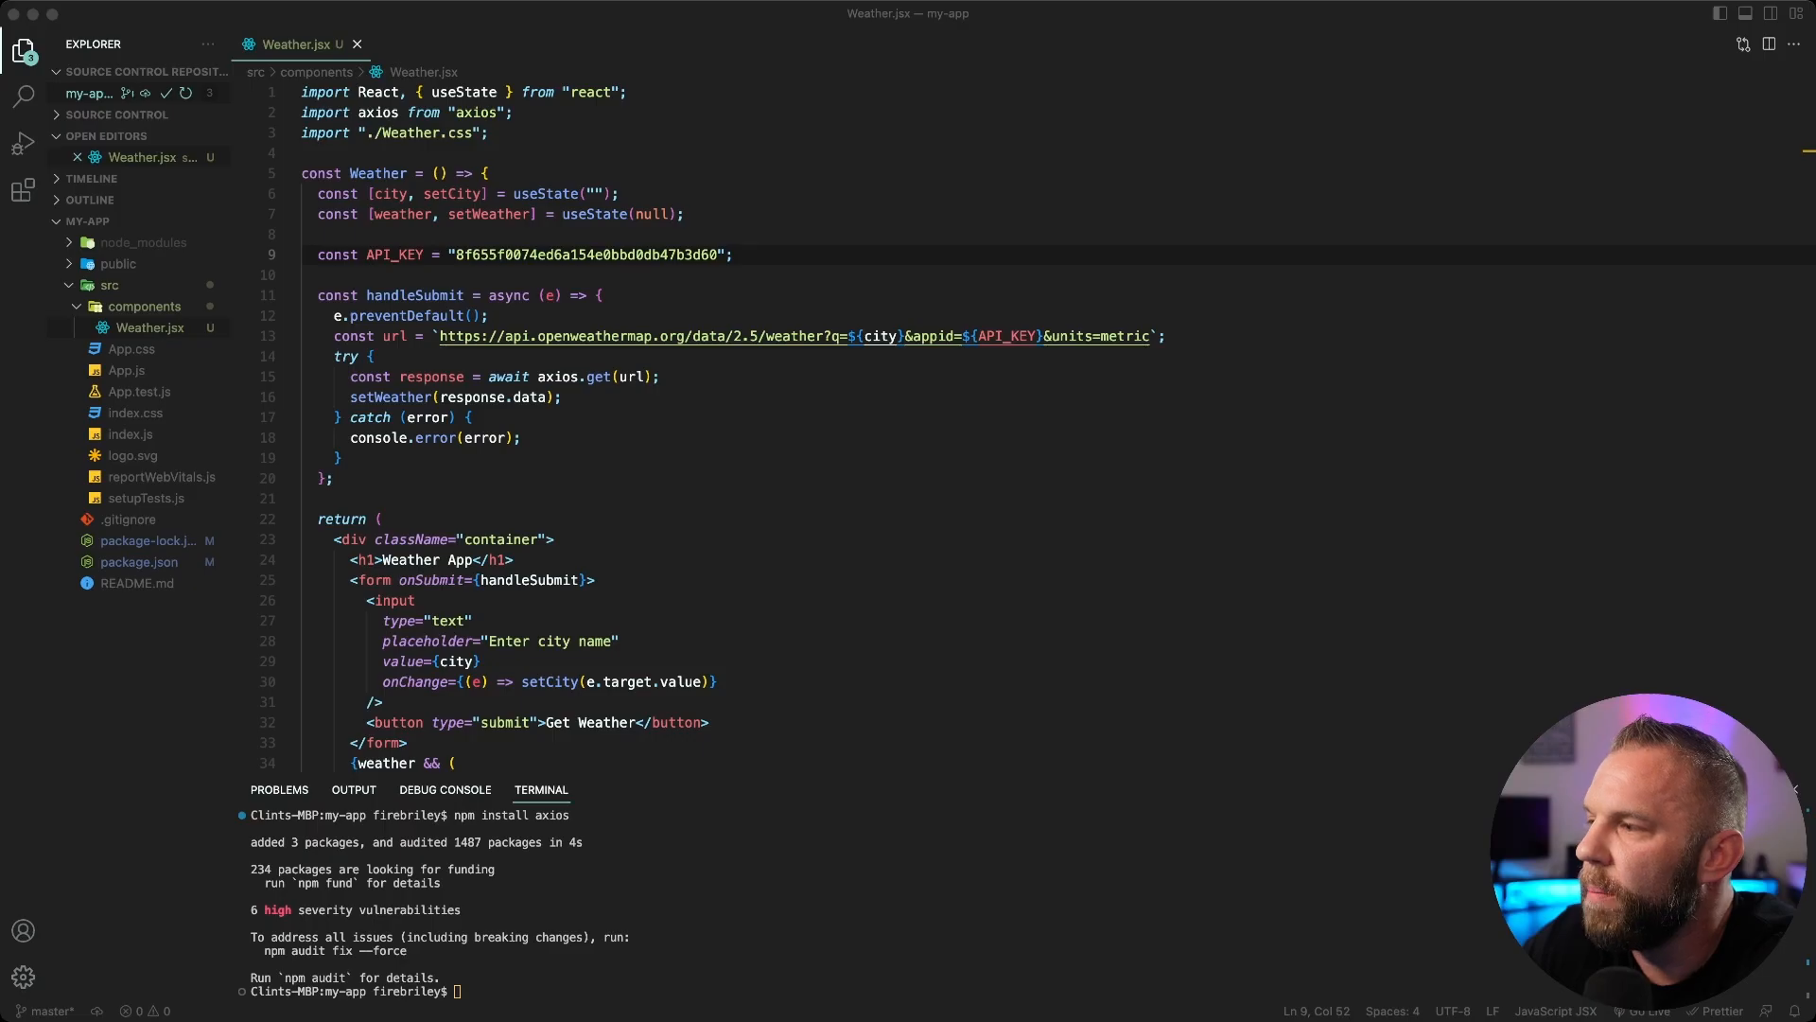
# In App.js, import Weather from './Weather' and render <Weather /> inside the App div in place of the default header
pyautogui.click(481, 660)
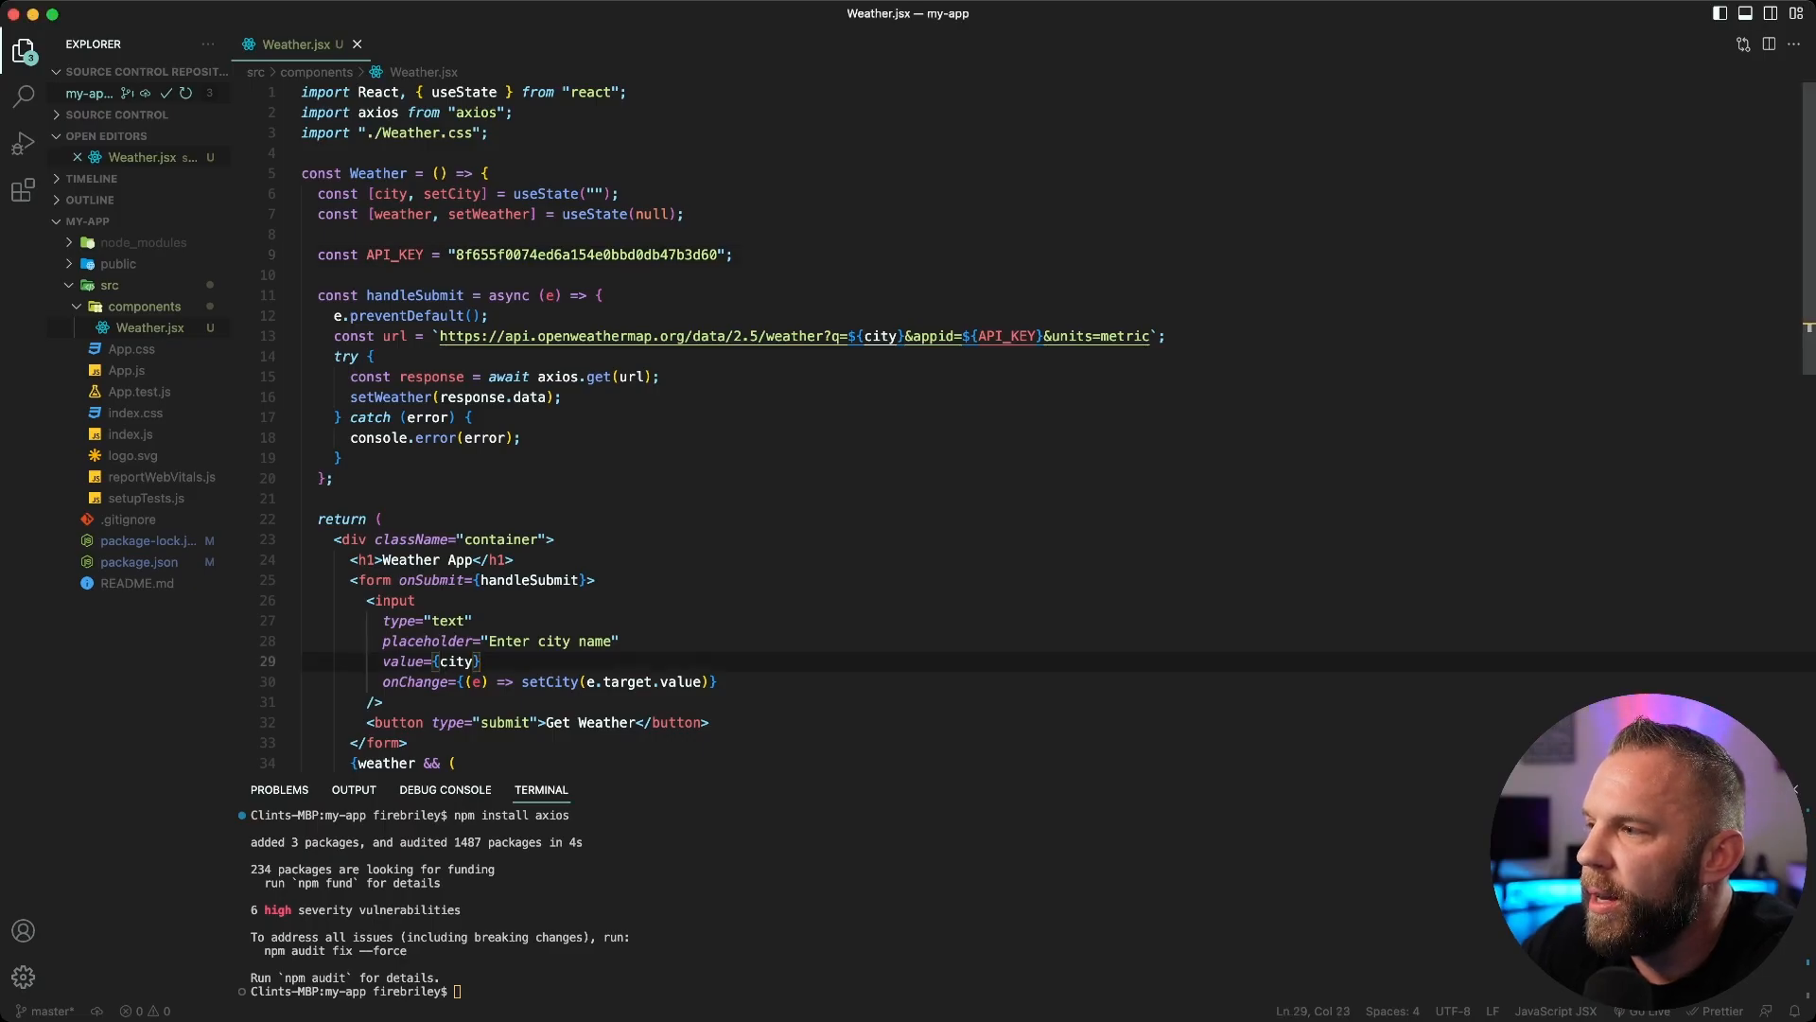
pyautogui.click(125, 369)
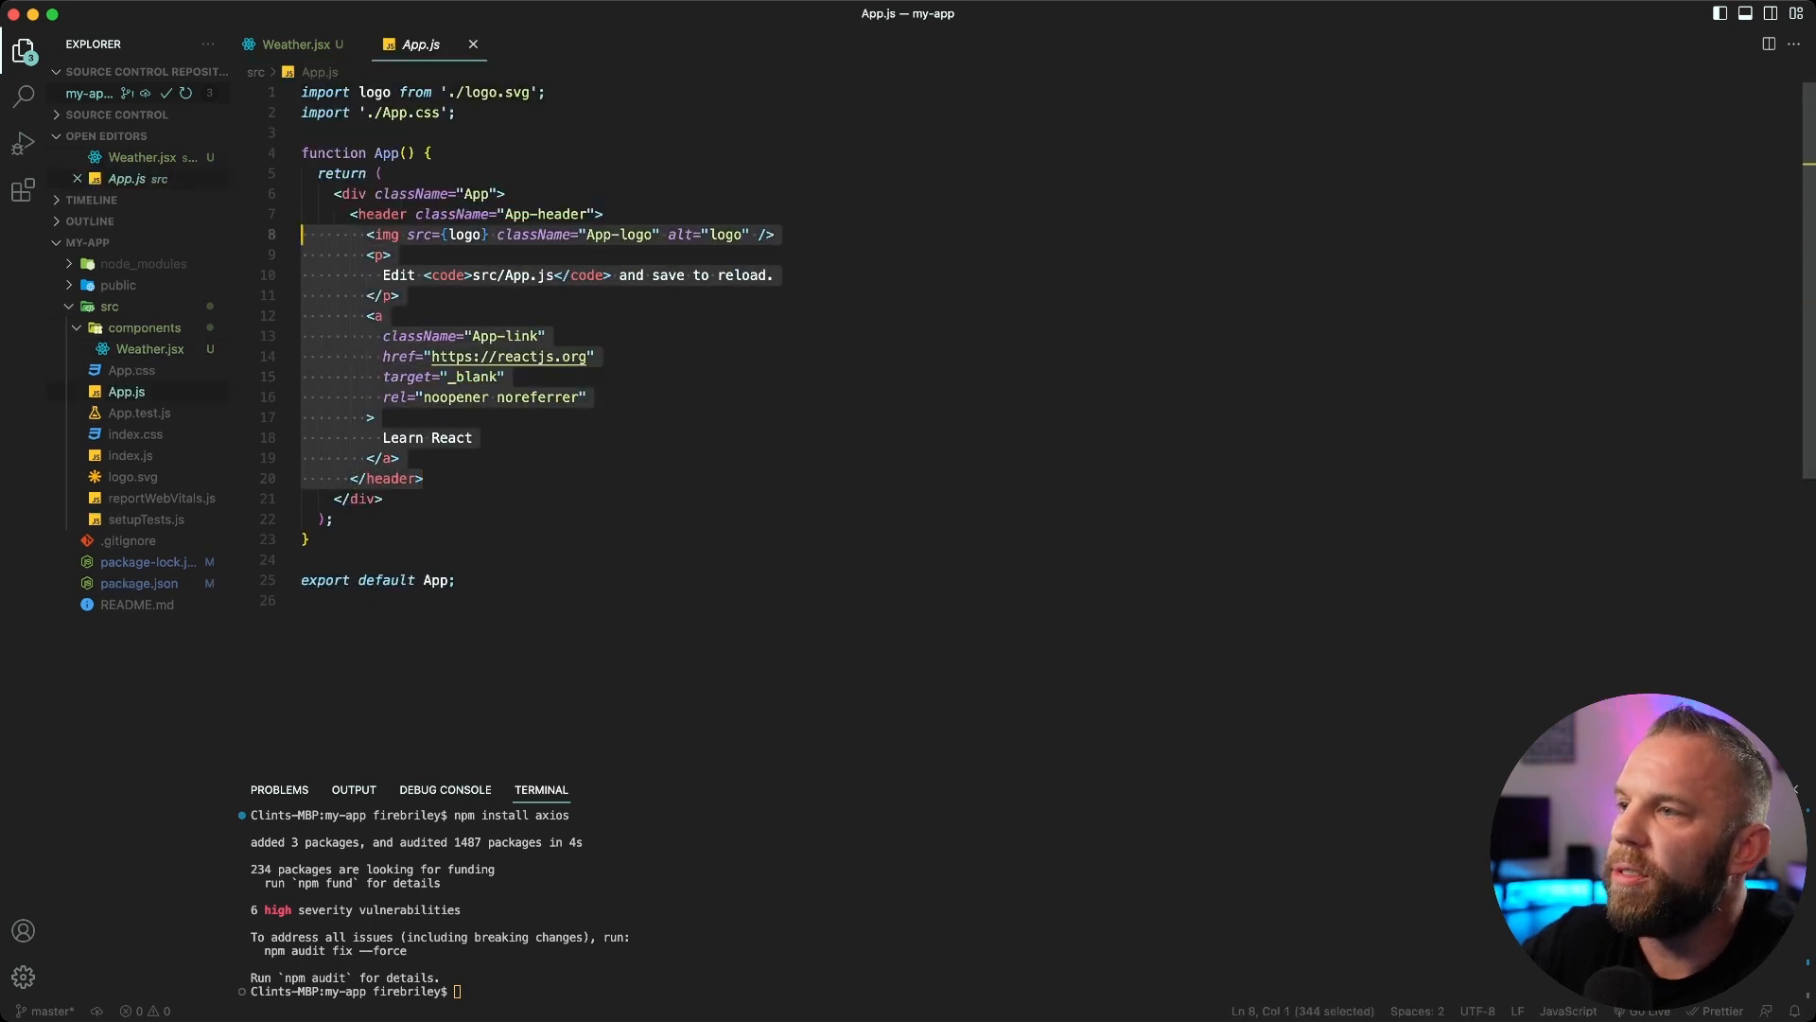
pyautogui.press('Backspace')
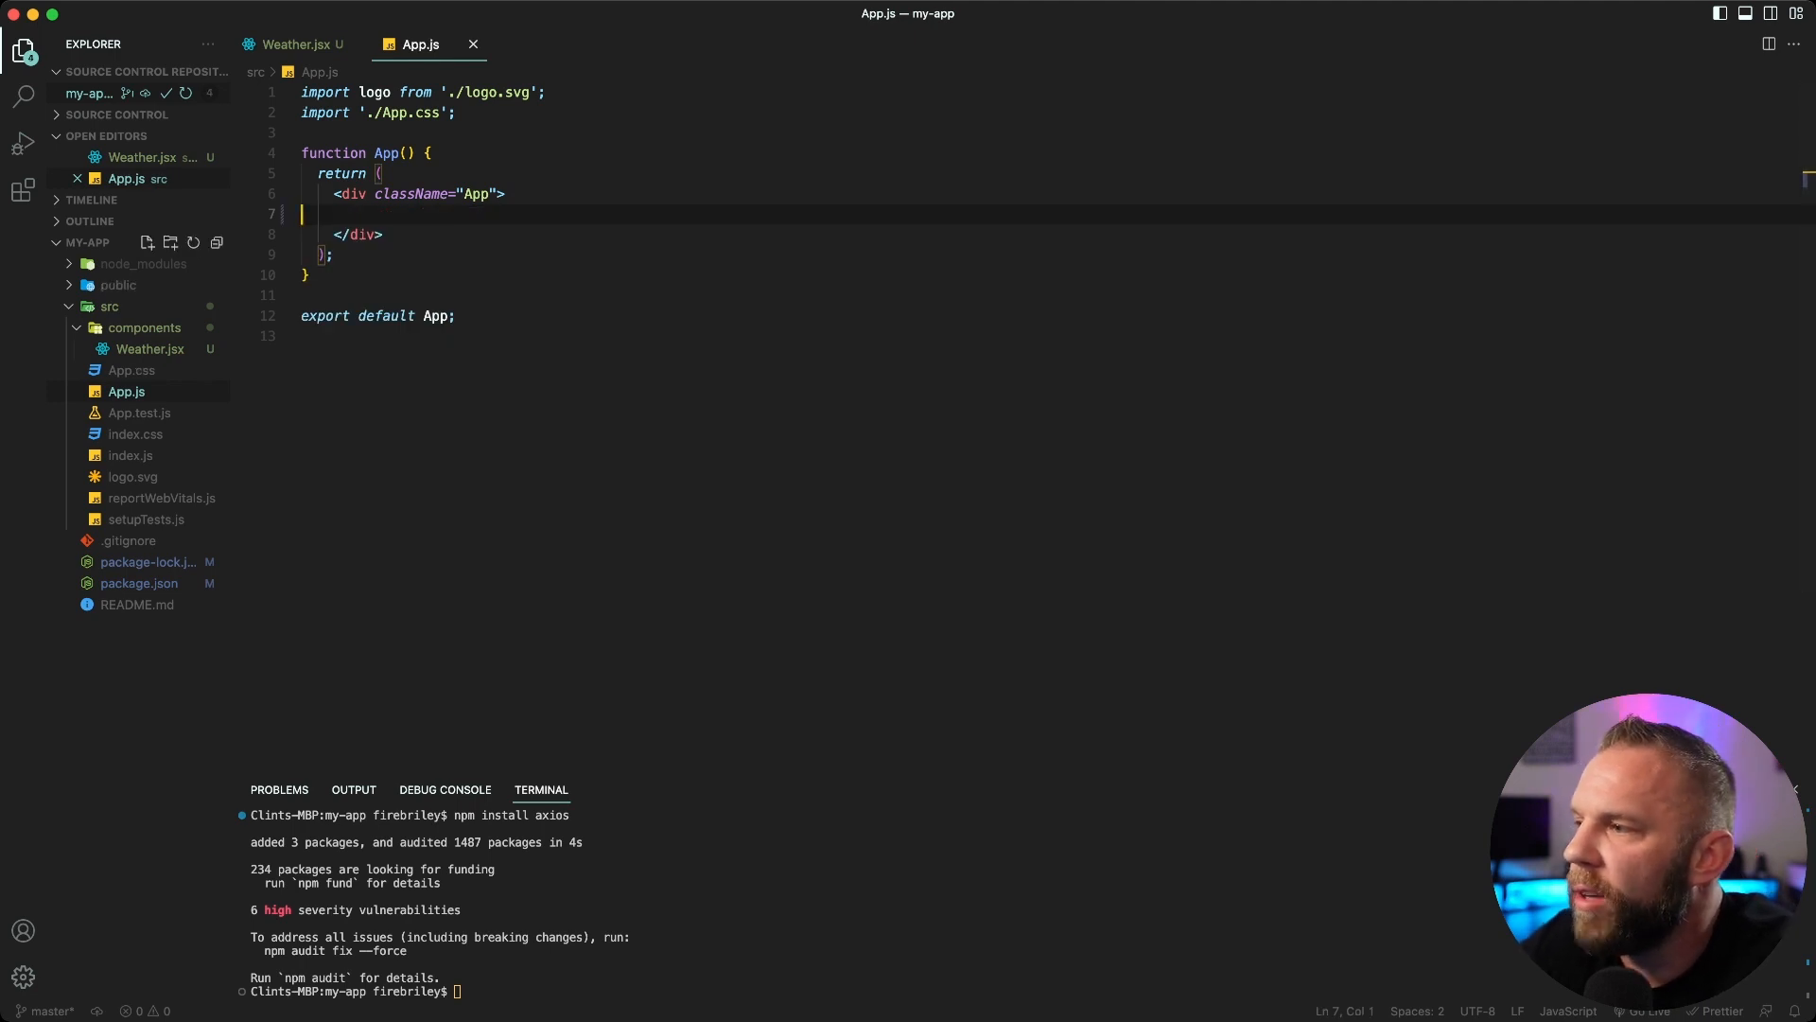
pyautogui.press('Enter')
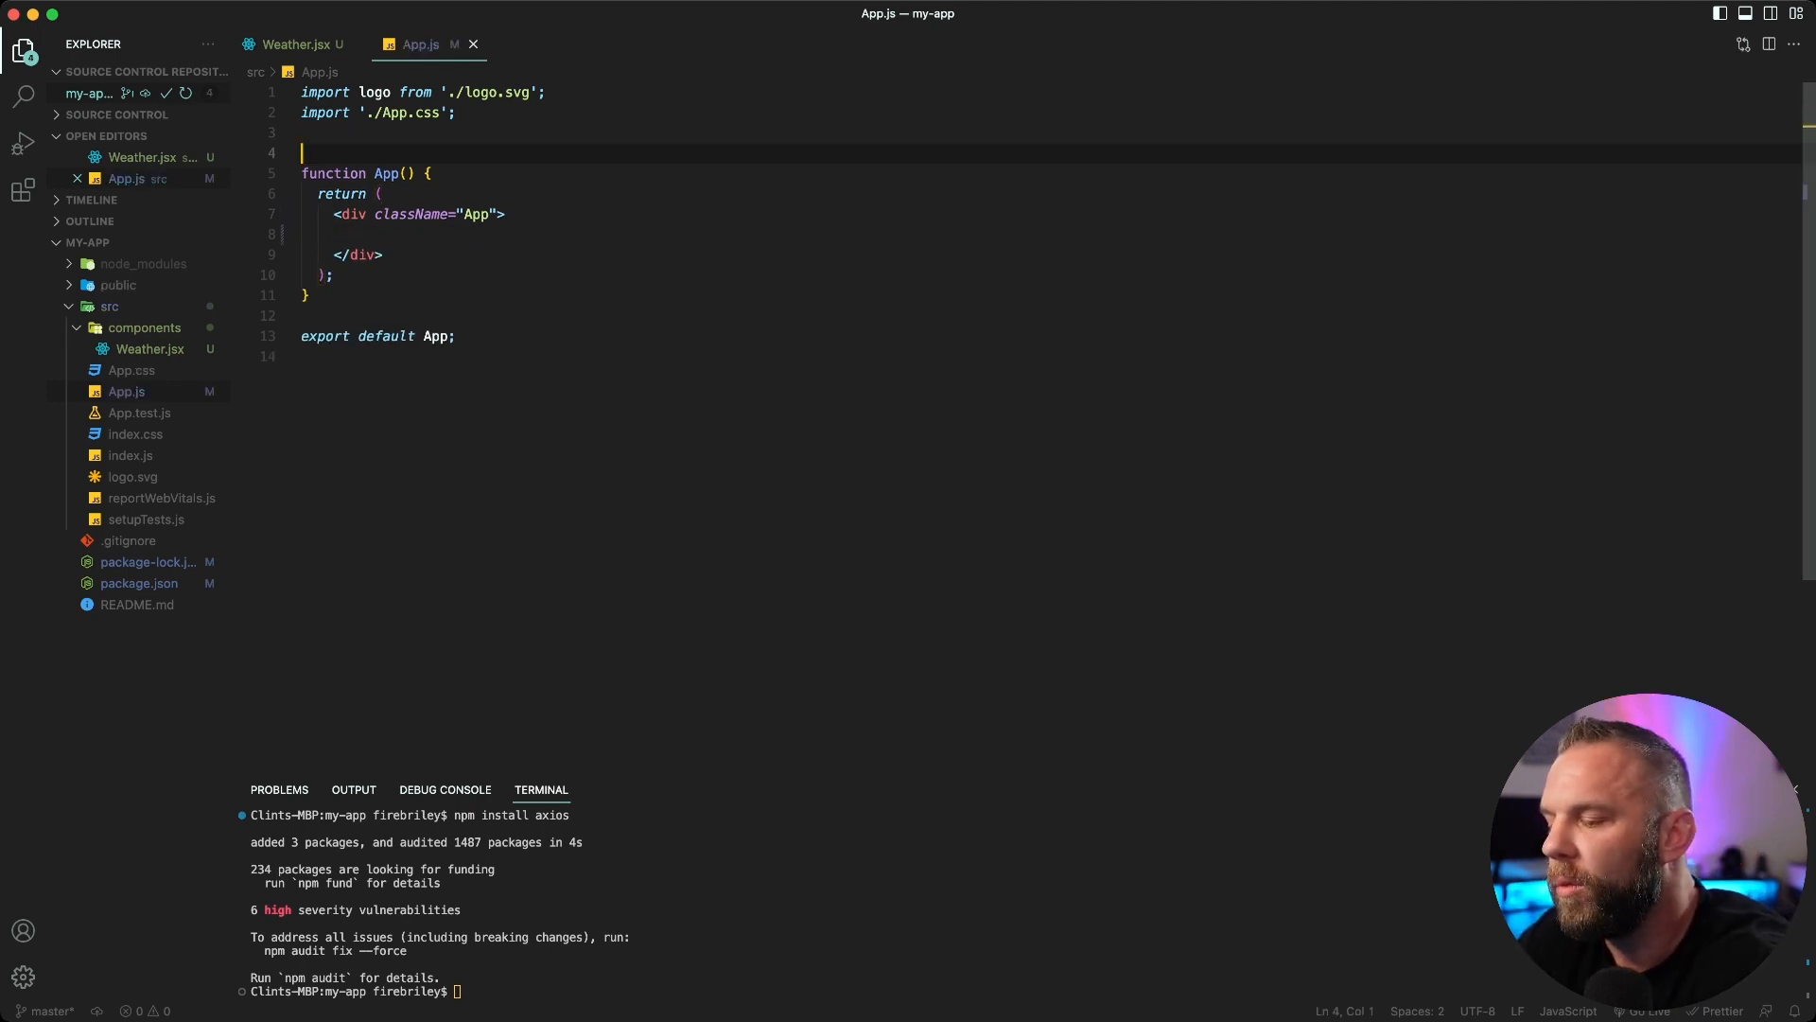
pyautogui.write('import W')
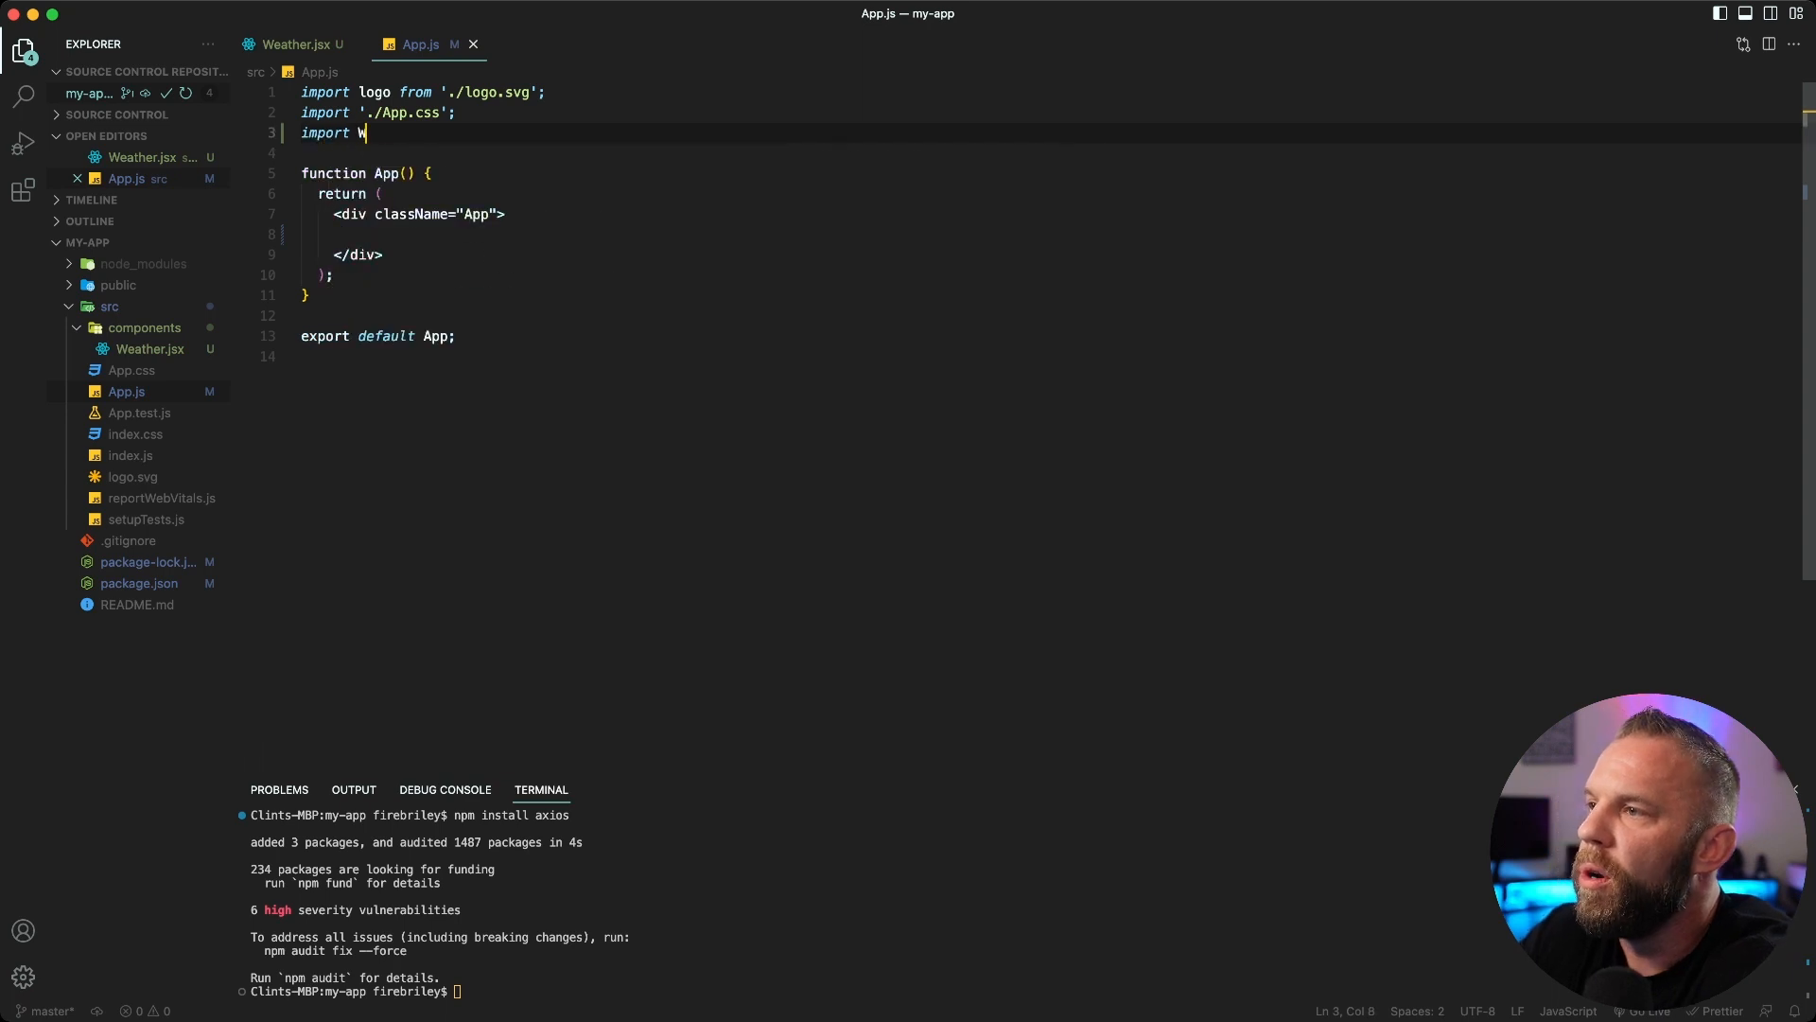
pyautogui.write("eather from './components")
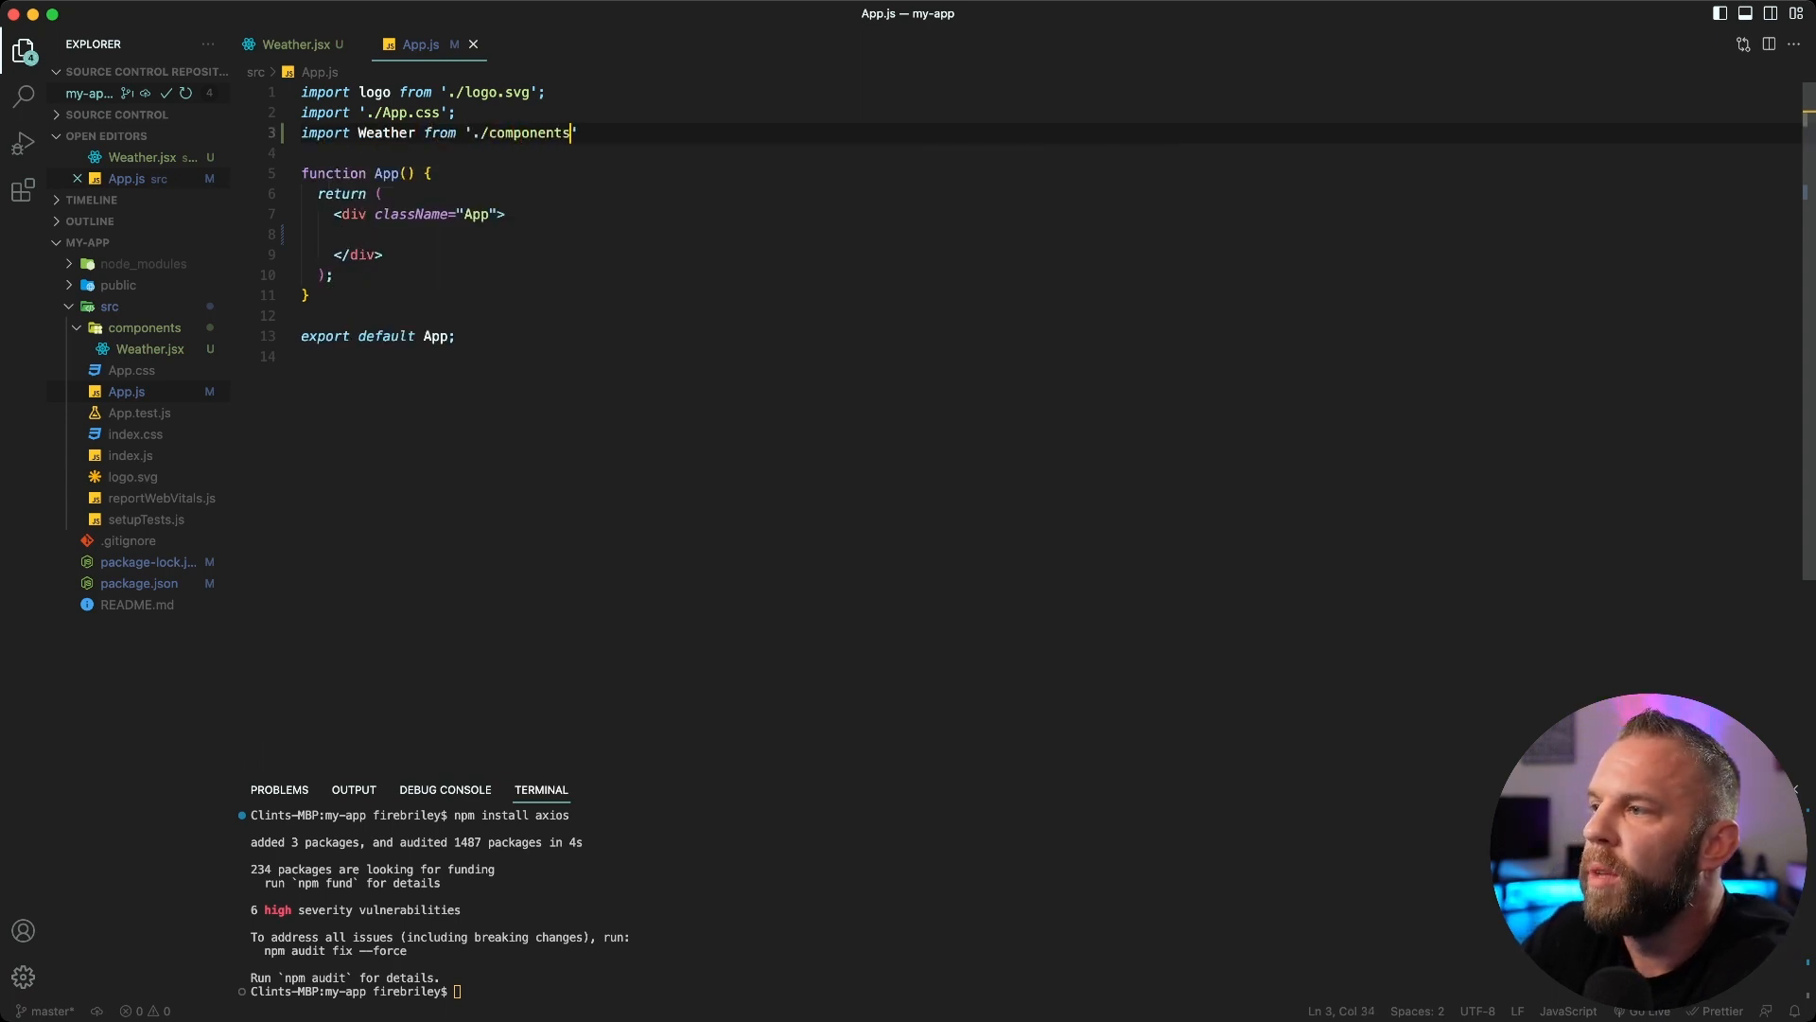
pyautogui.write('/Weather')
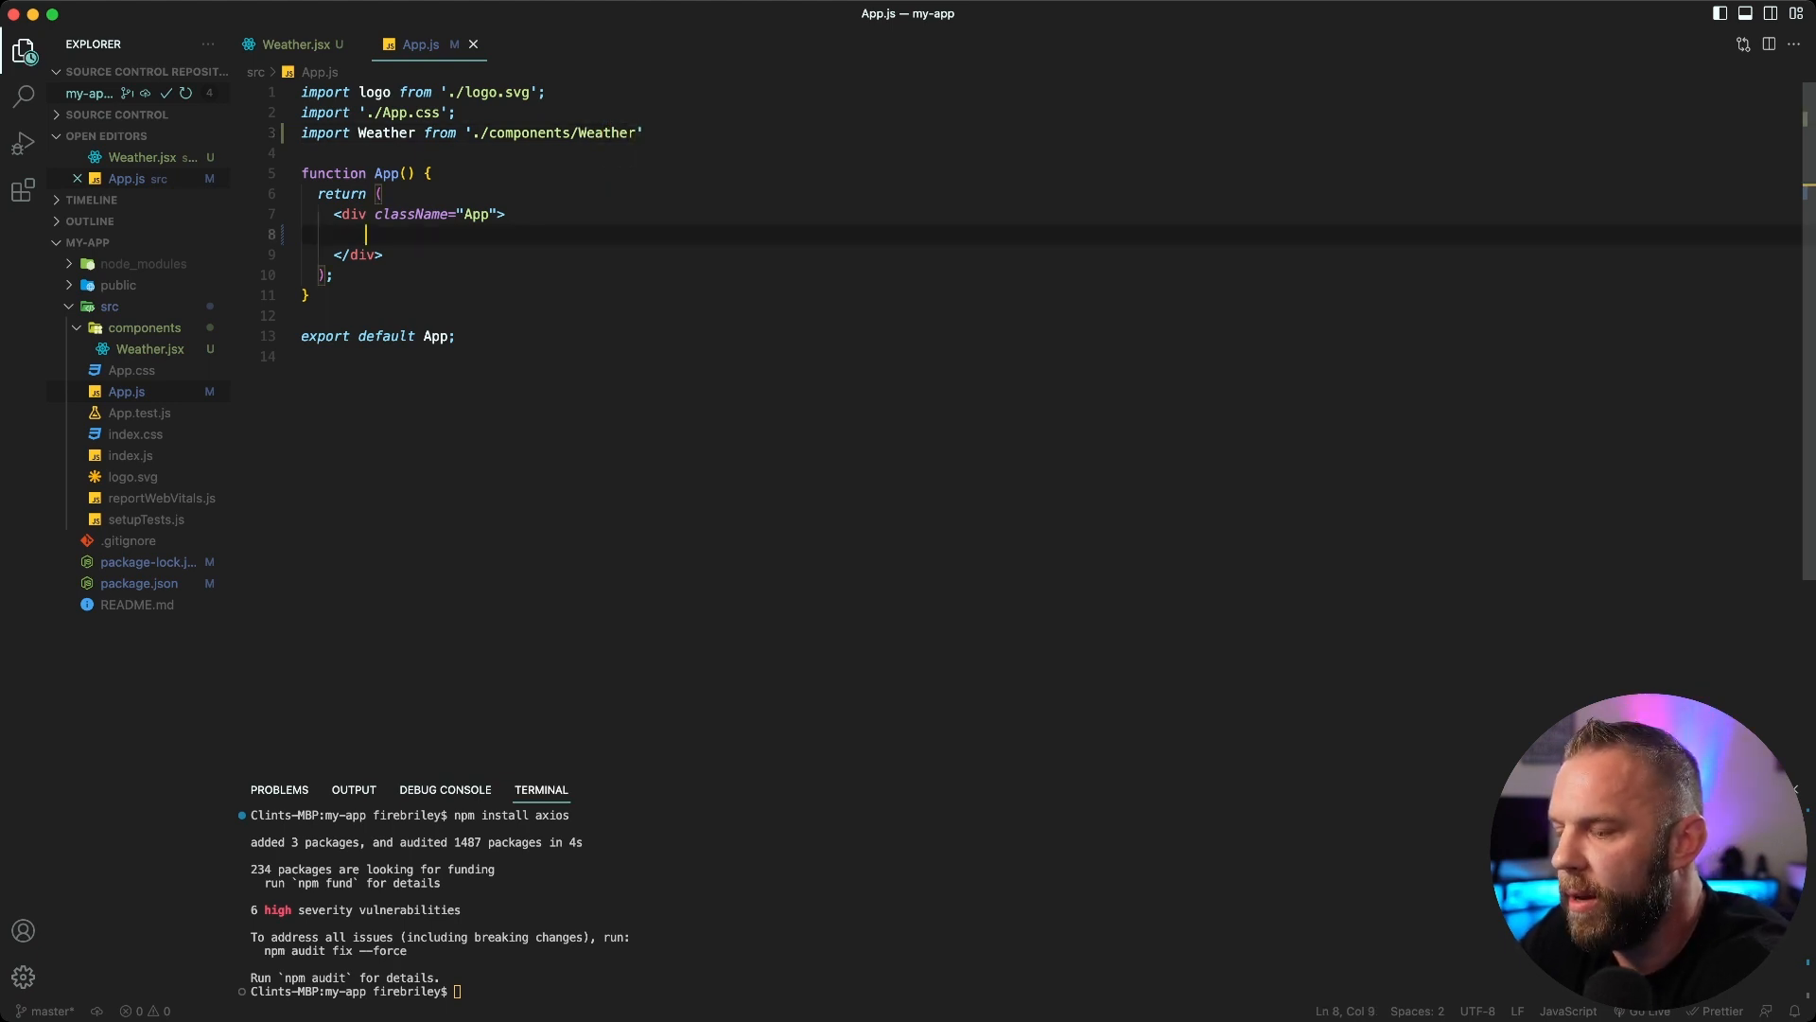
pyautogui.write('<Weather />')
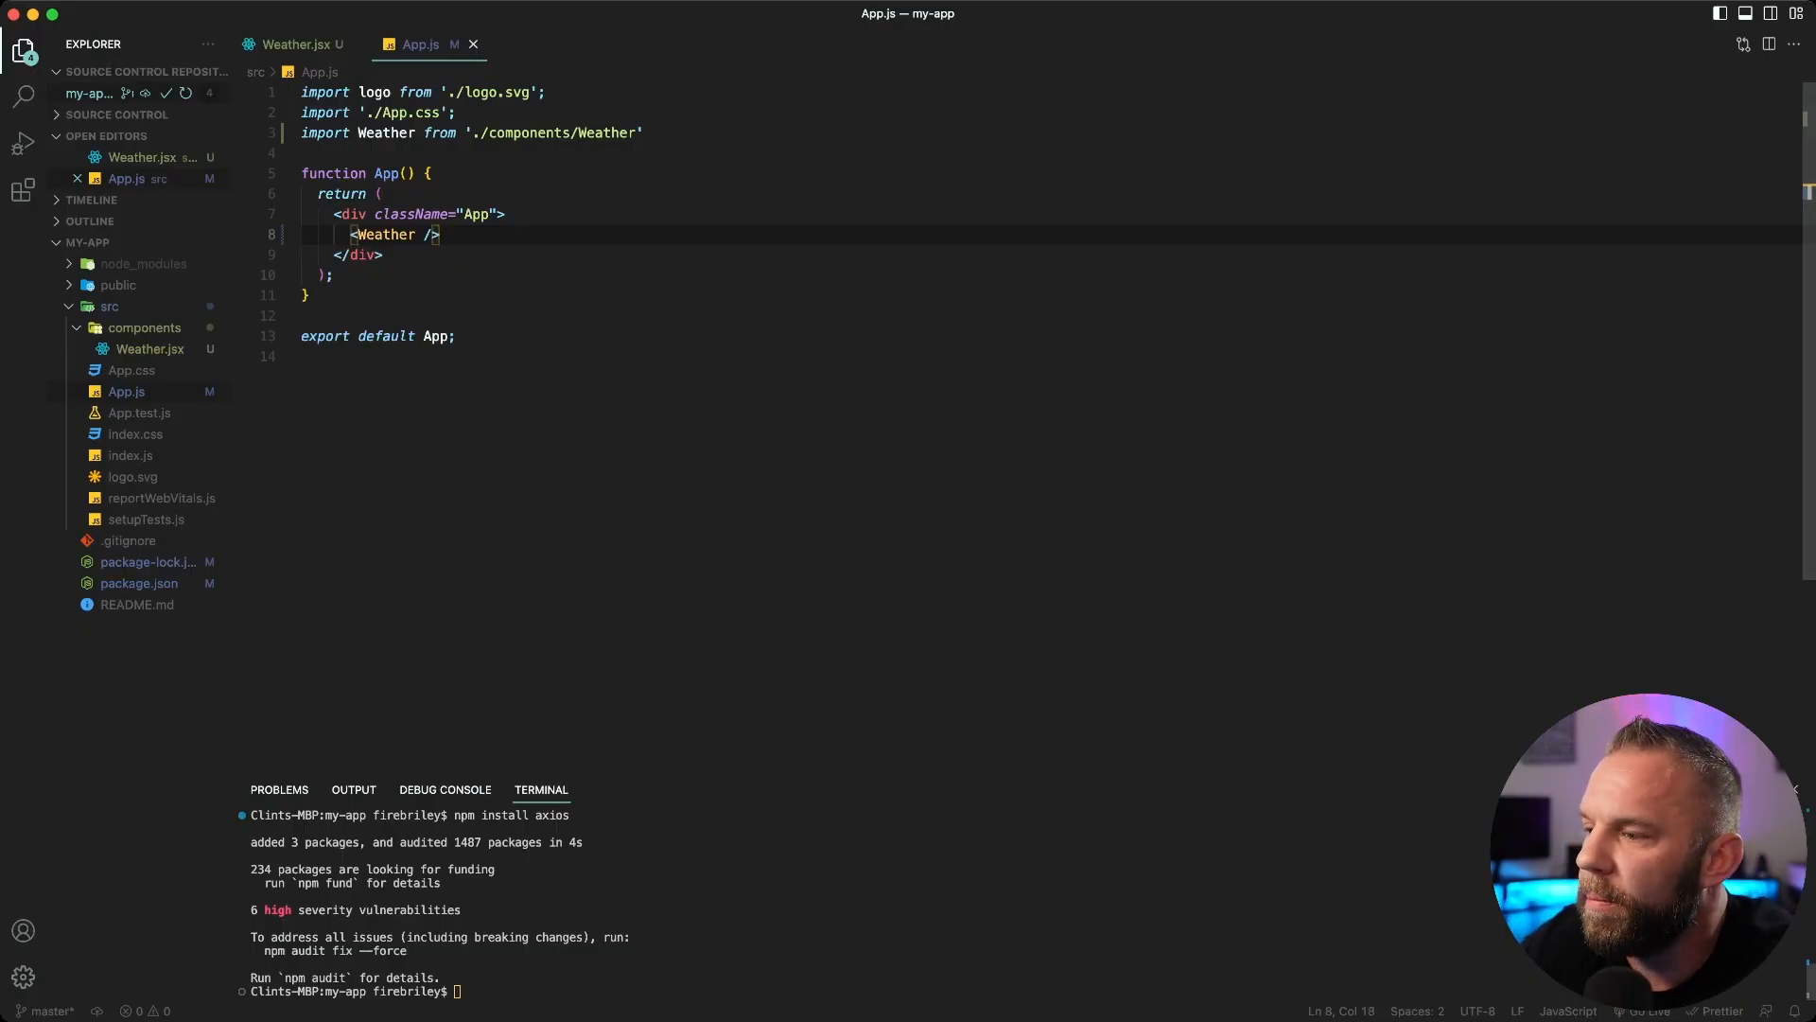
# Start the development server with npm start in the integrated terminal
pyautogui.write('npm s')
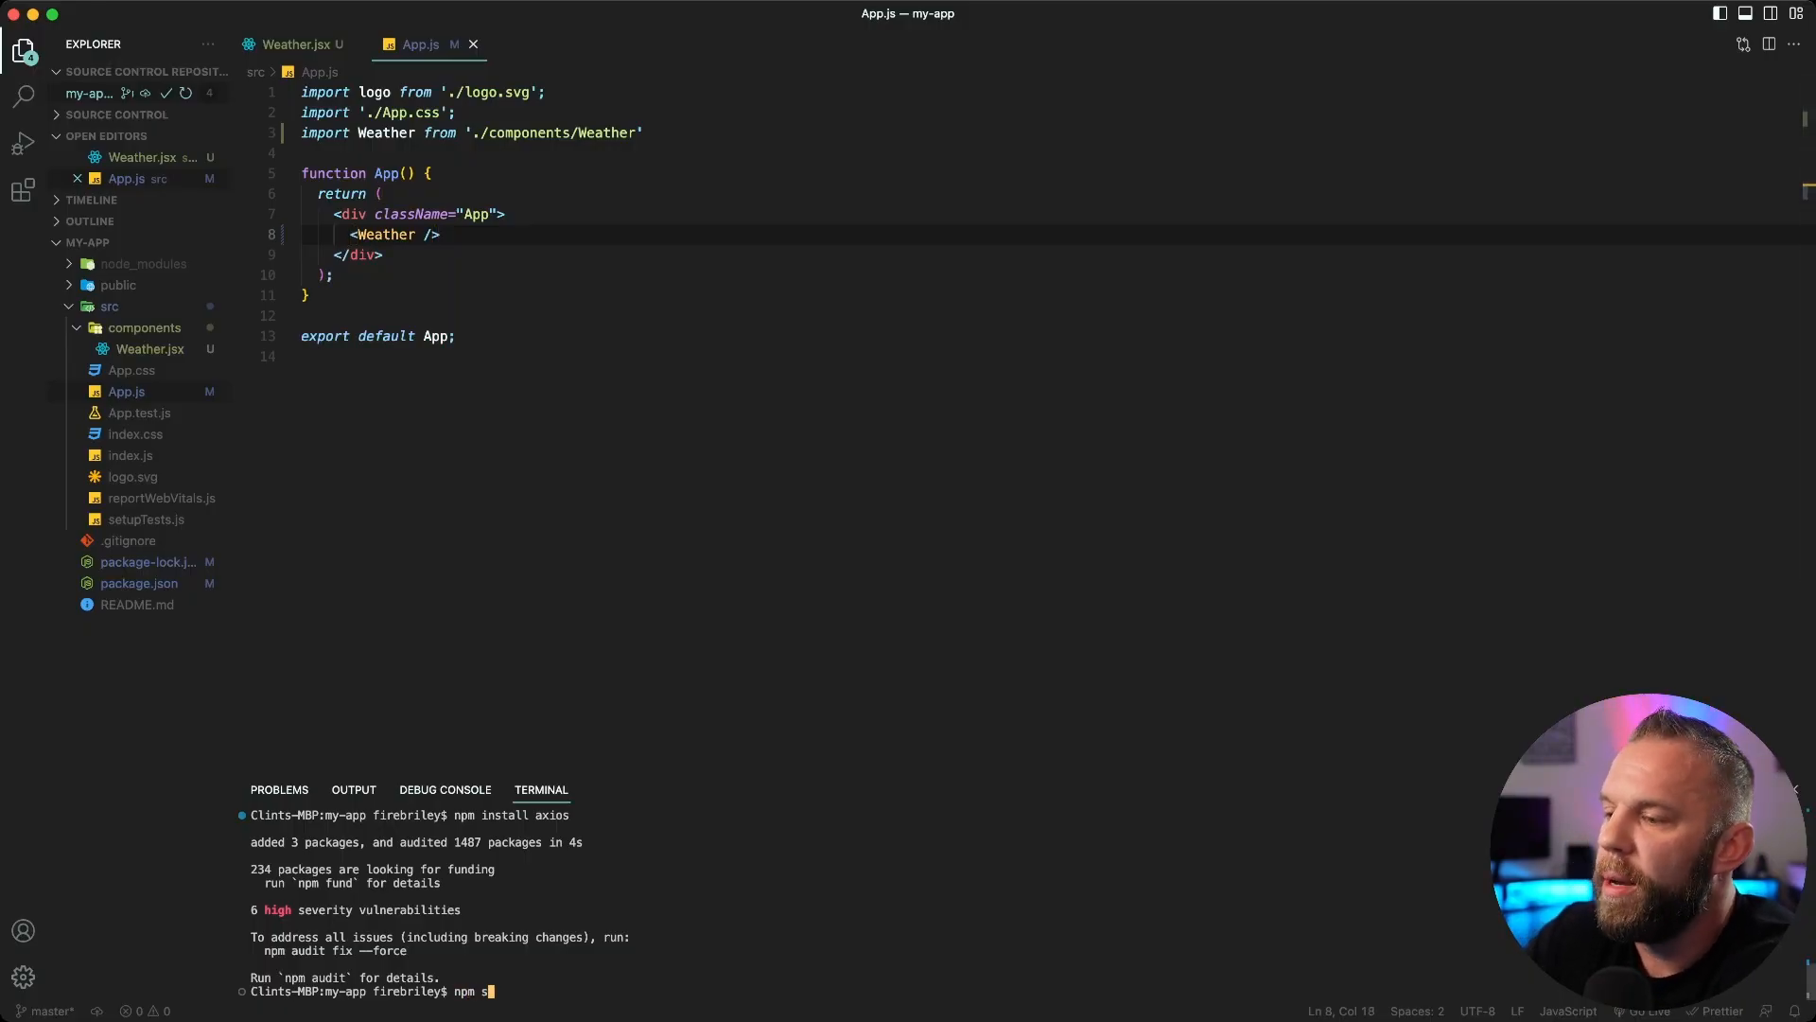
pyautogui.press('Return')
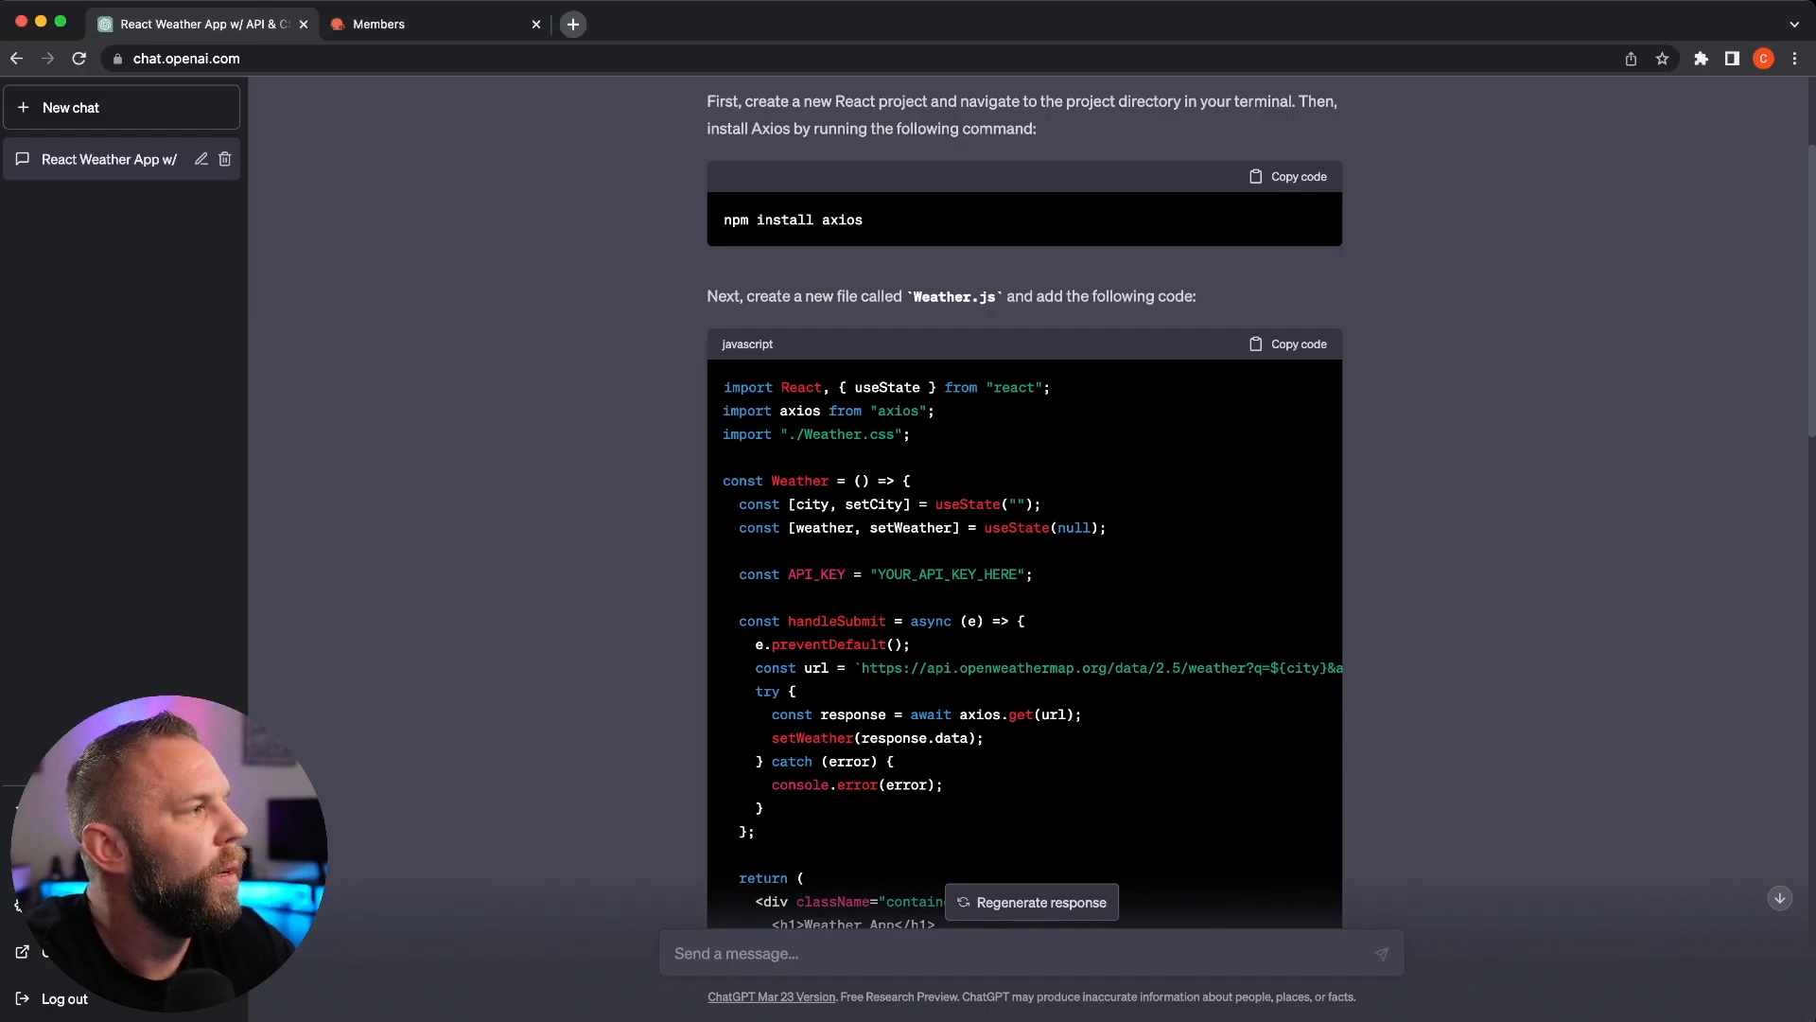
pyautogui.click(571, 23)
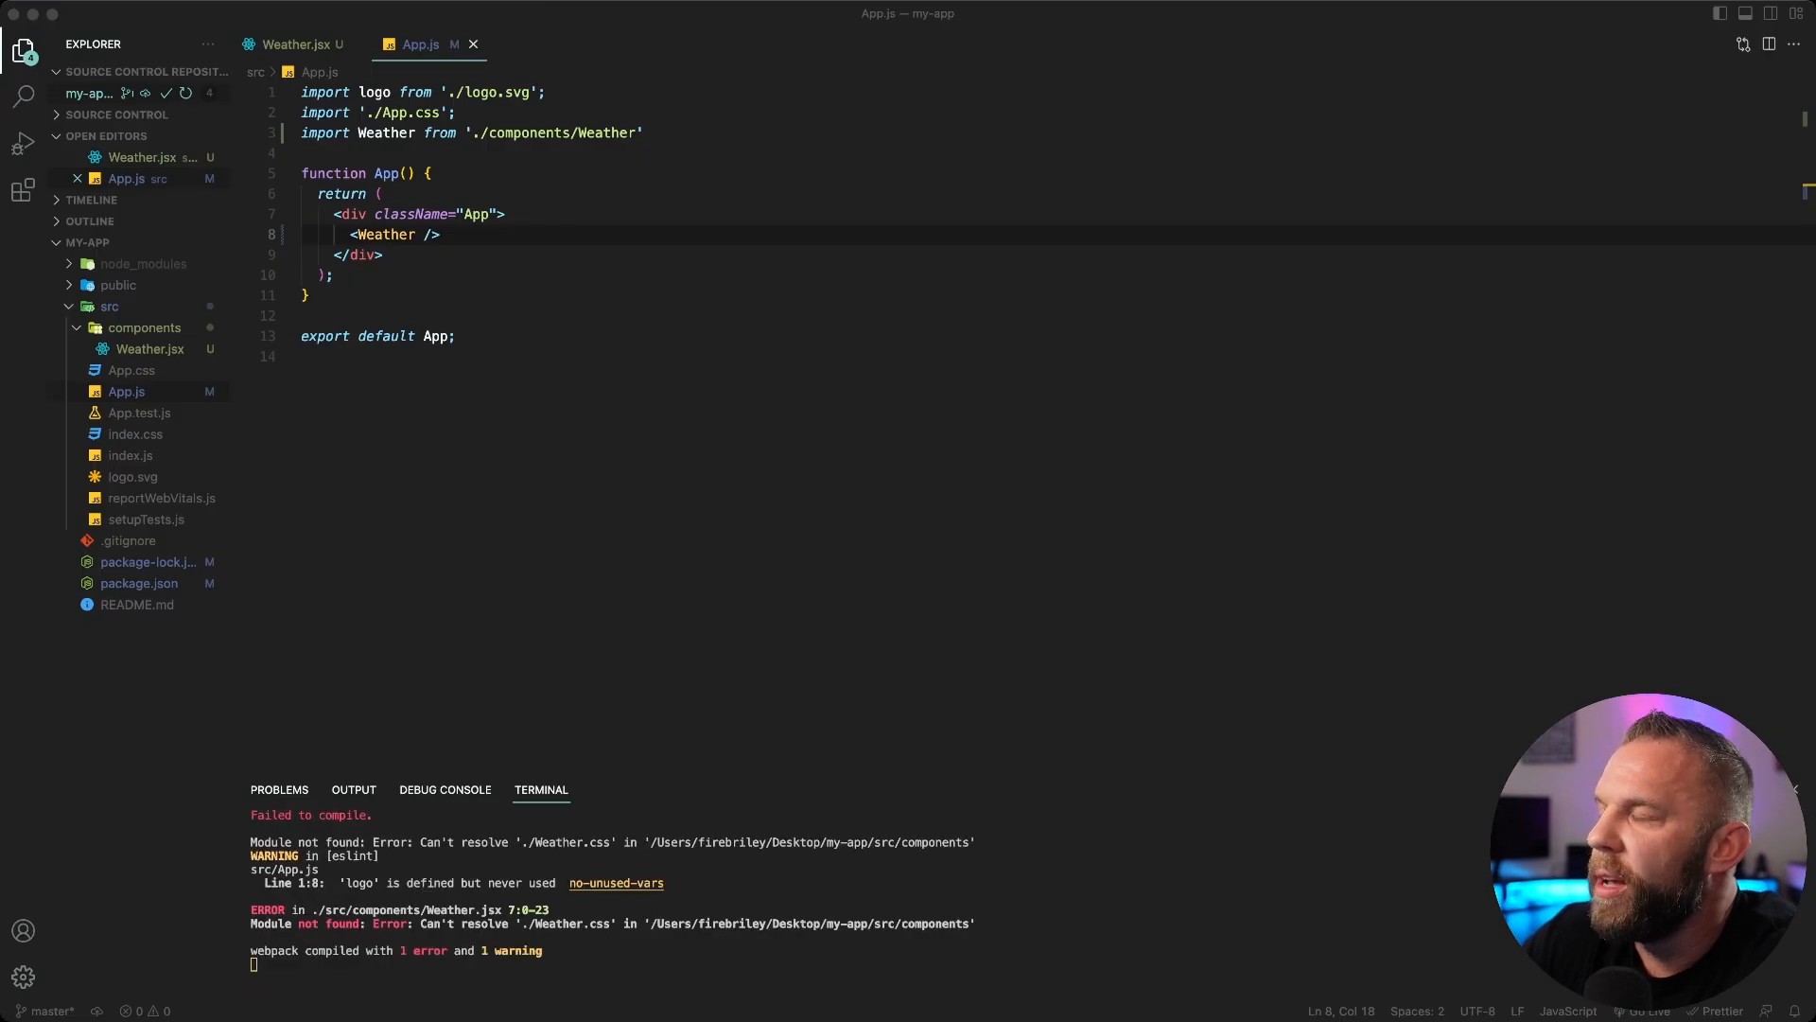
# Delete the Weather.css import line from Weather.jsx and review the component so the app compiles
pyautogui.click(324, 356)
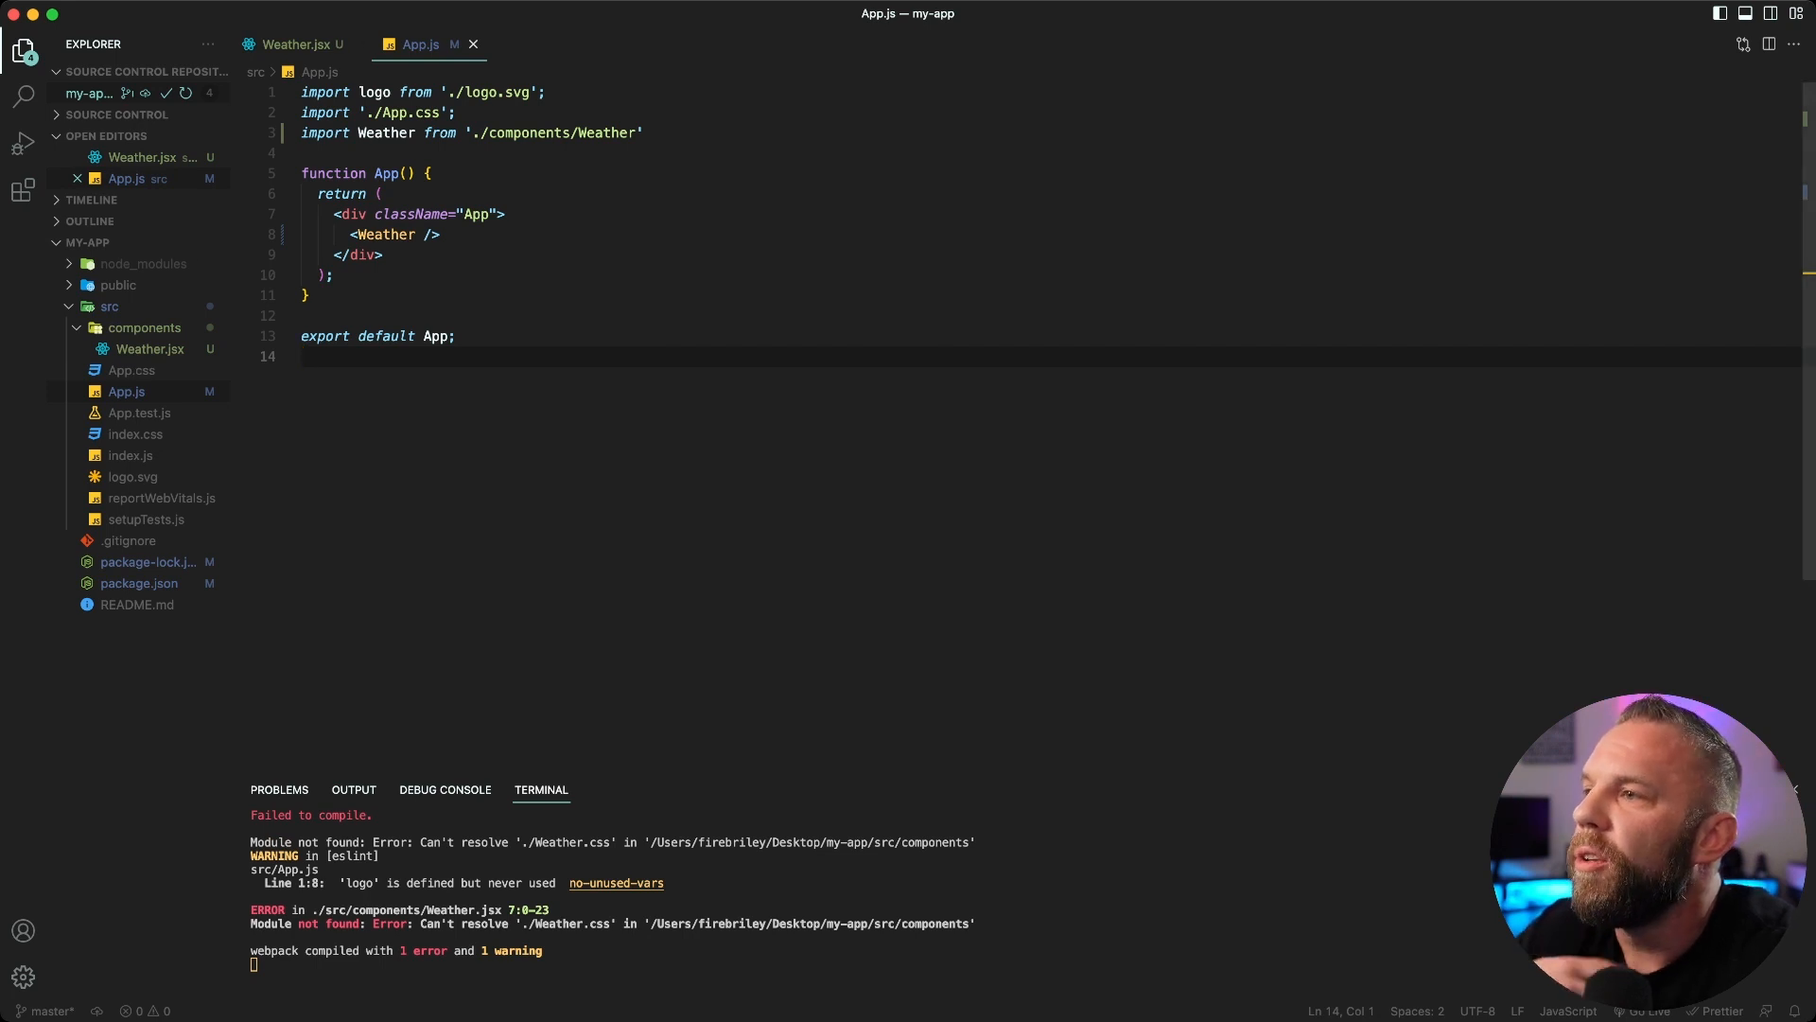
pyautogui.click(299, 44)
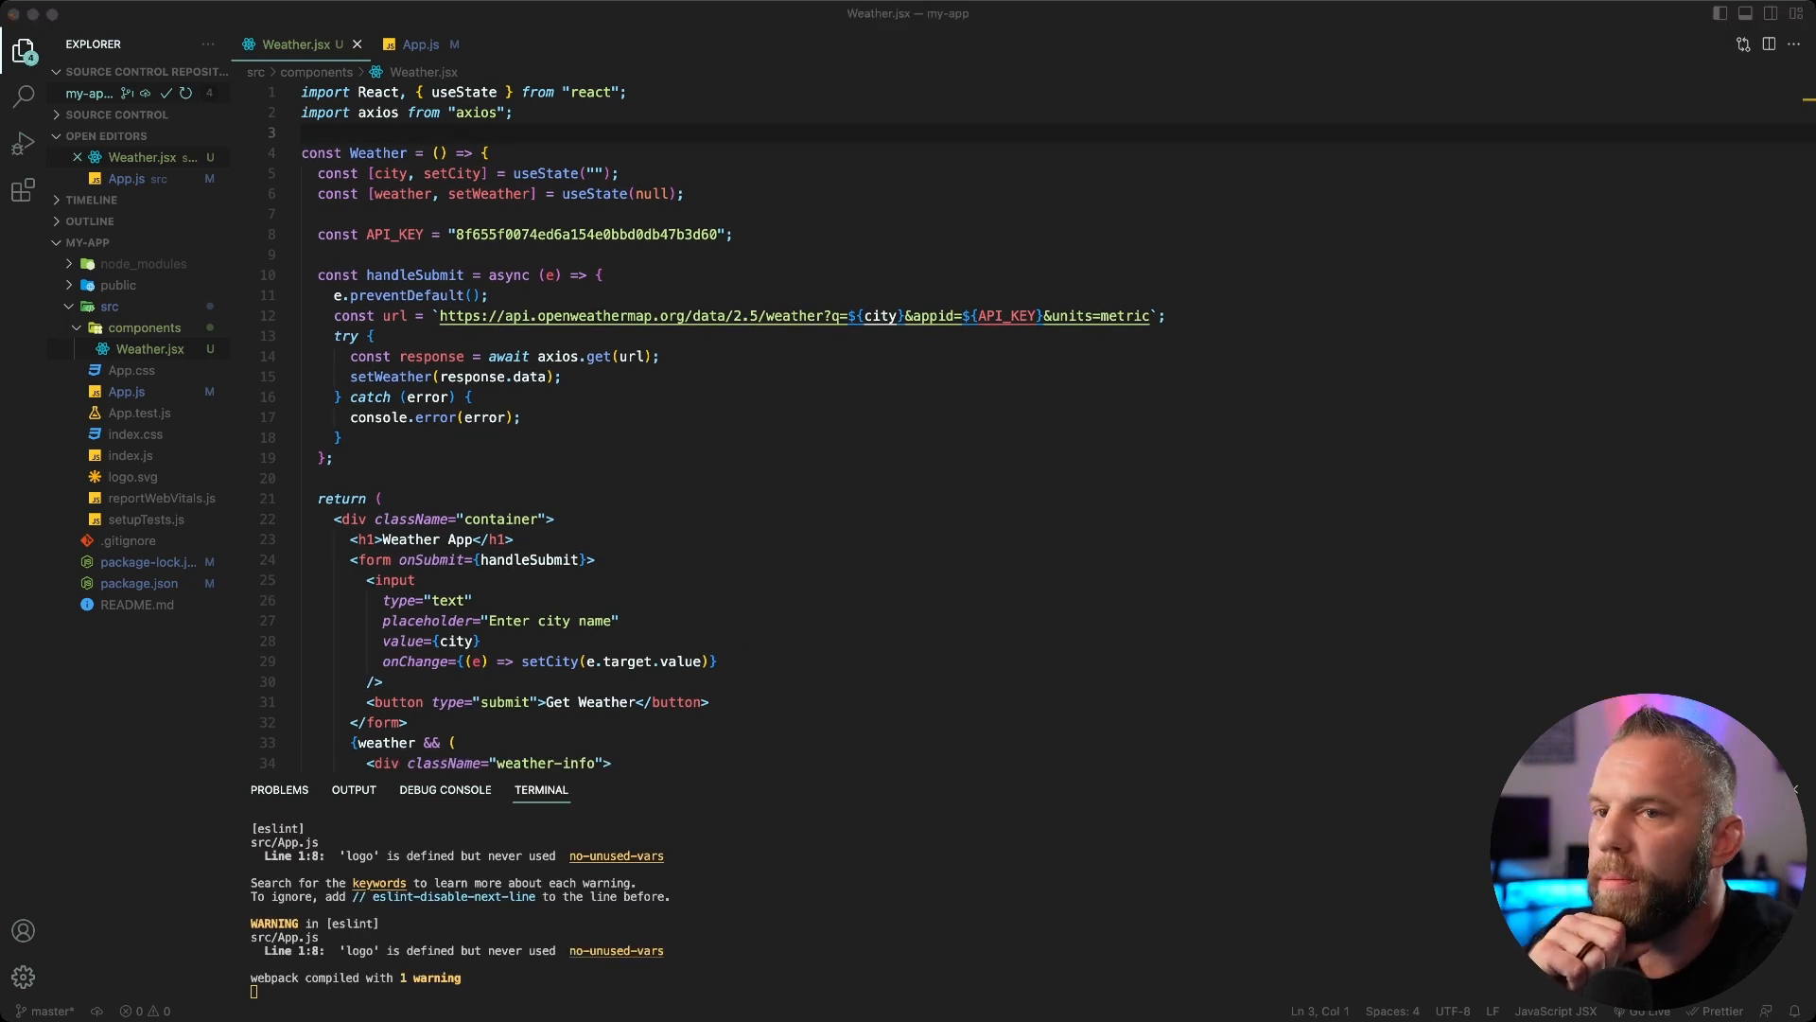
pyautogui.click(339, 437)
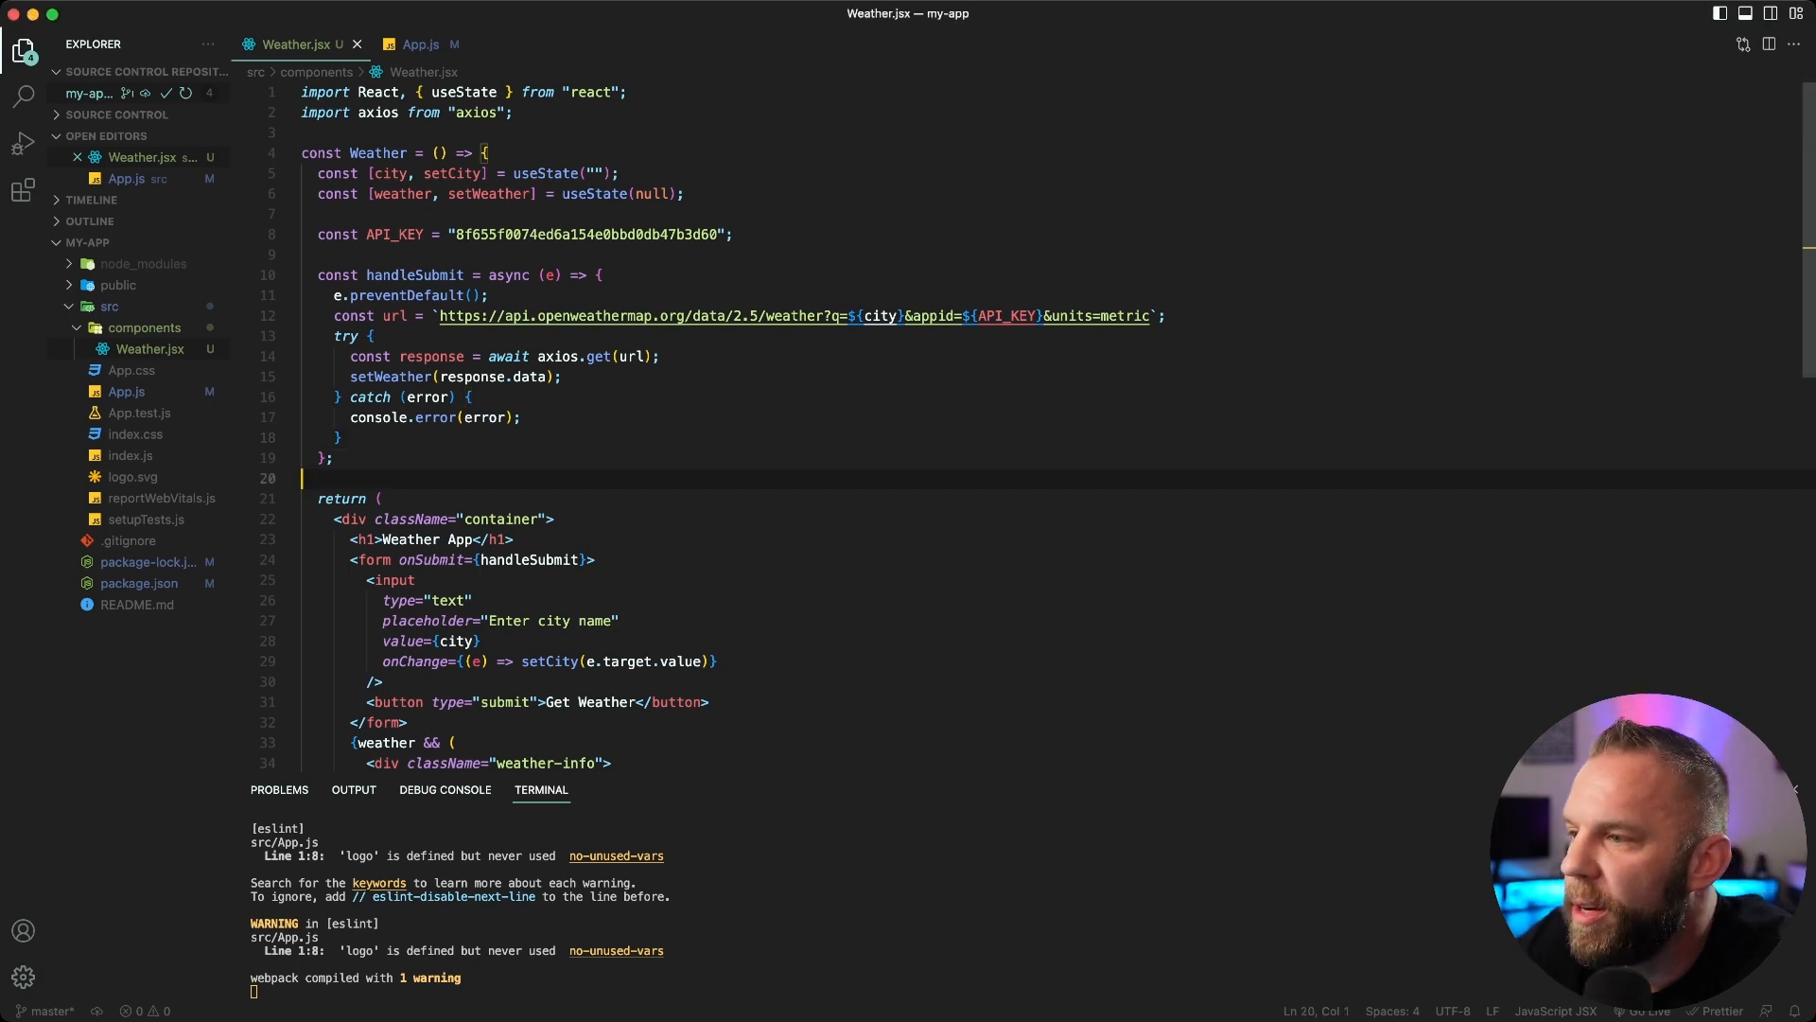
pyautogui.scroll(-3)
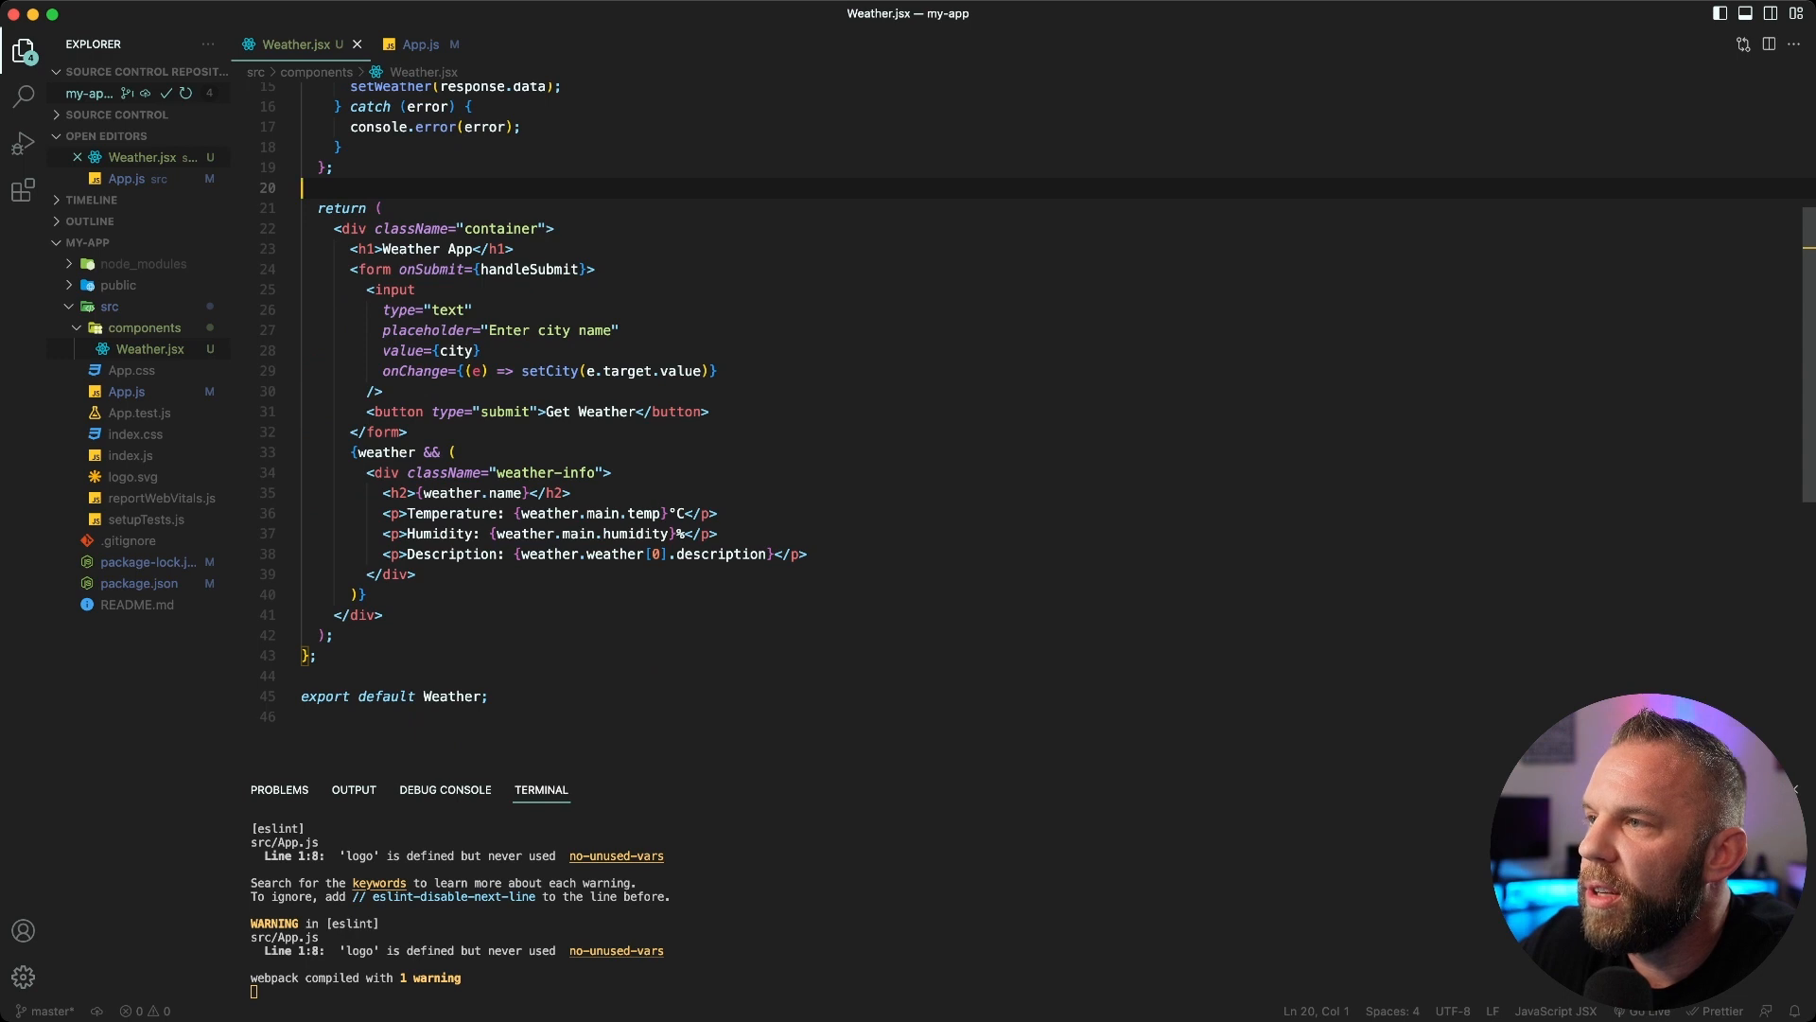
pyautogui.scroll(3)
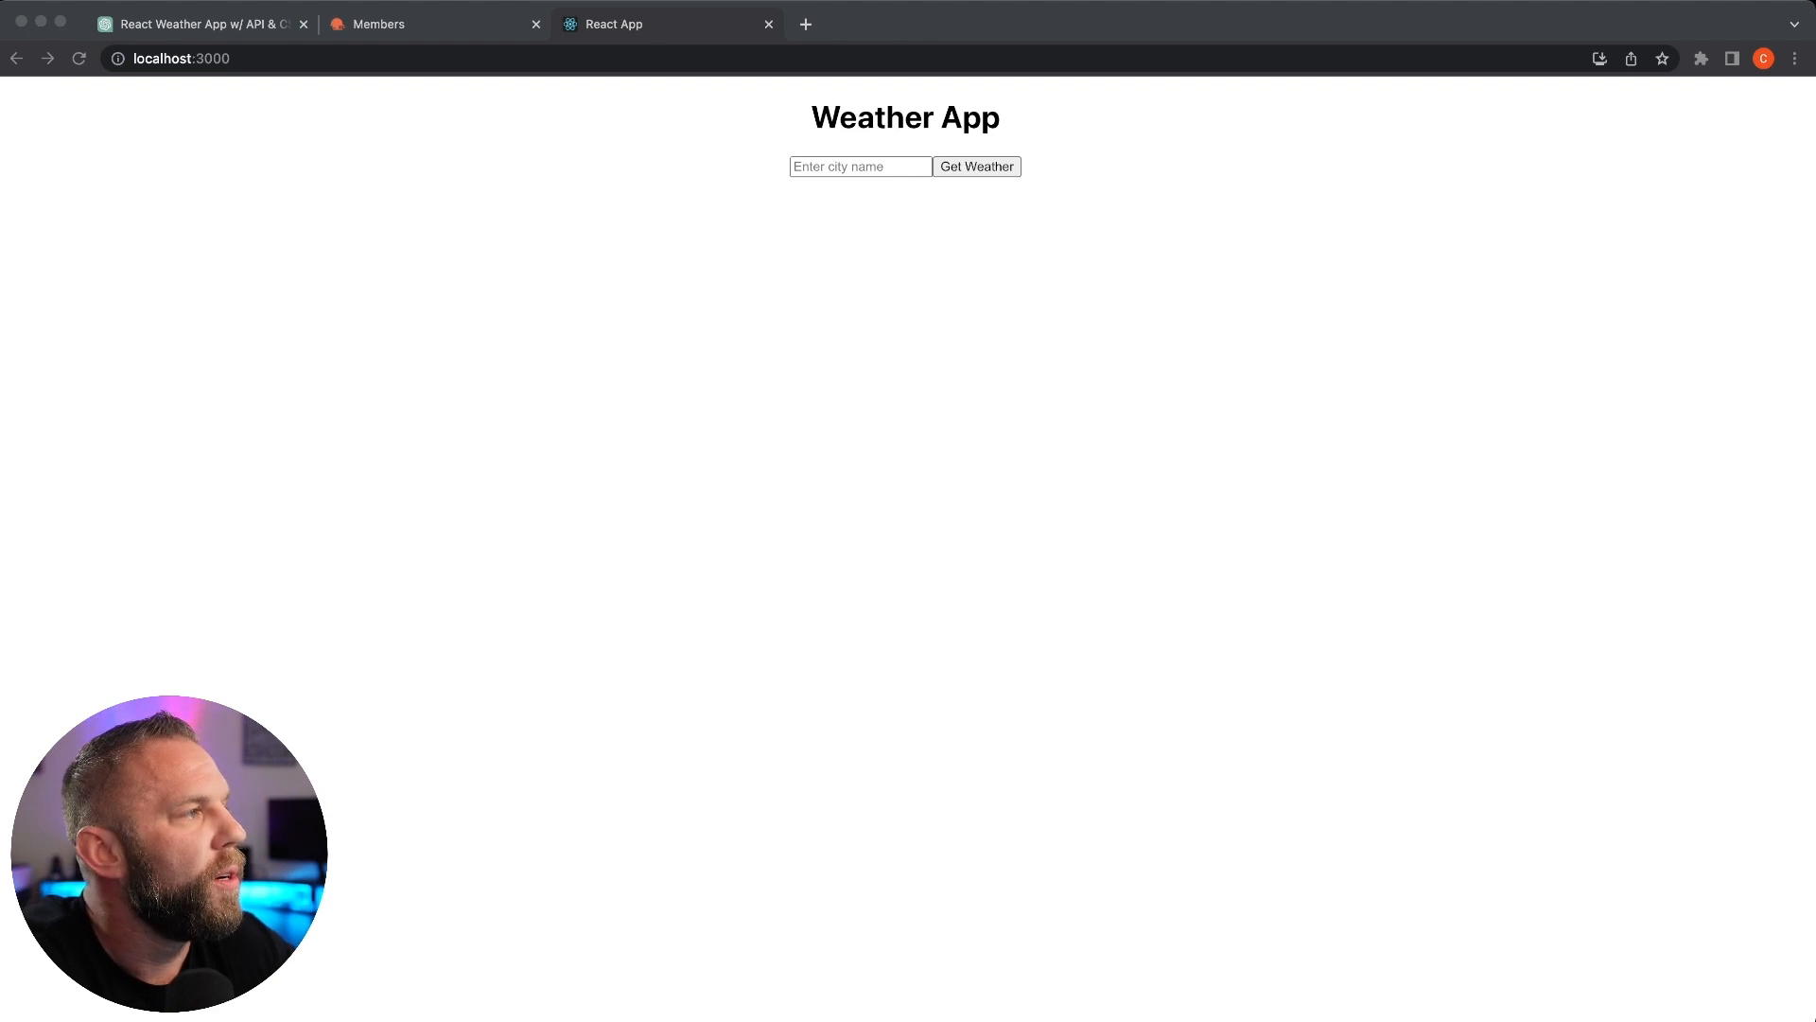
# Copy ChatGPT's Weather.css code block with container, form, input, button and weather-info styles
pyautogui.click(432, 22)
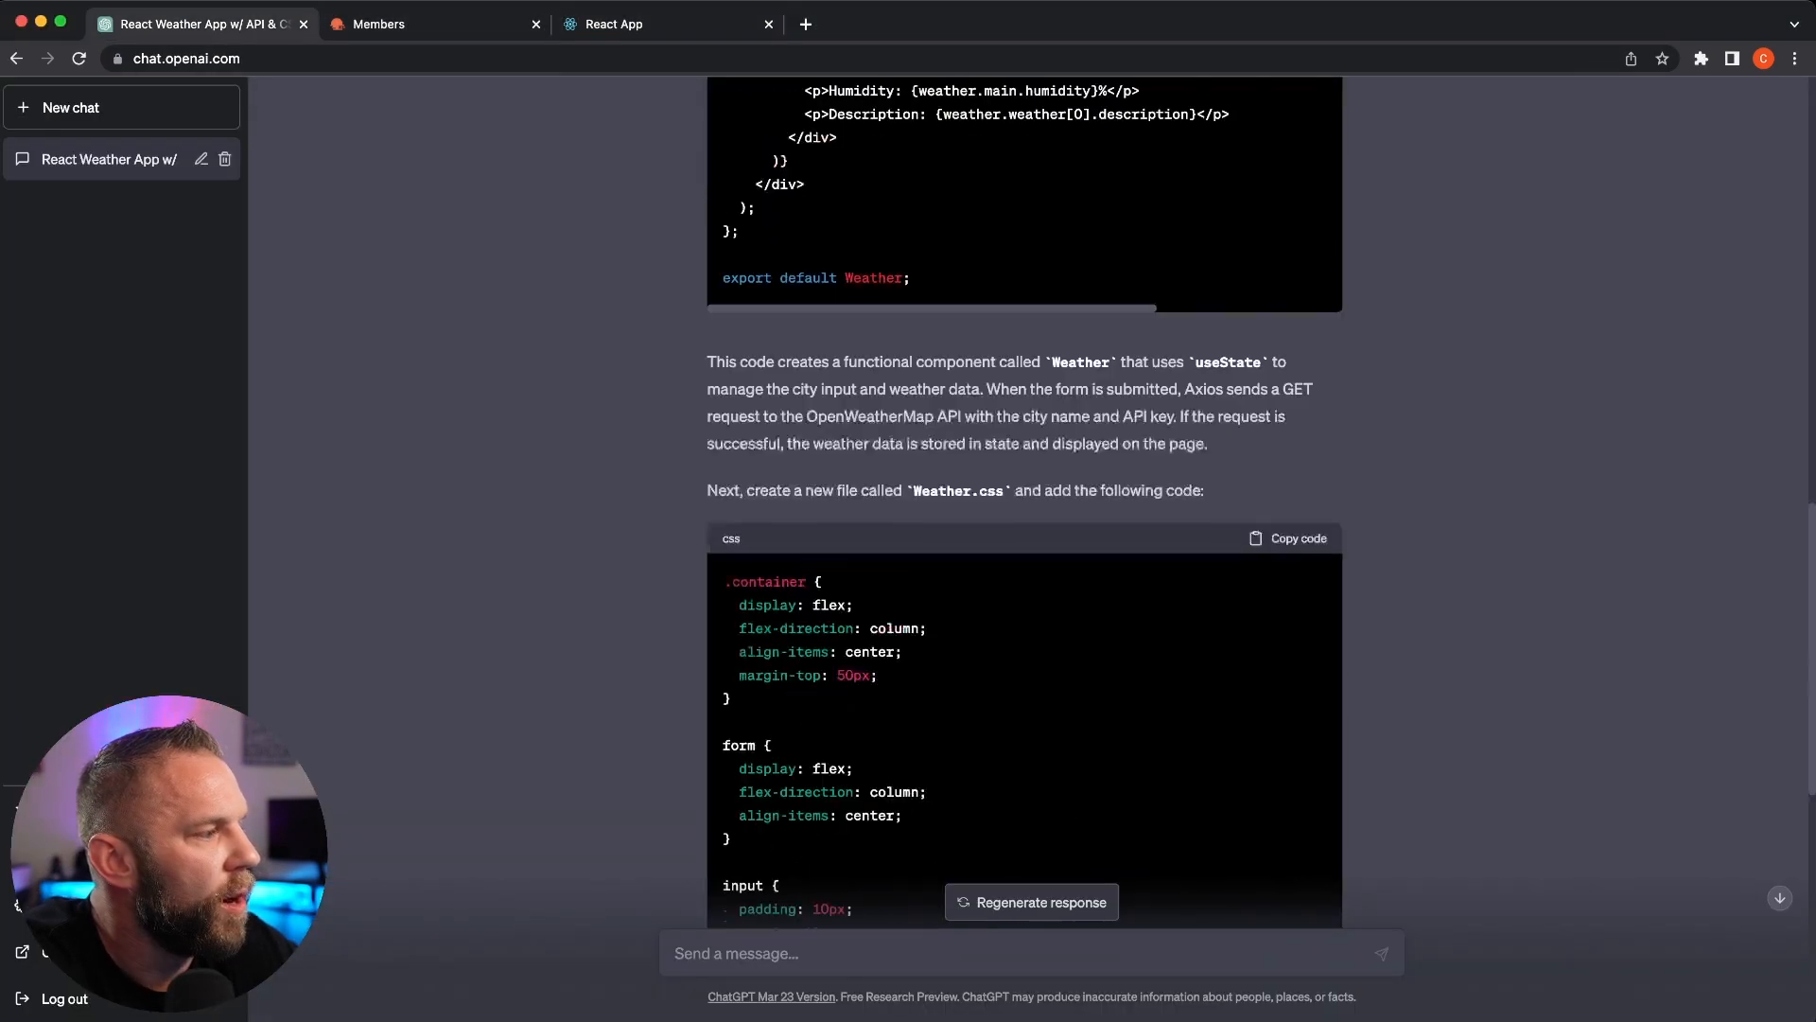
pyautogui.scroll(-3)
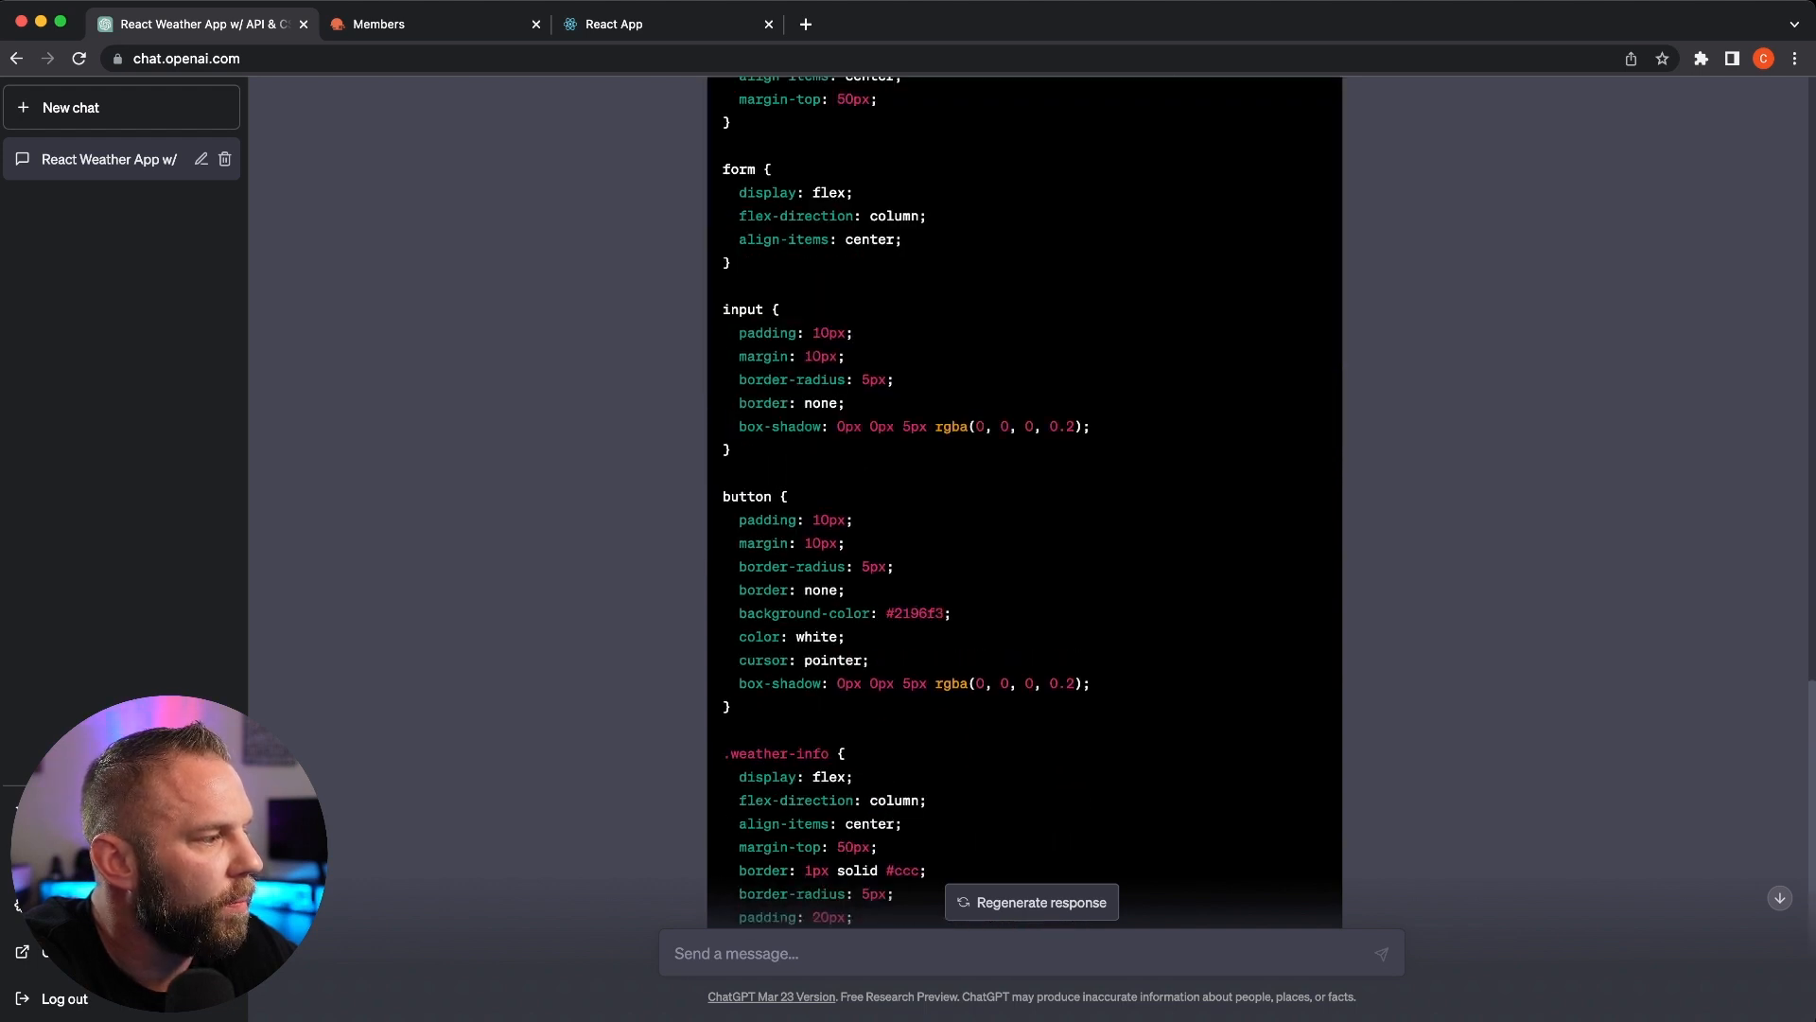
pyautogui.scroll(-3)
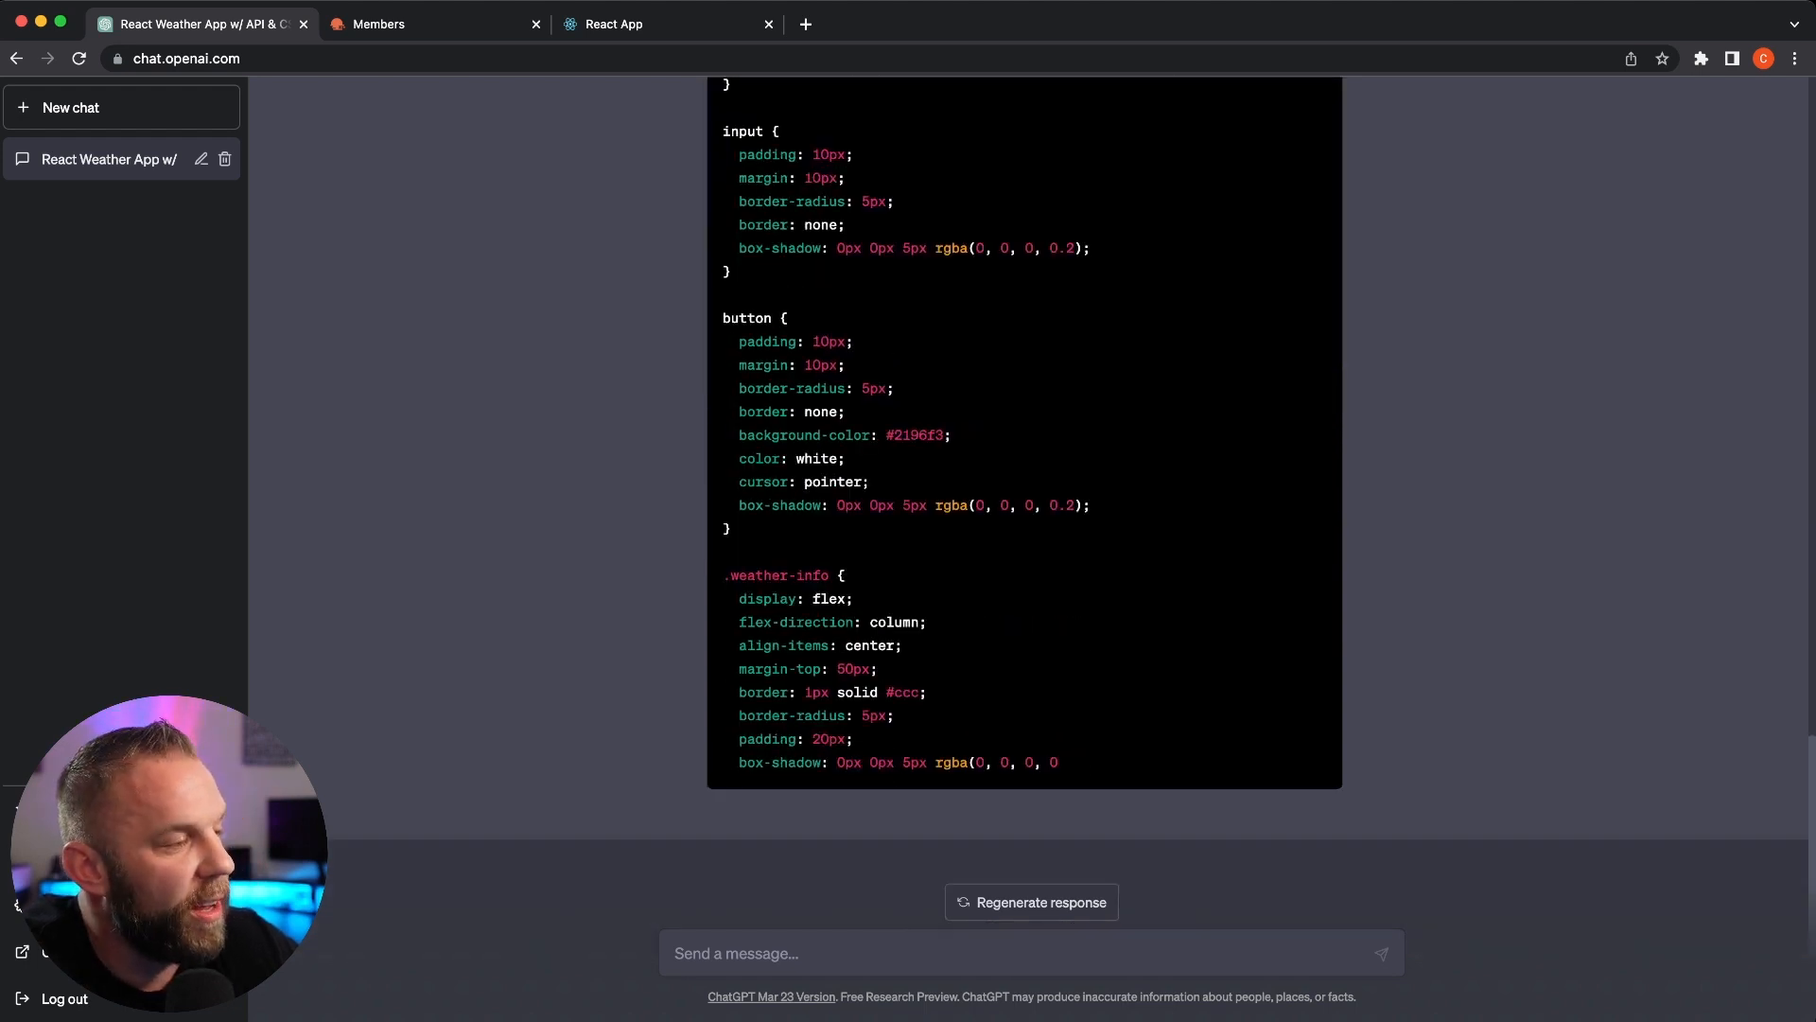
pyautogui.scroll(3)
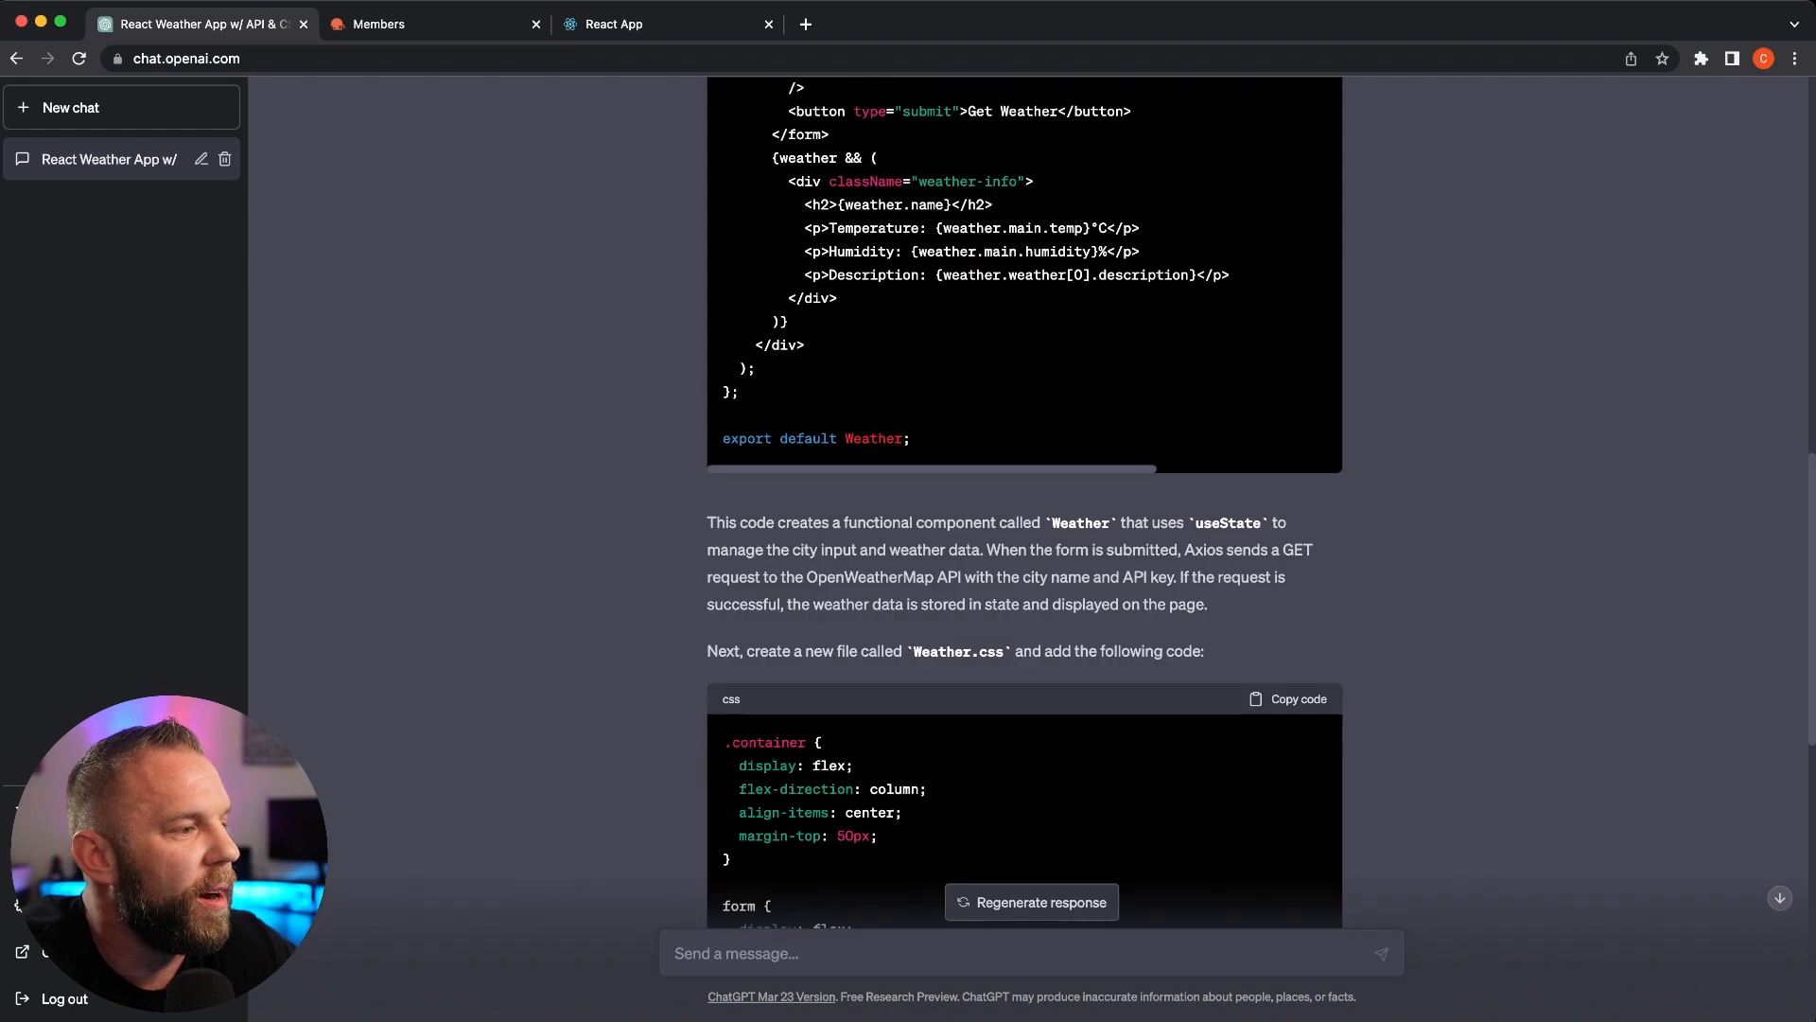
pyautogui.click(1287, 699)
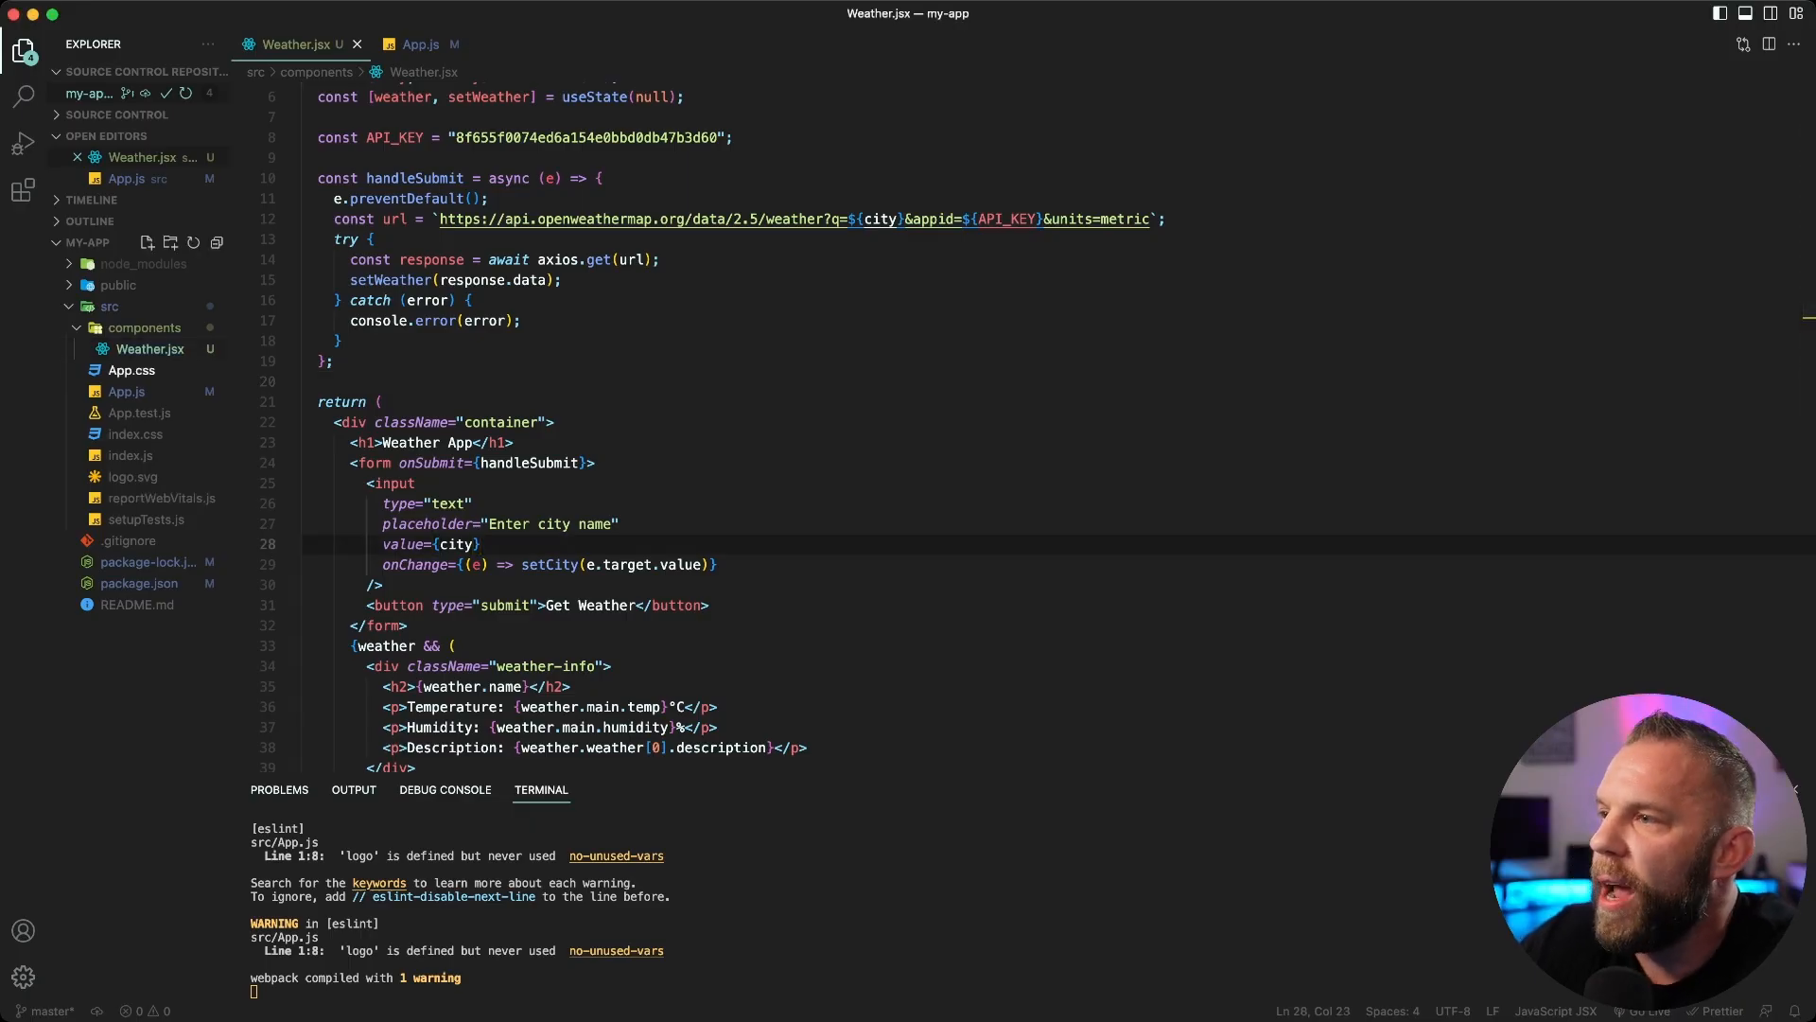
# Paste the styles into App.css and close the weather-info rule with ')' and braces
pyautogui.click(130, 392)
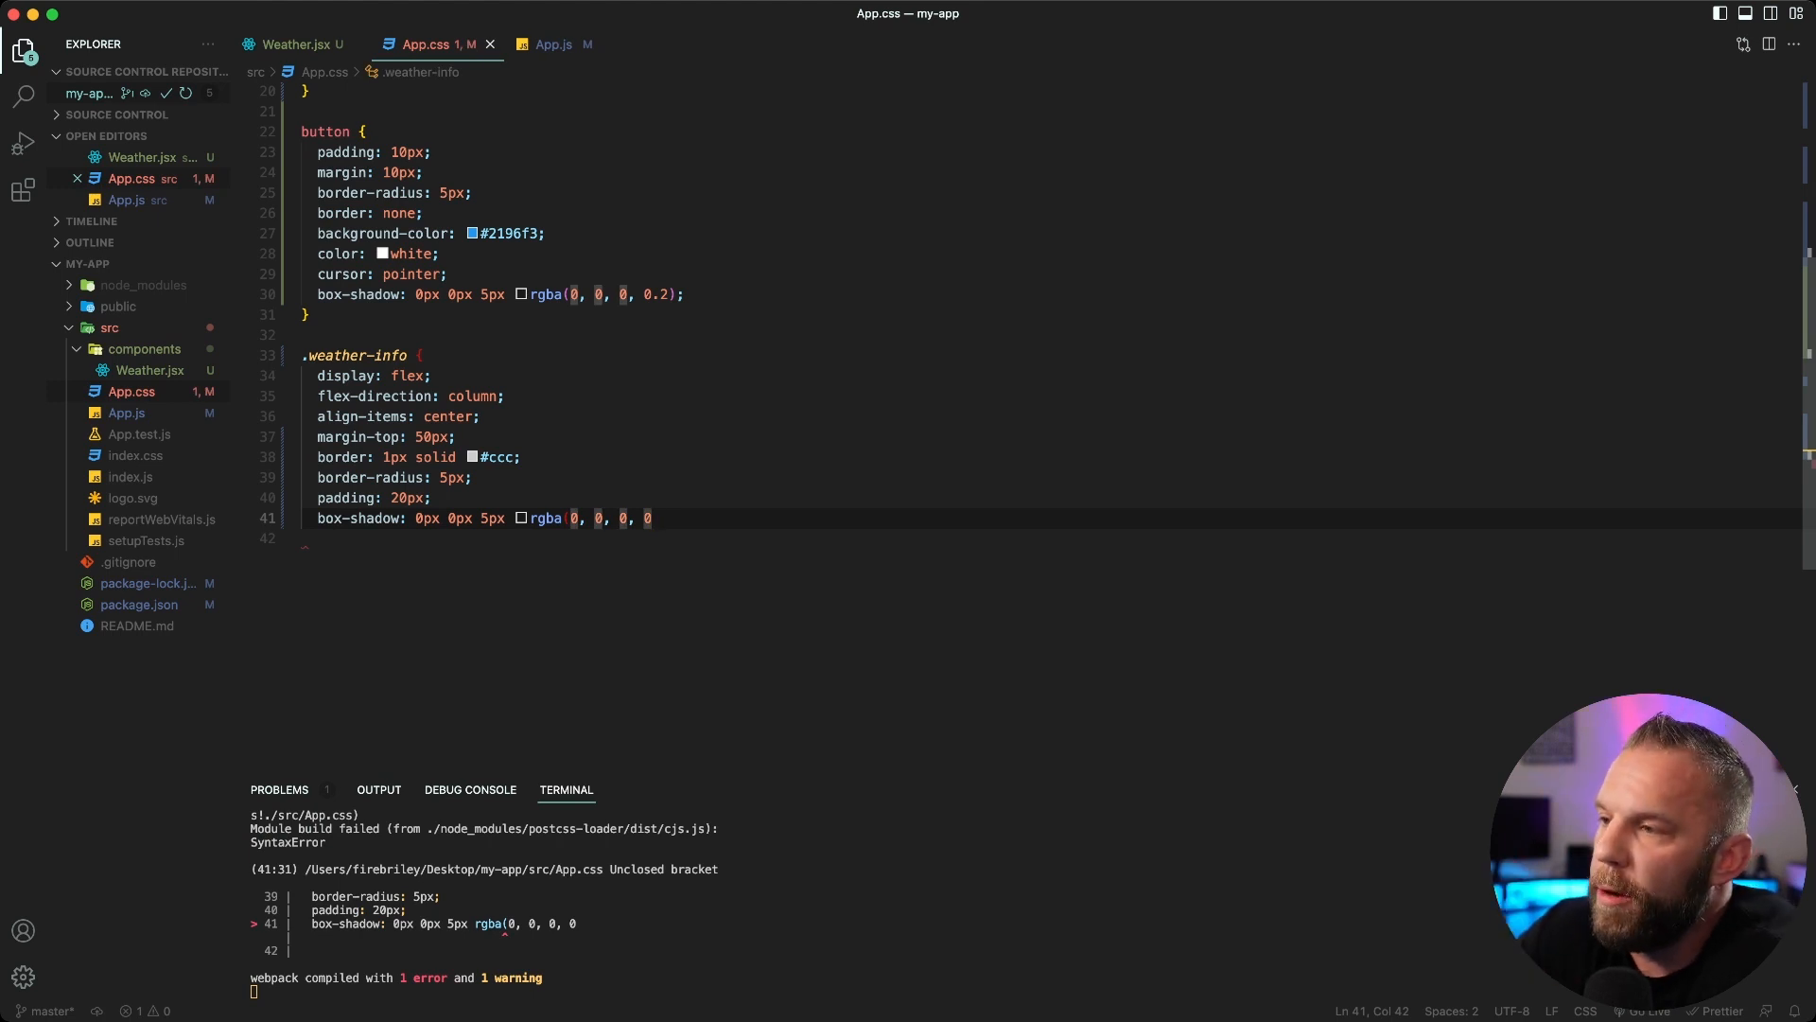
pyautogui.write(')')
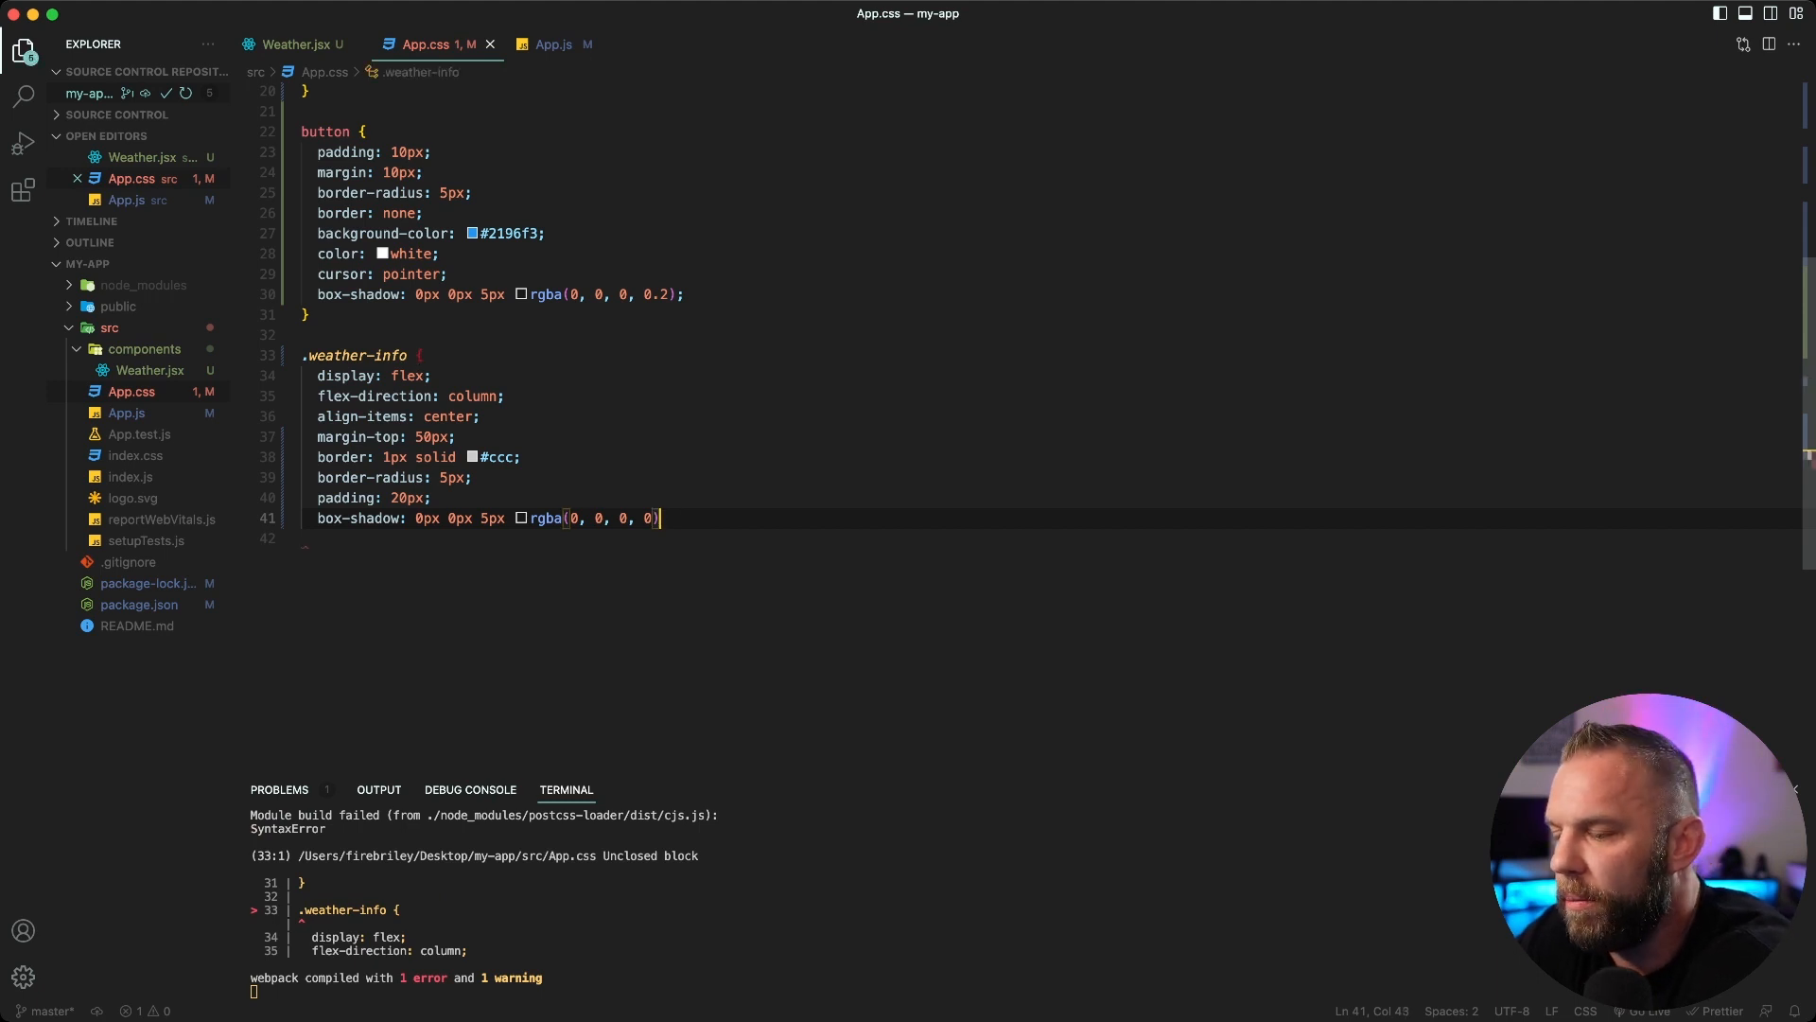
pyautogui.write('}')
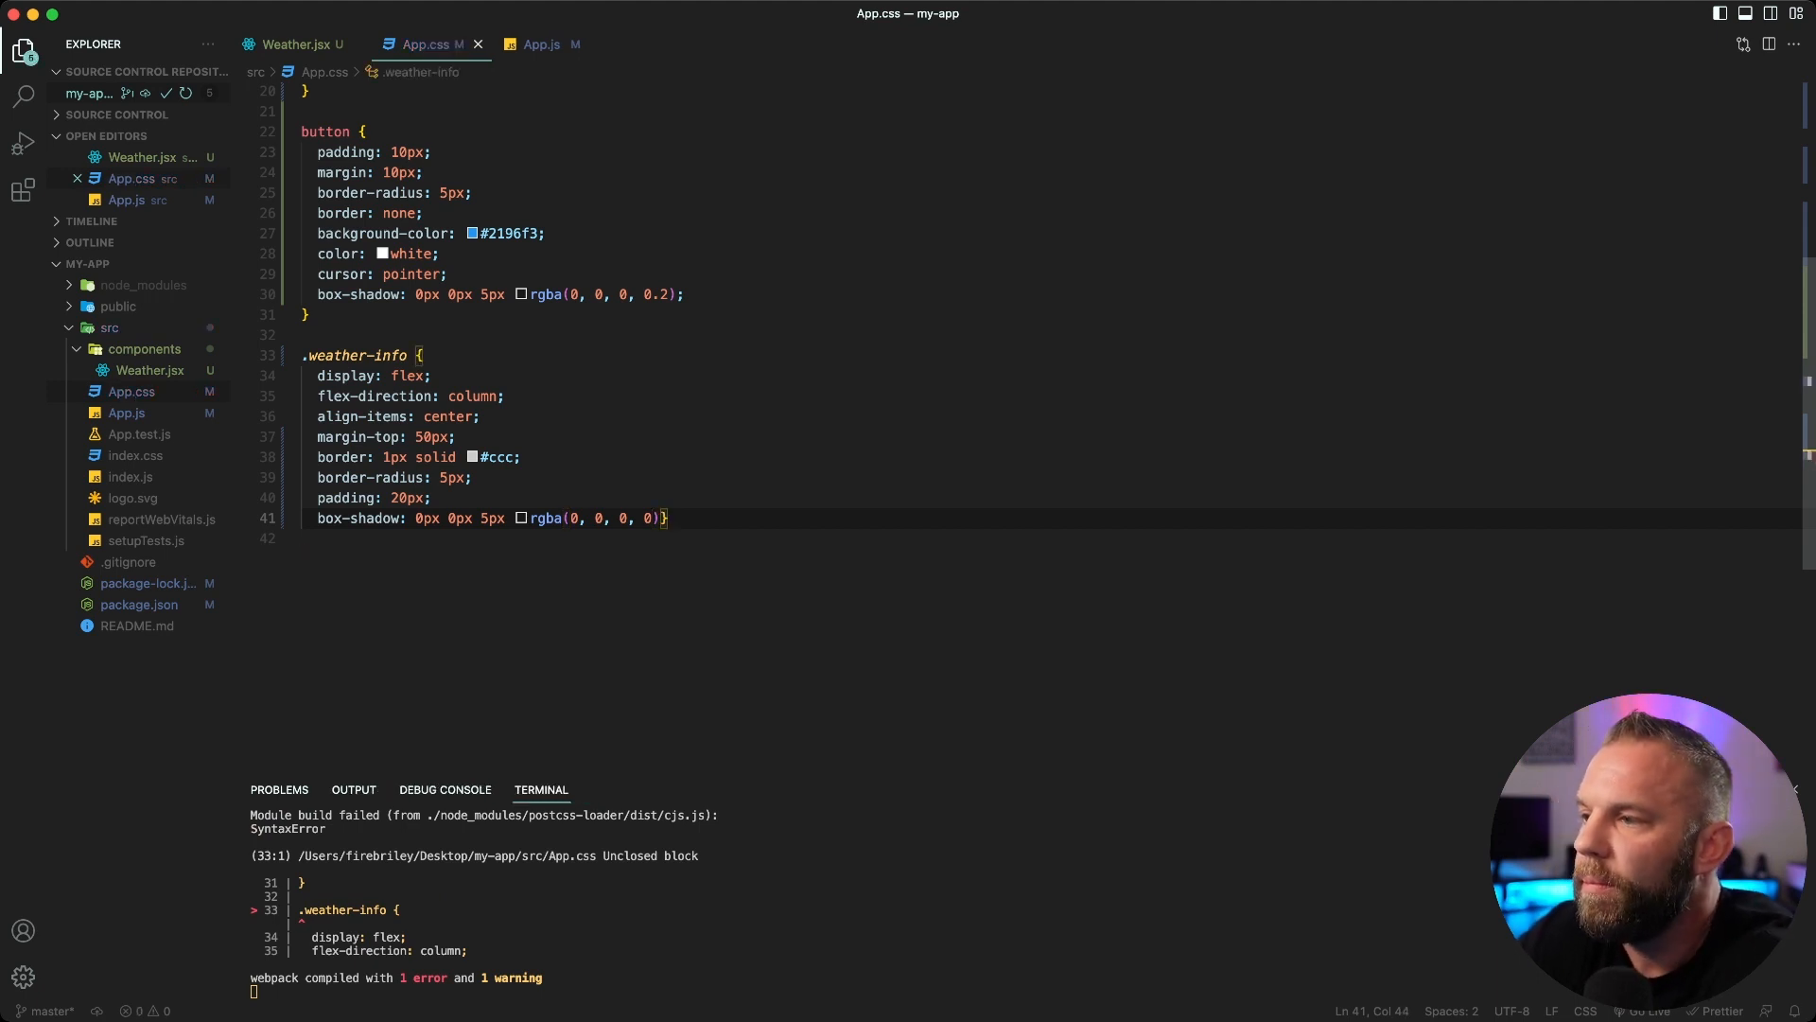
pyautogui.write('}')
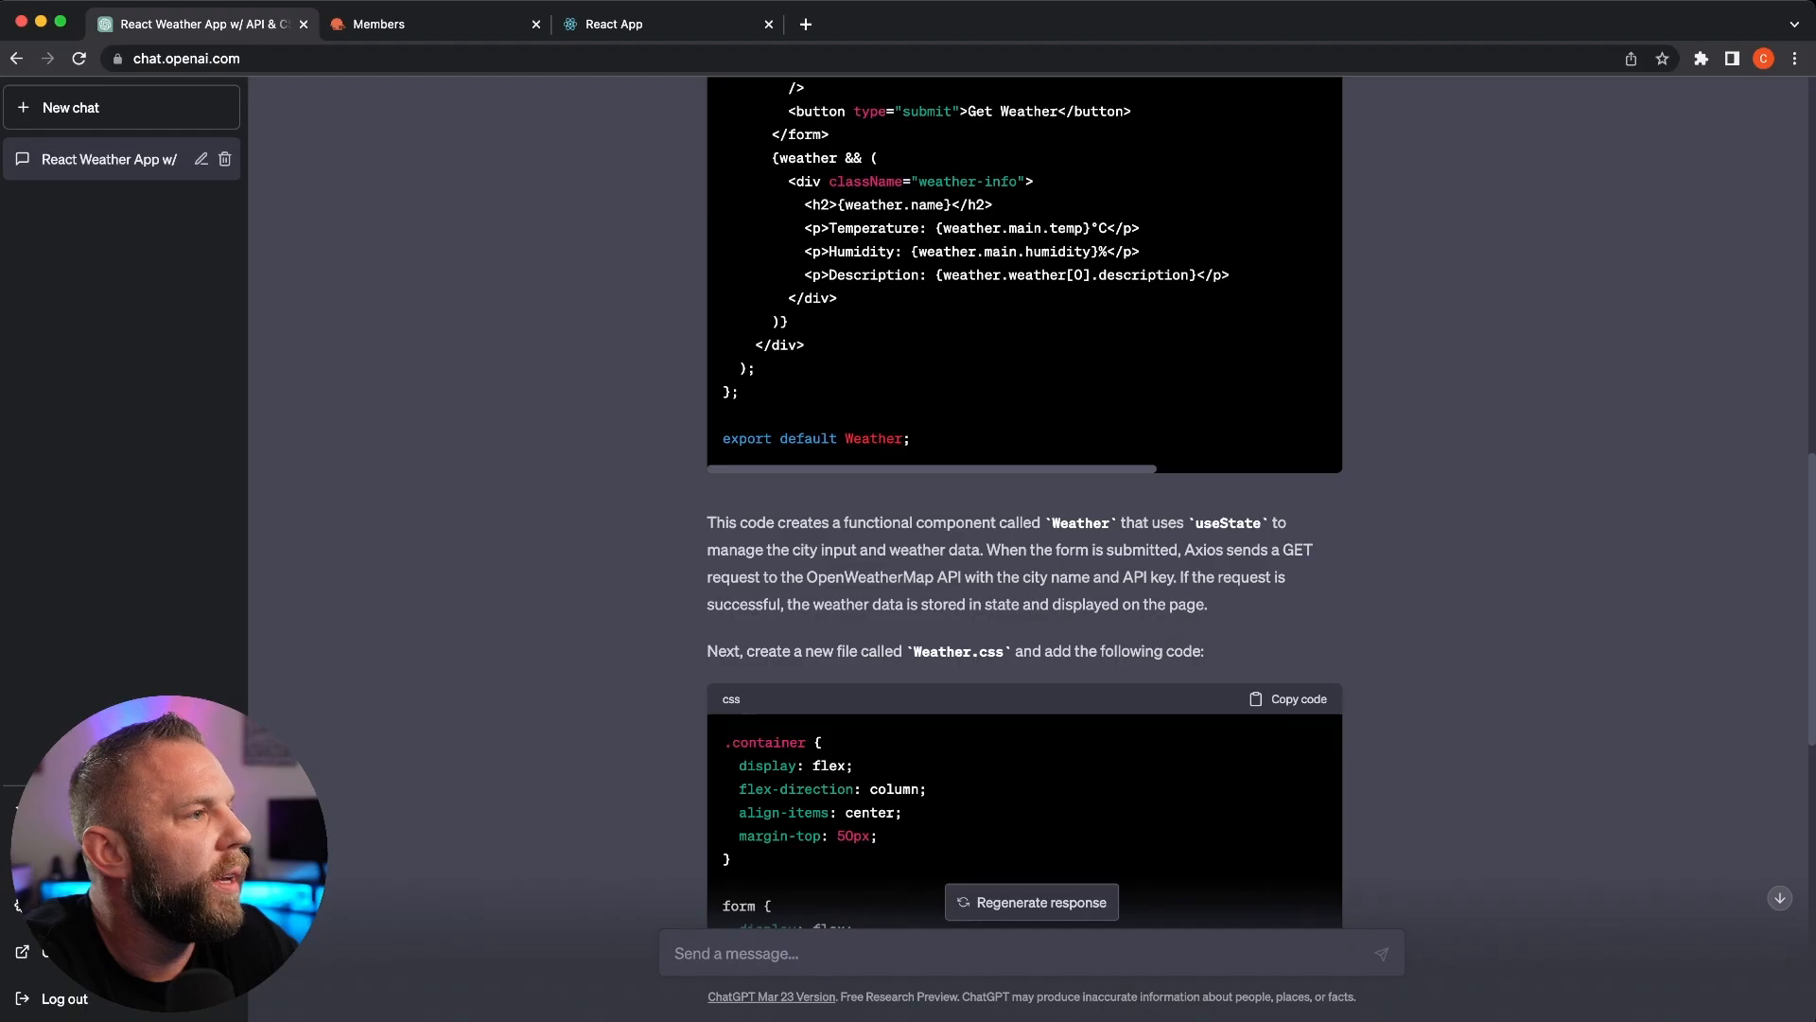
# Fetch weather for Miami, then for 'dubai', showing temperature, humidity and description cards
pyautogui.click(666, 22)
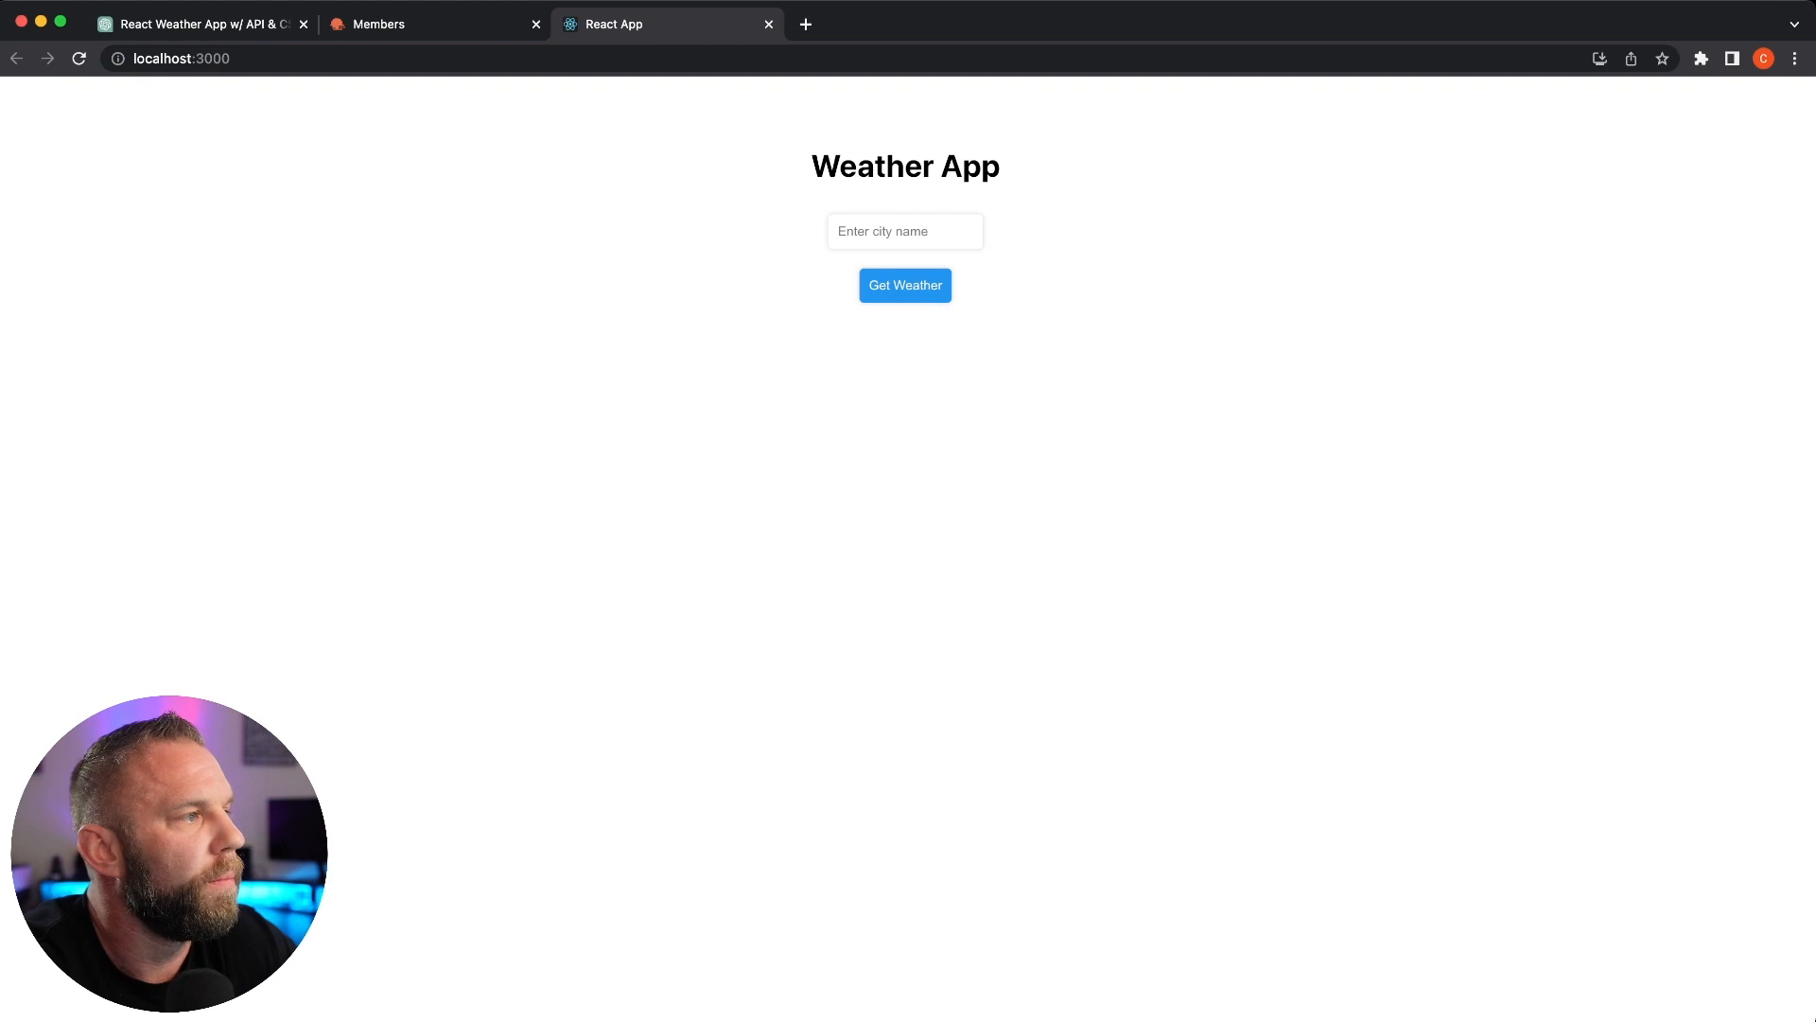
pyautogui.click(904, 231)
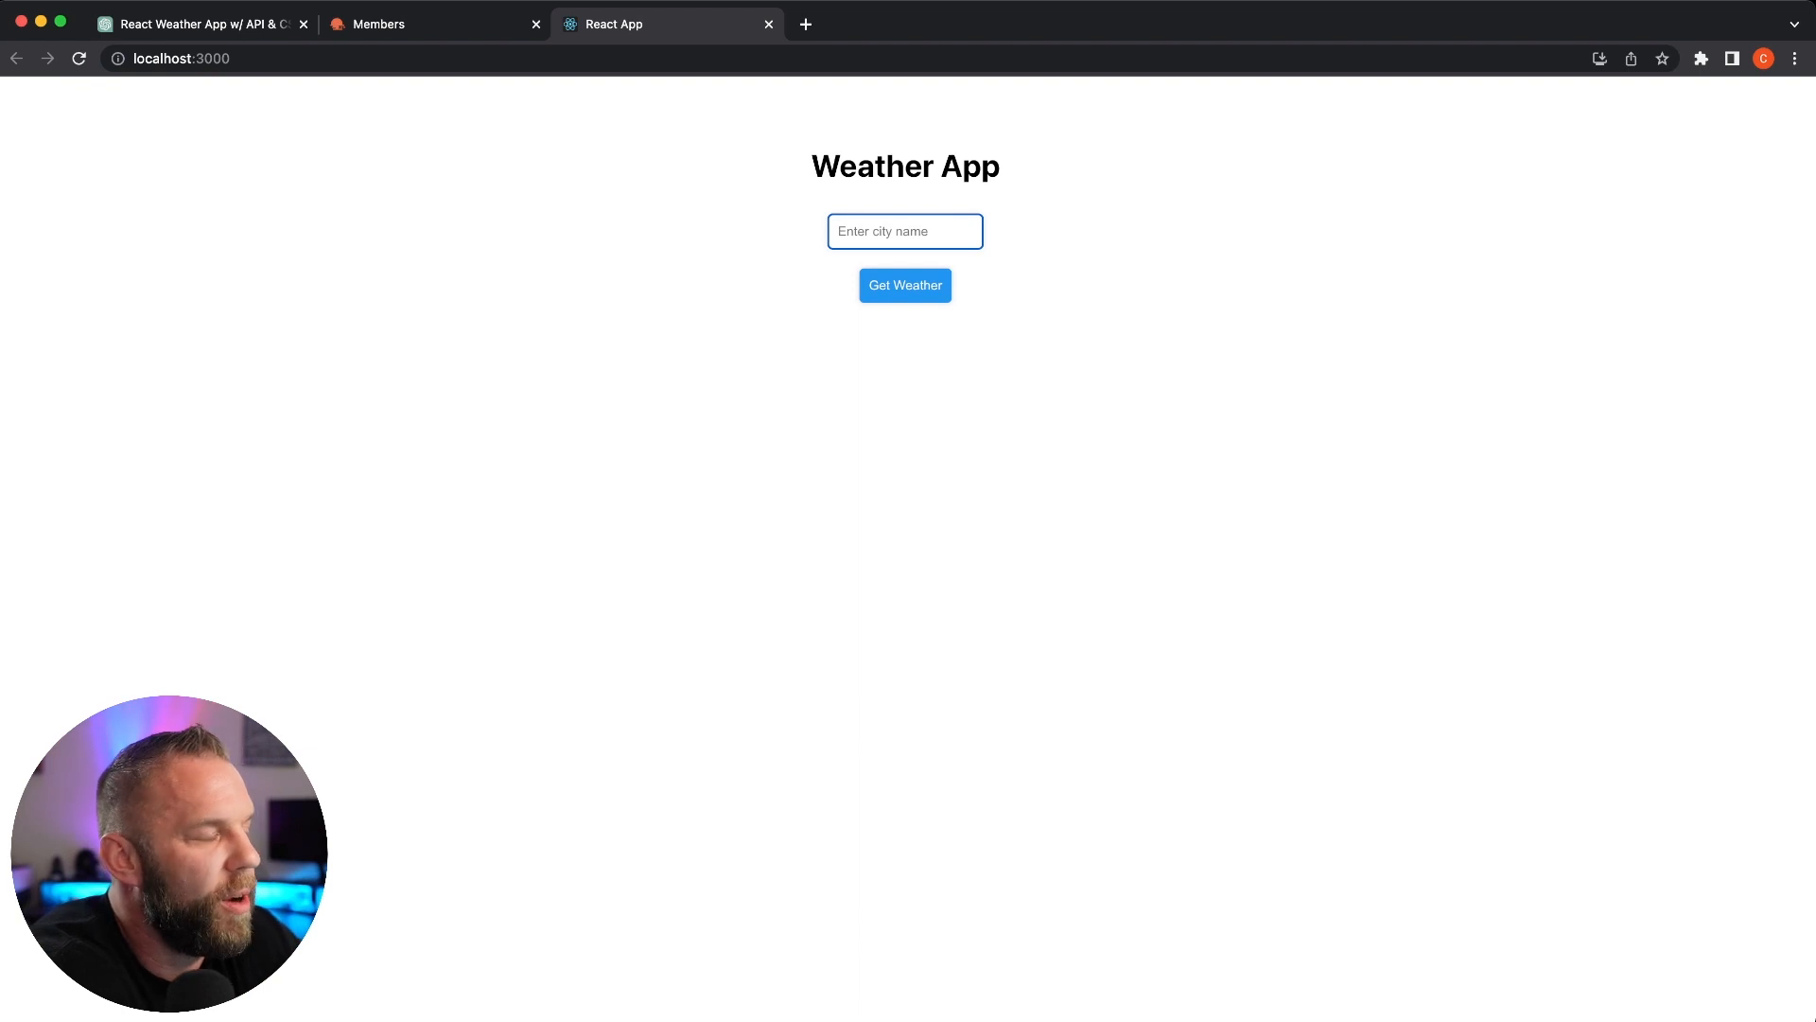
pyautogui.click(904, 285)
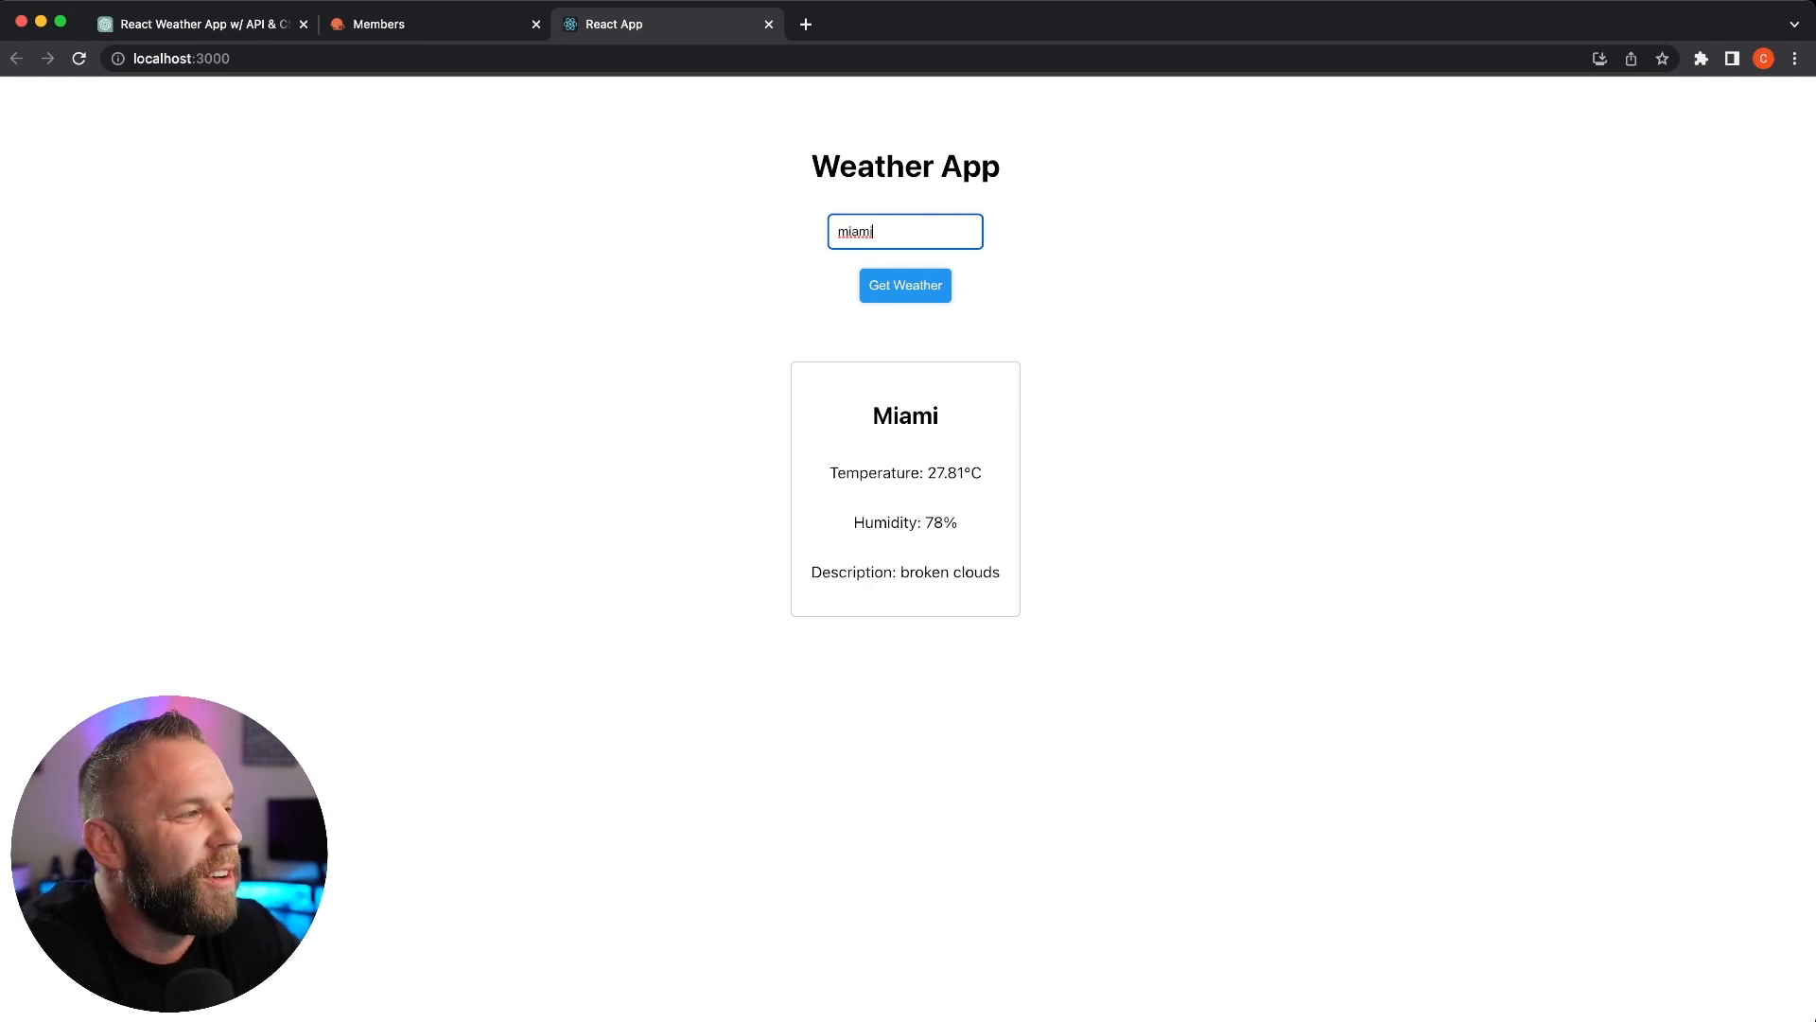
pyautogui.write('dubai')
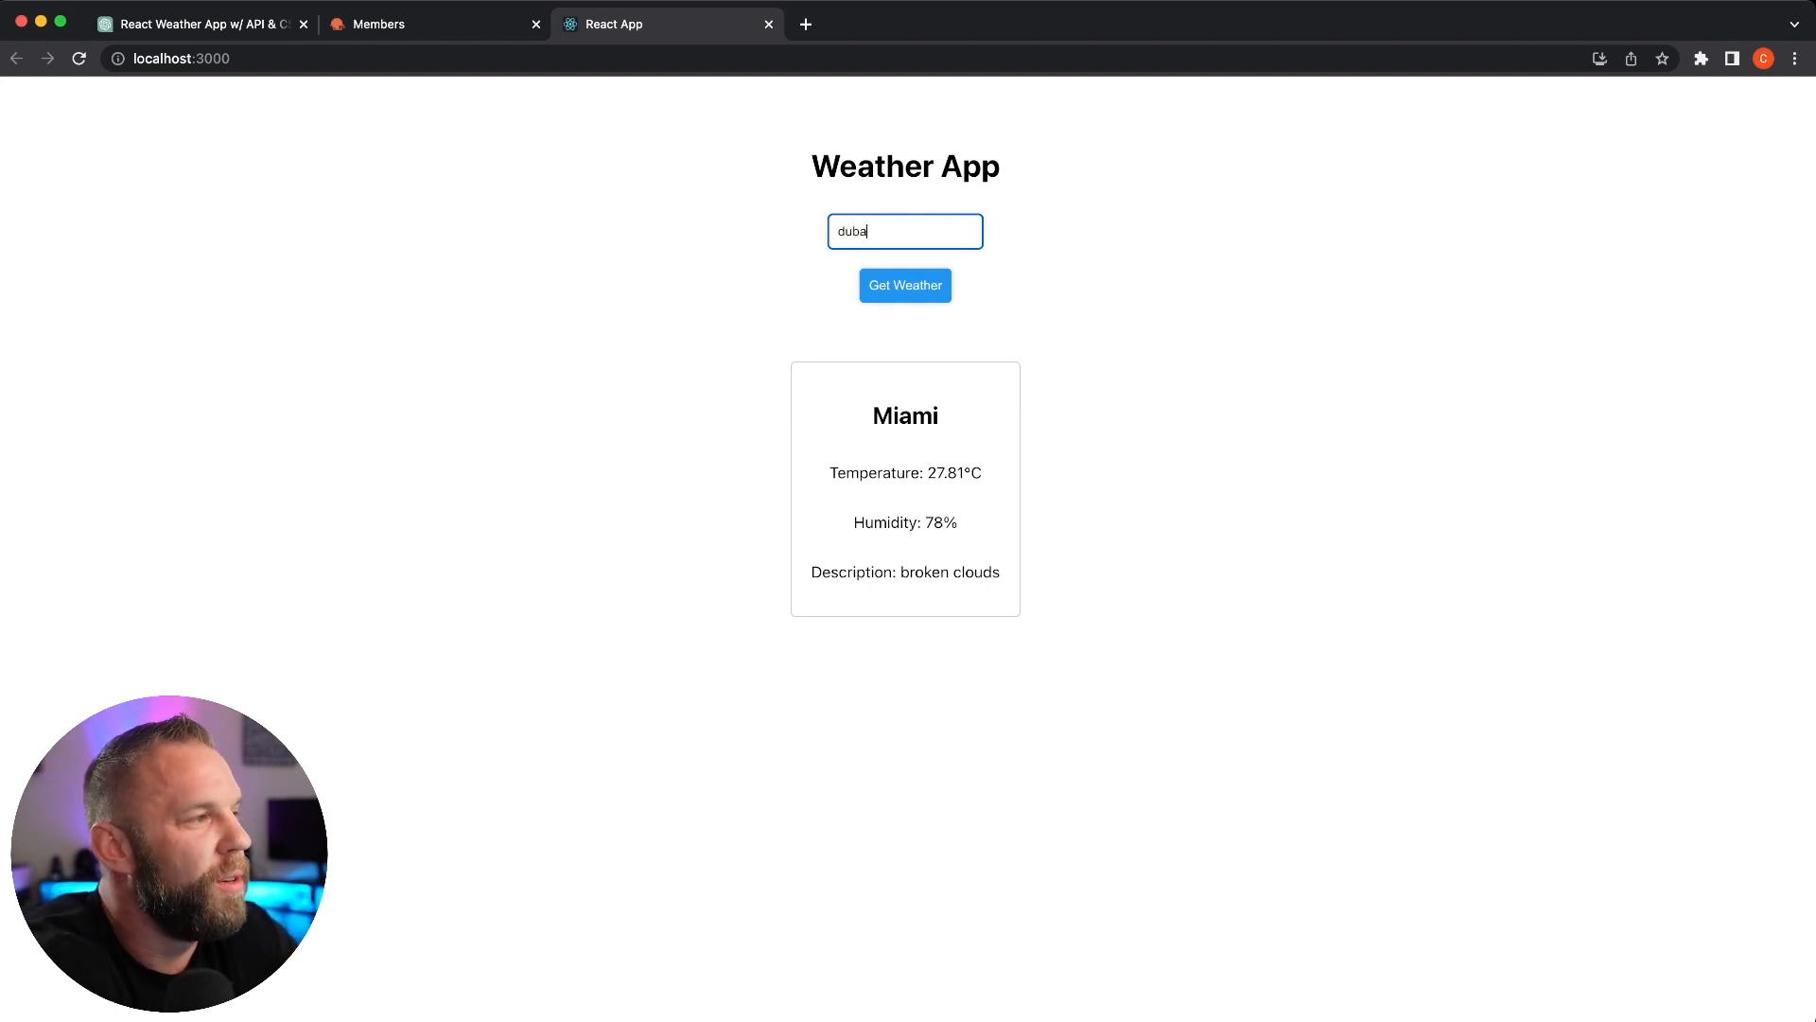
pyautogui.click(904, 286)
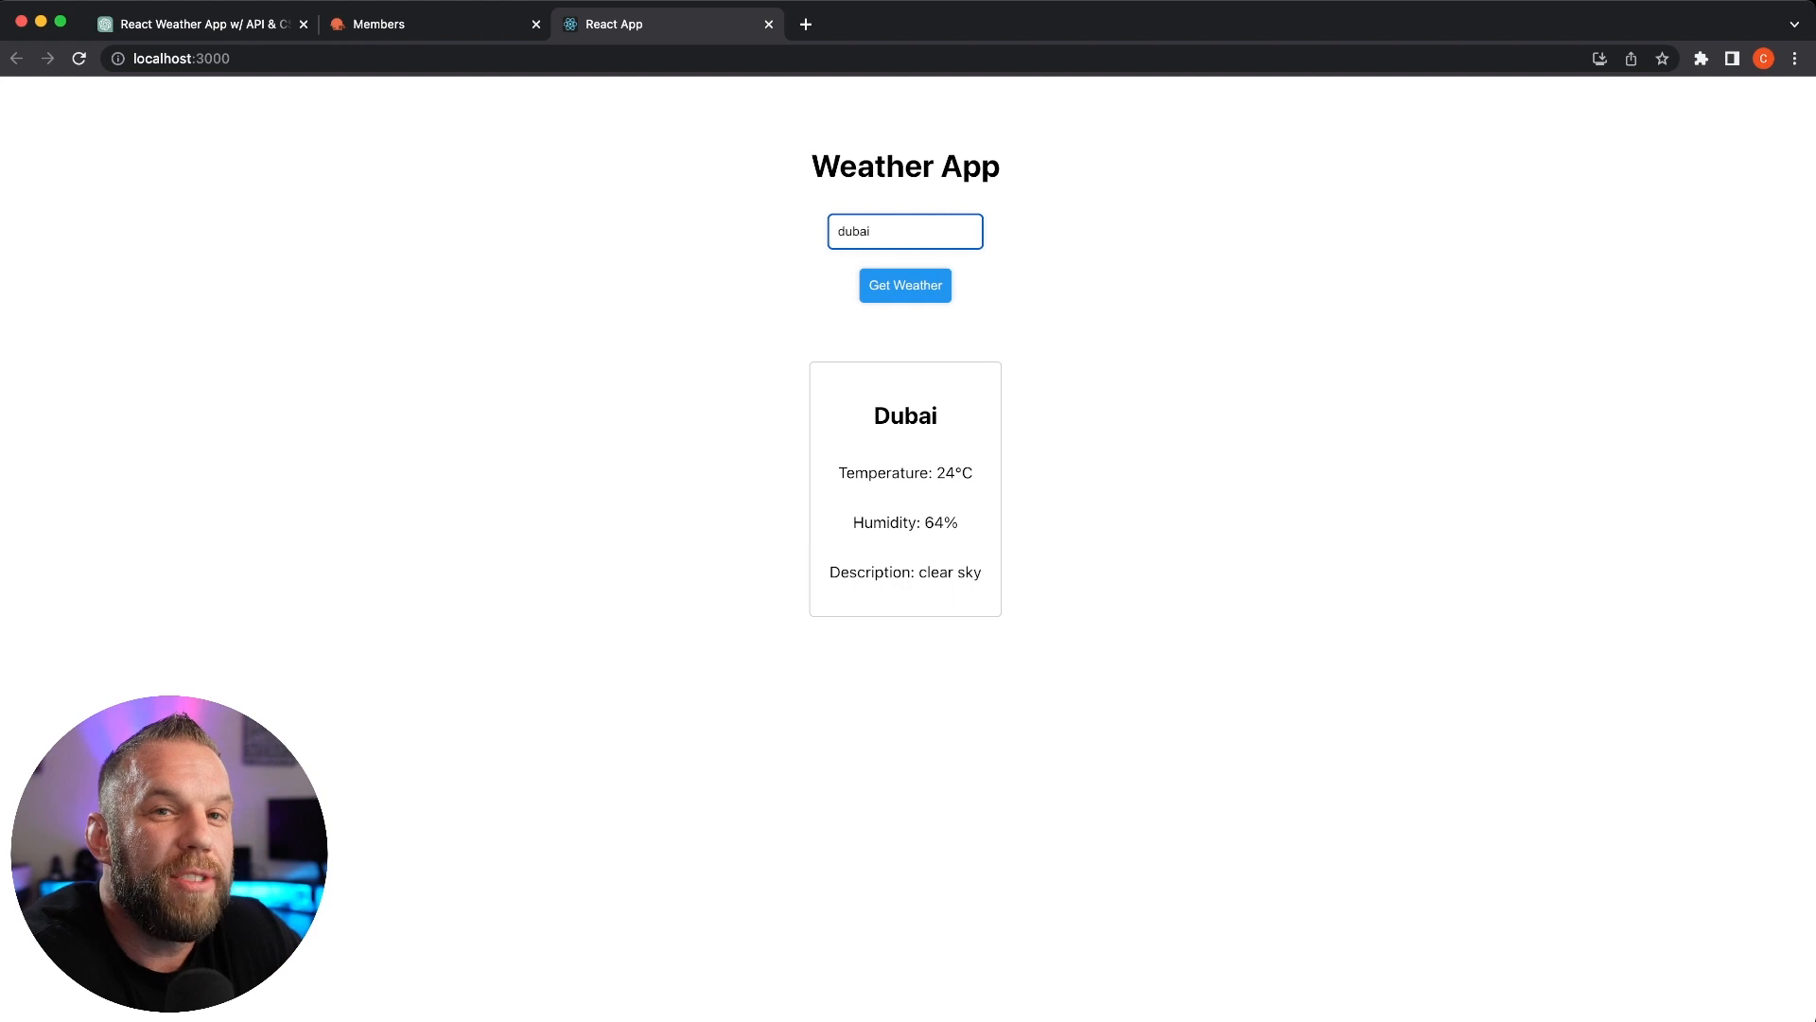